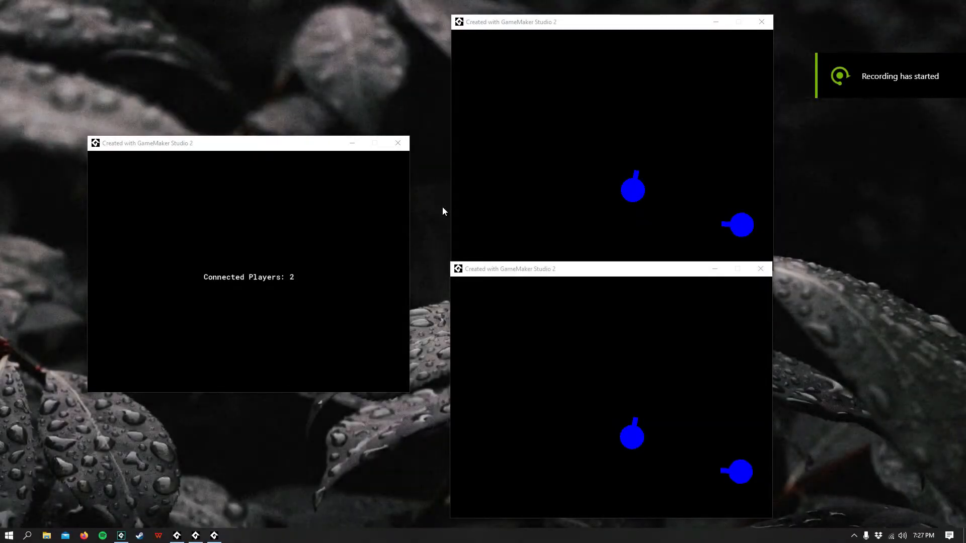
mouse_move(309, 157)
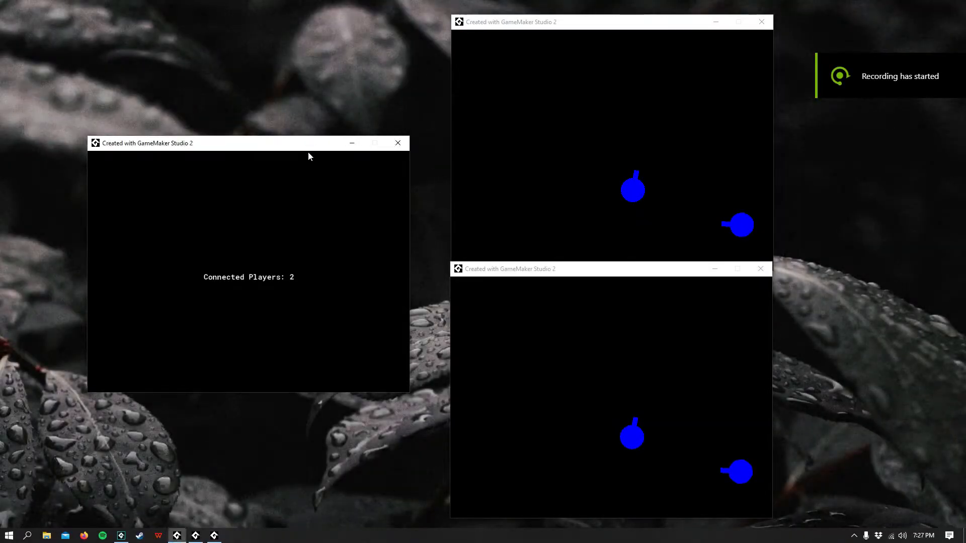
mouse_move(406, 233)
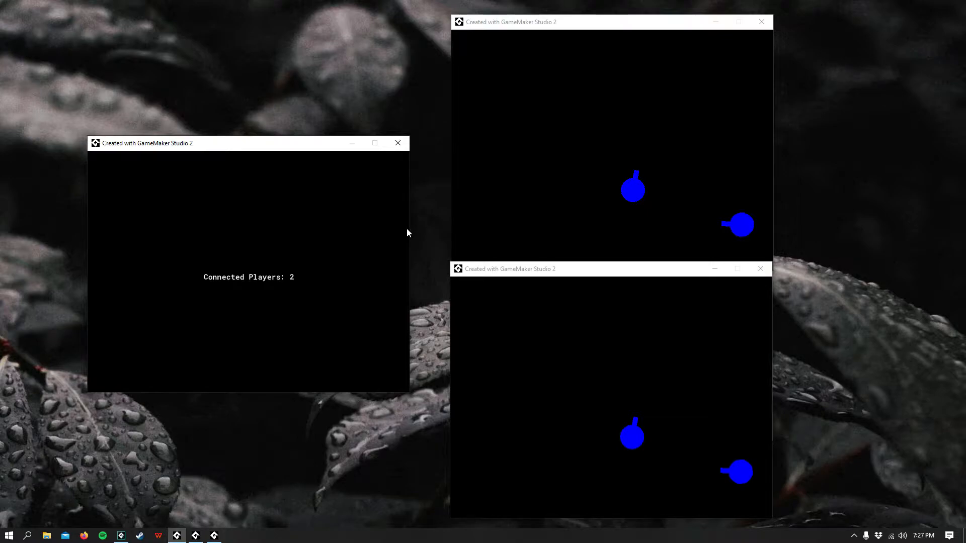
mouse_move(428, 264)
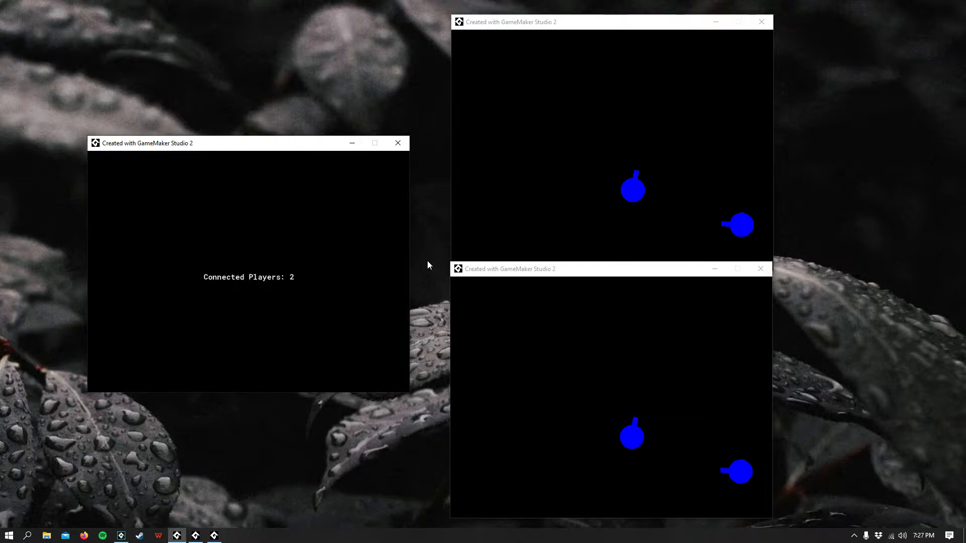
mouse_move(501, 223)
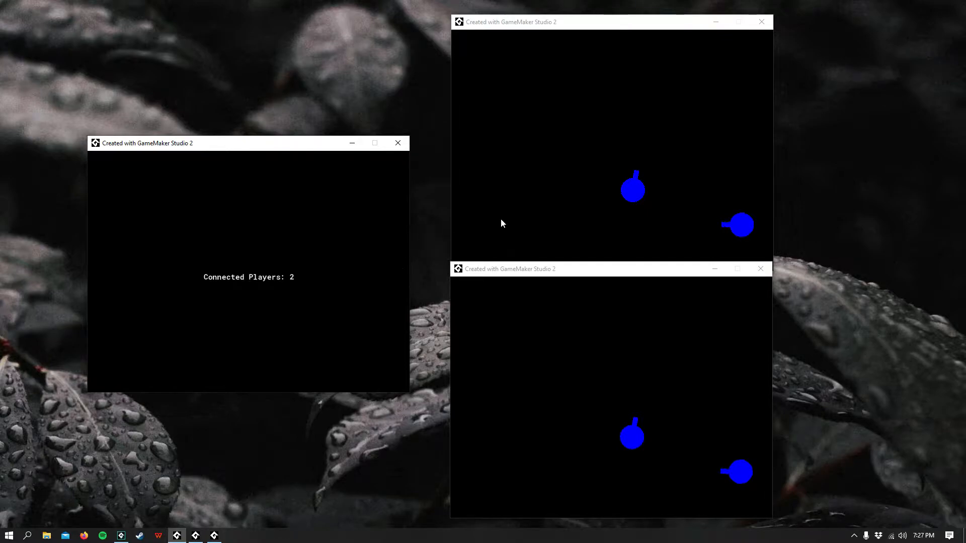
mouse_move(577, 266)
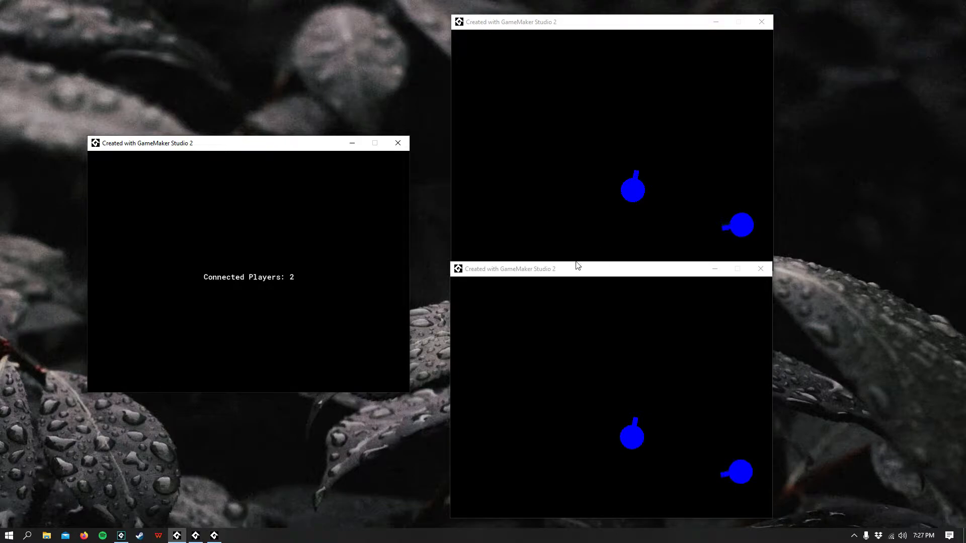
mouse_move(298, 331)
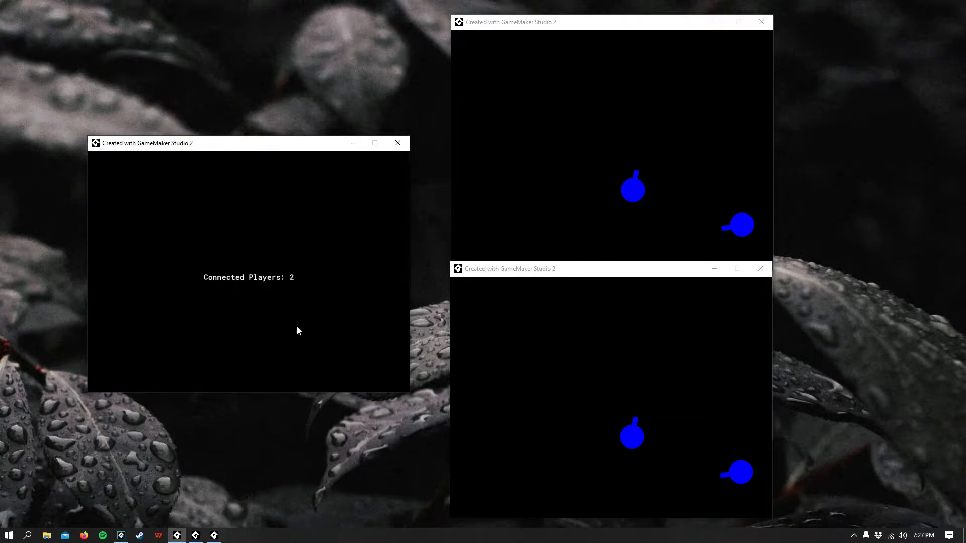
mouse_move(323, 284)
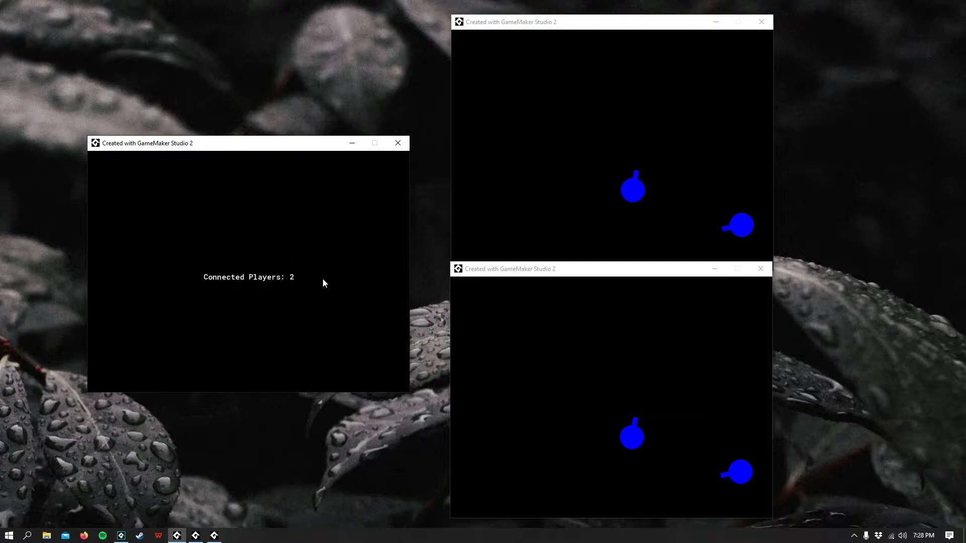
mouse_move(398, 276)
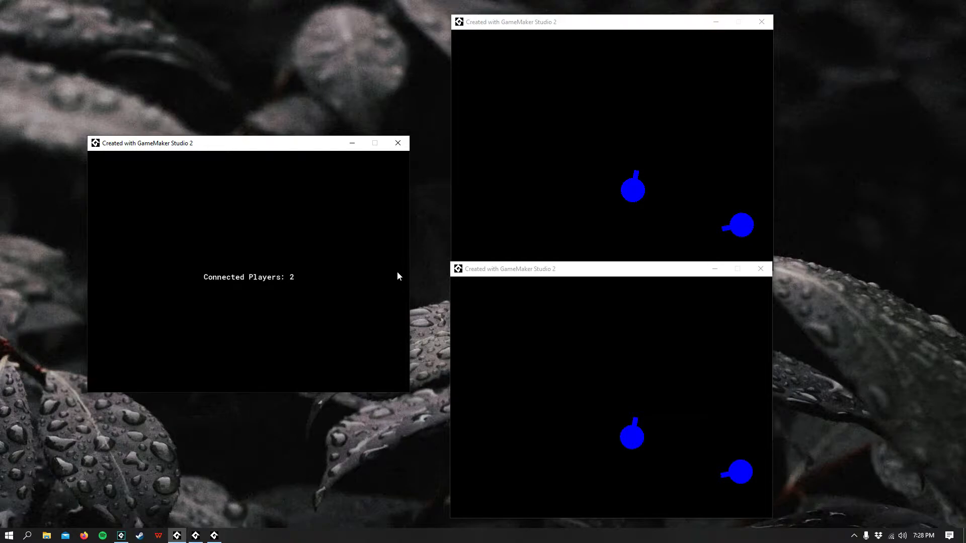
mouse_move(642, 81)
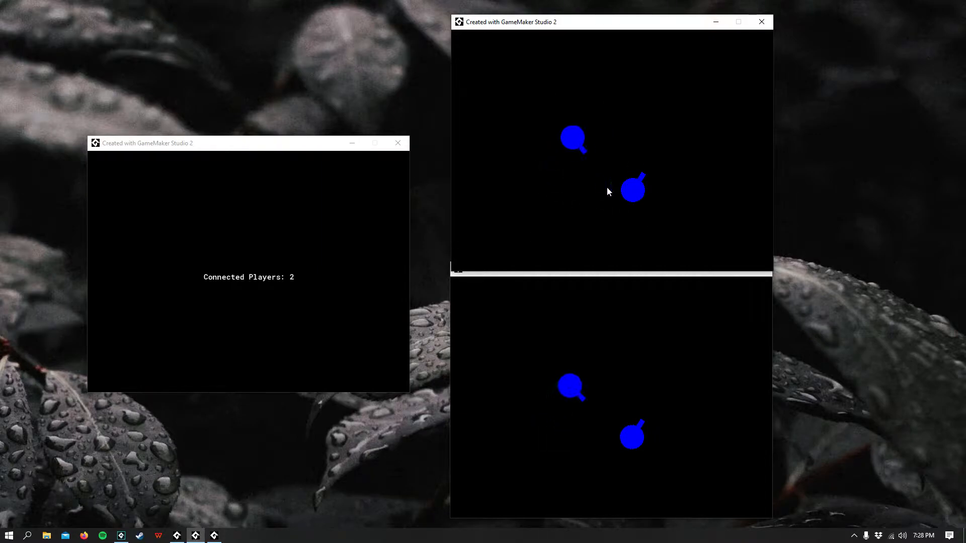
mouse_move(695, 119)
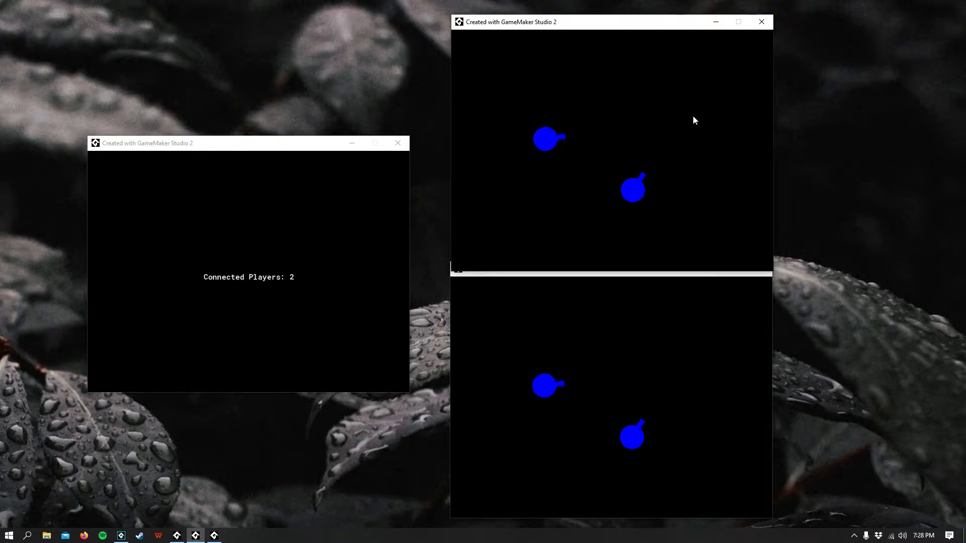
mouse_move(814, 17)
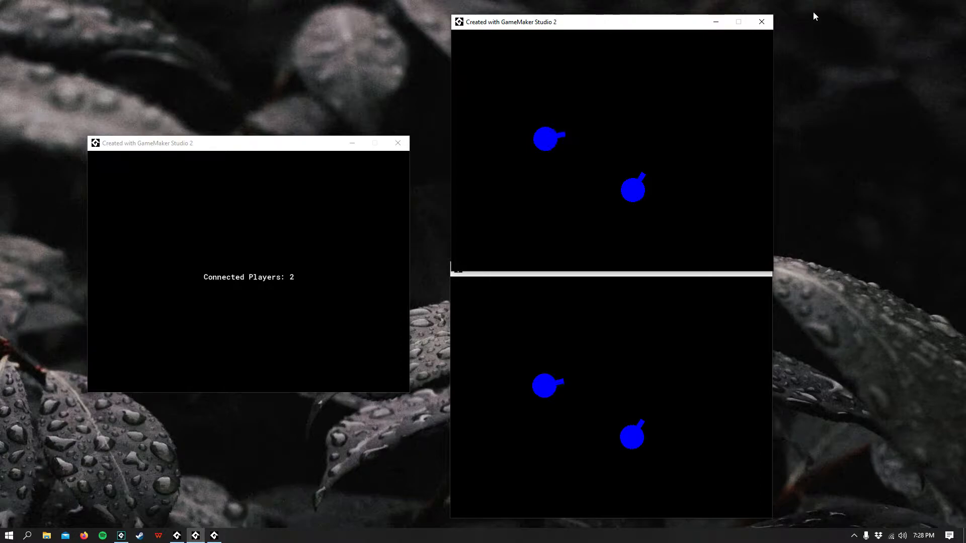
Step: Close the client and server game windows and bring up oClient's Create event code
left_click(760, 21)
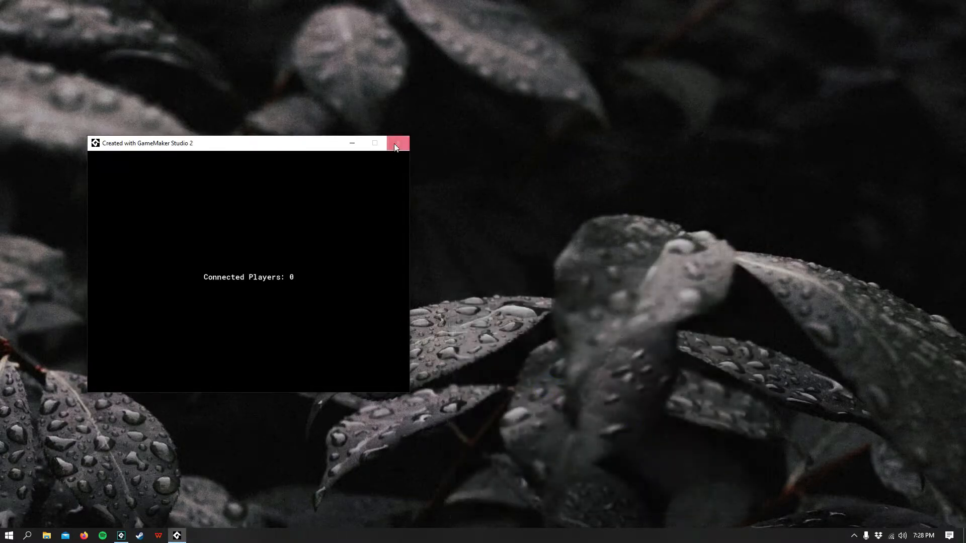
left_click(397, 143)
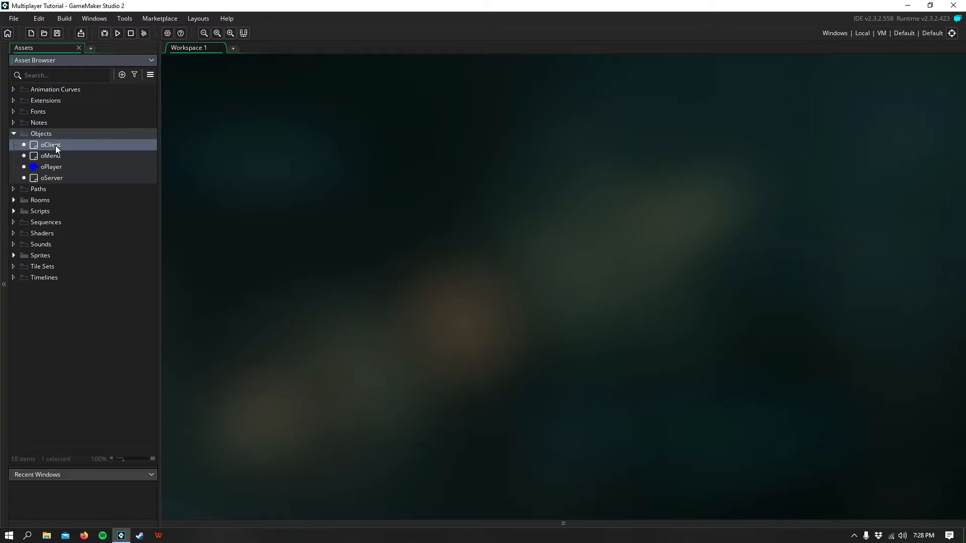
double_click(51, 144)
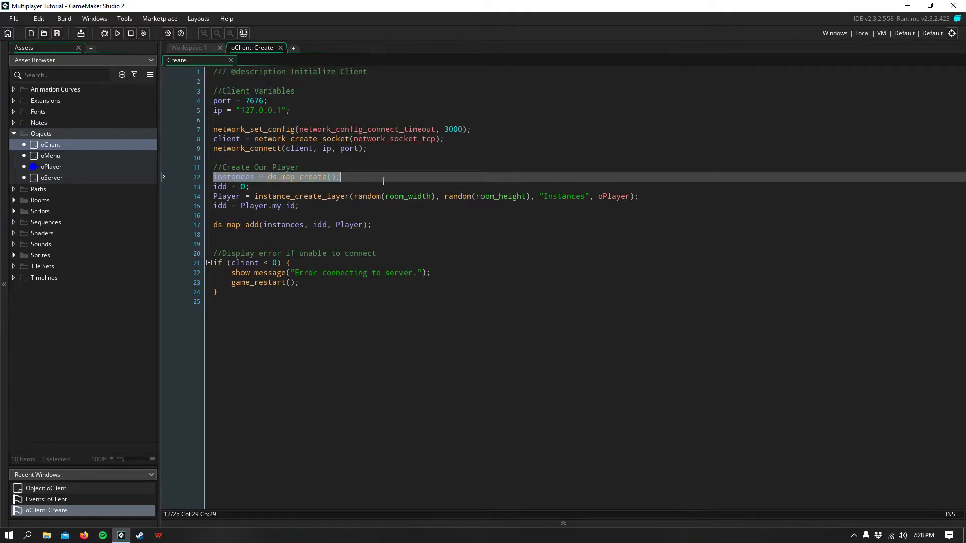
Step: Review the instances map, idd start value, oPlayer spawn and my_id read lines
left_click(351, 177)
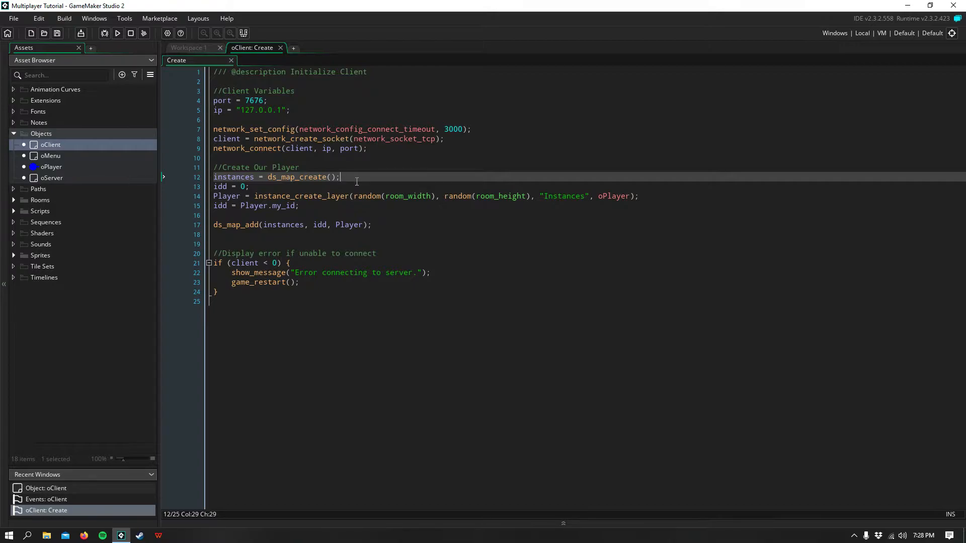
left_click(250, 187)
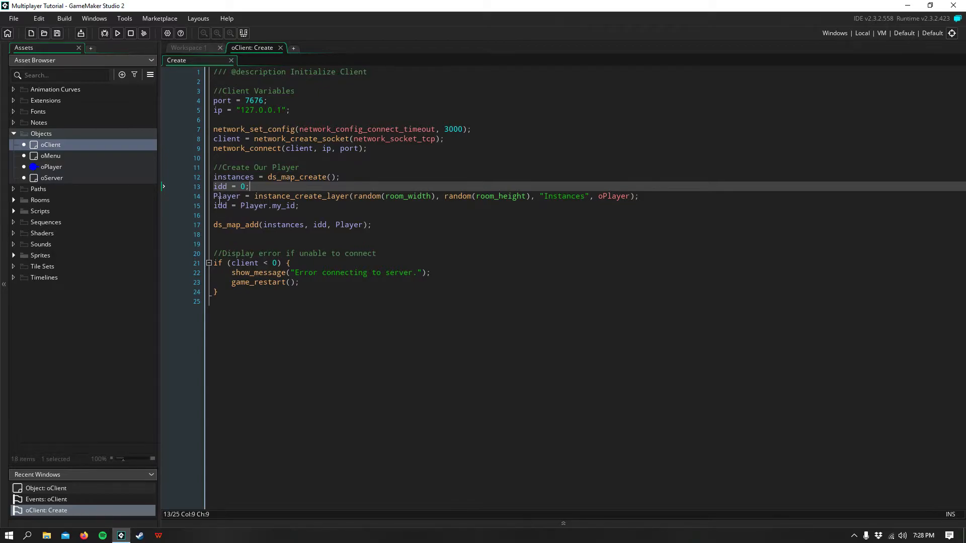
left_click(641, 196)
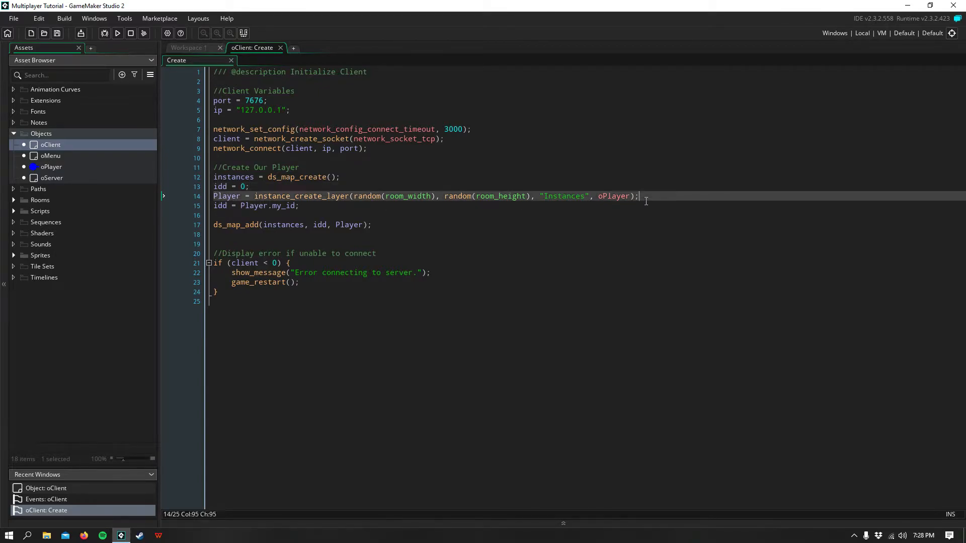
left_click(611, 196)
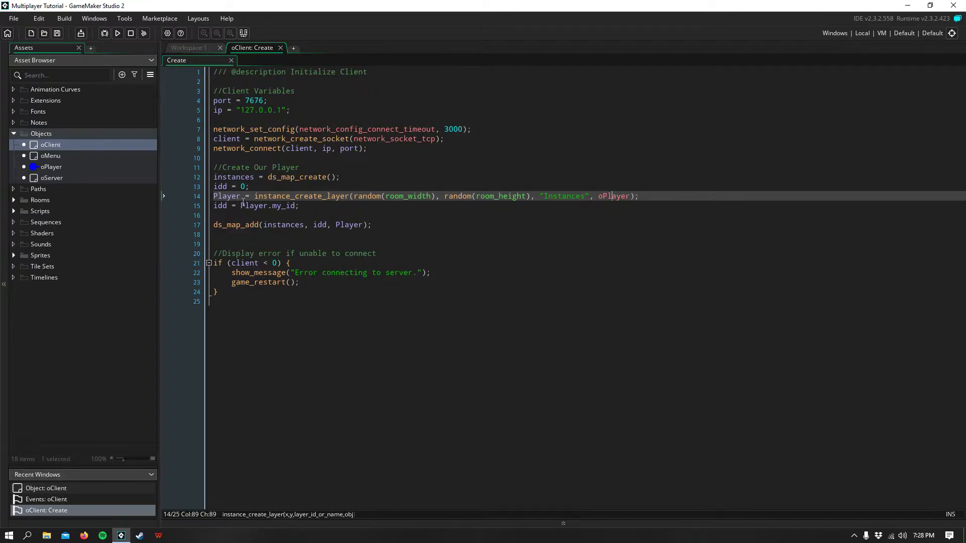
left_click(245, 205)
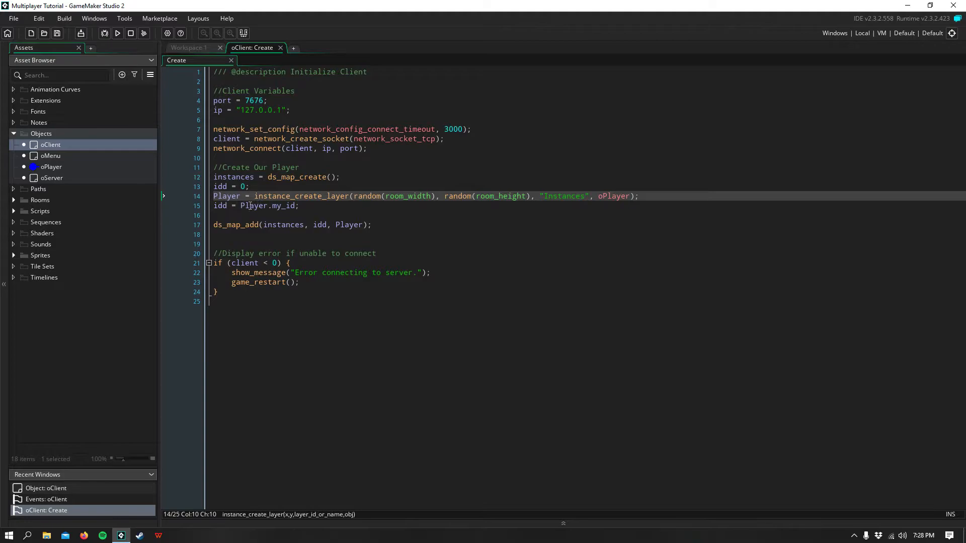
left_click(232, 205)
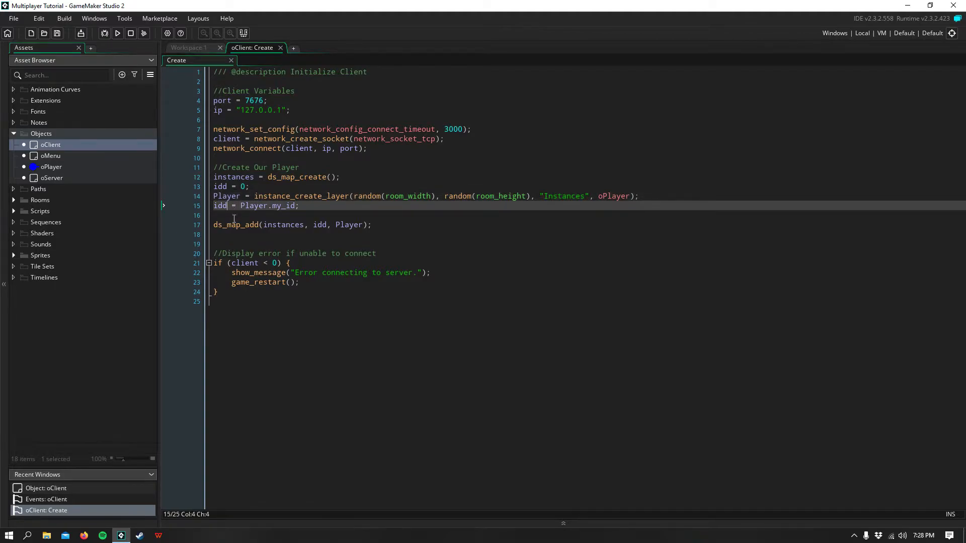
left_click(267, 205)
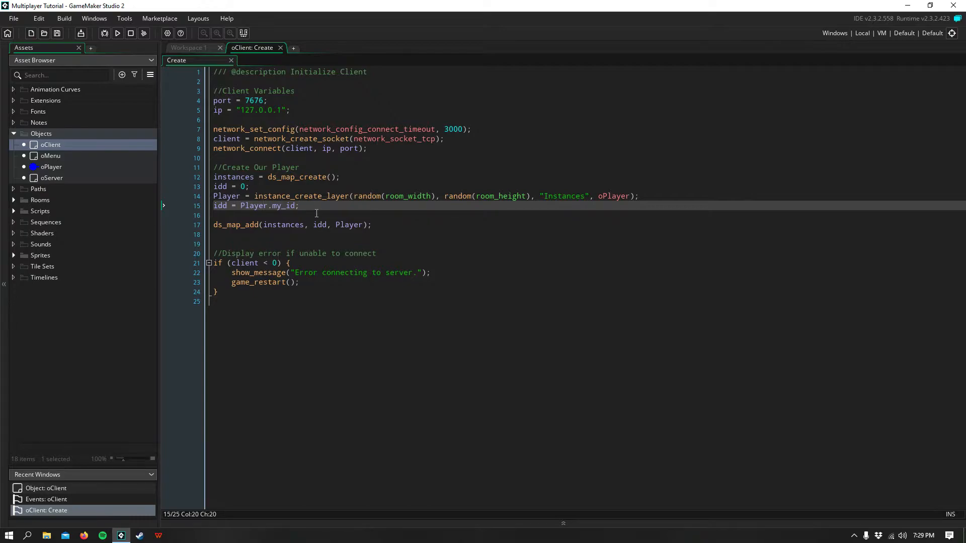
mouse_move(214, 231)
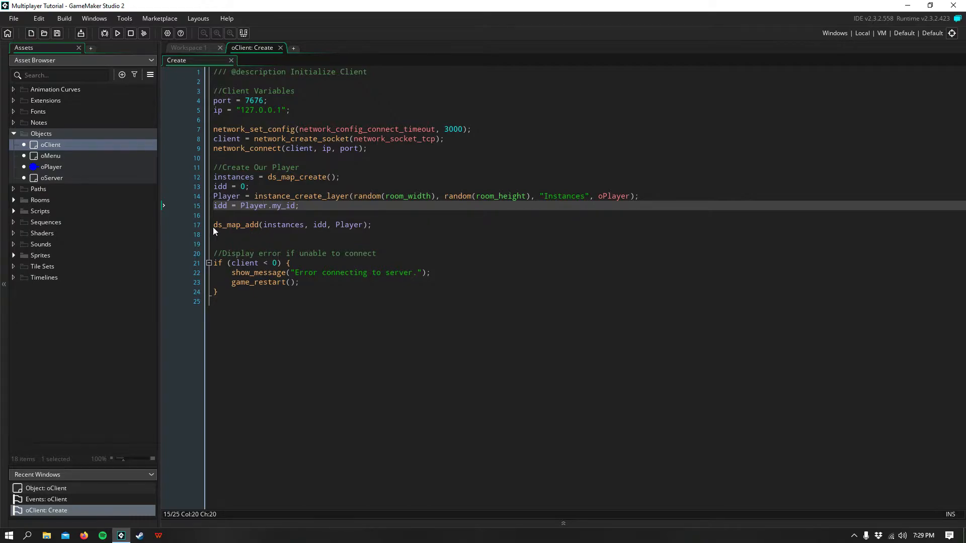
Step: Emphasise the ds_map_add and instance_create_layer lines, then close the Create code
triple_click(291, 225)
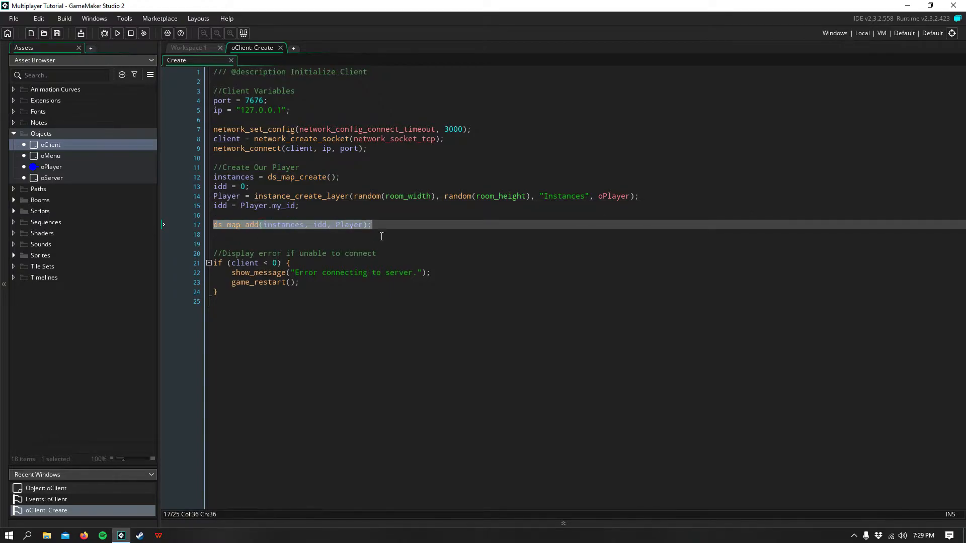
left_click(241, 196)
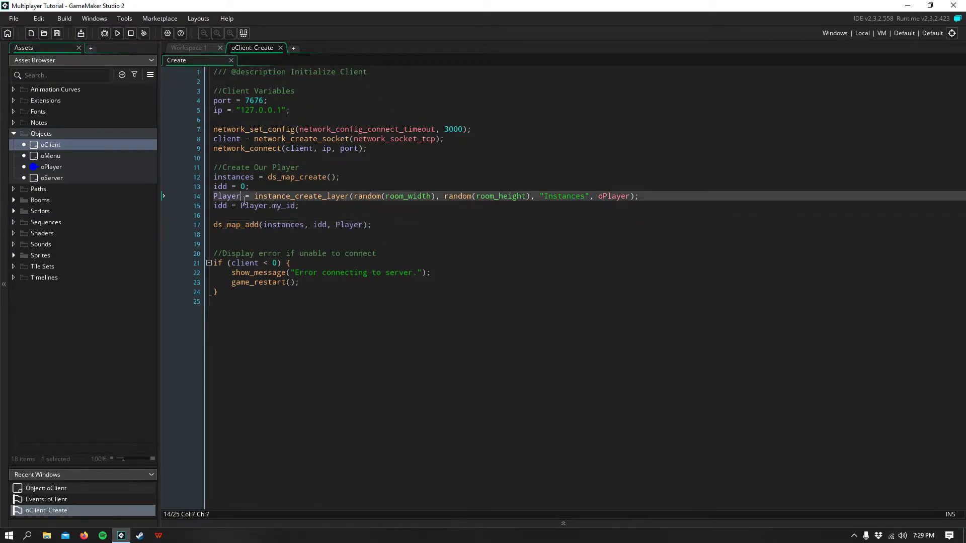
double_click(226, 196)
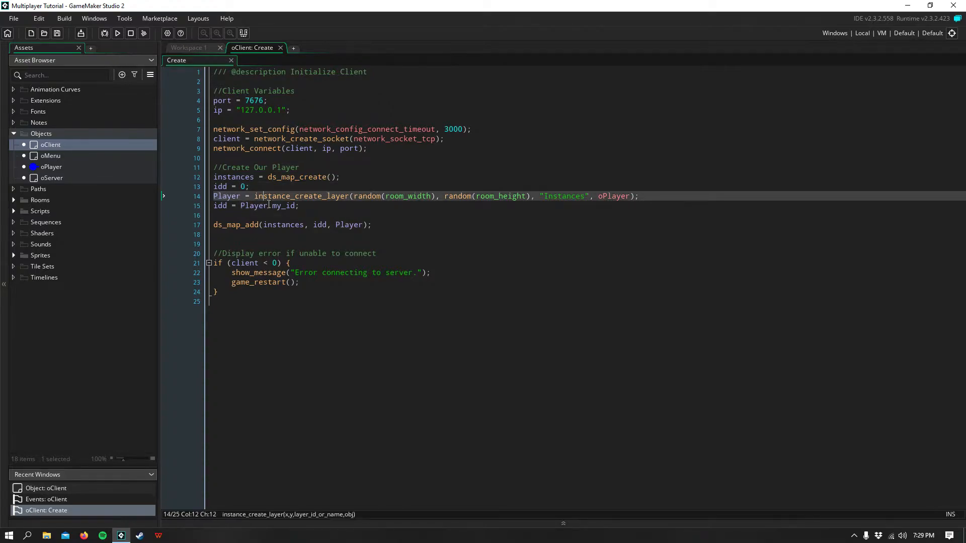
left_click(371, 225)
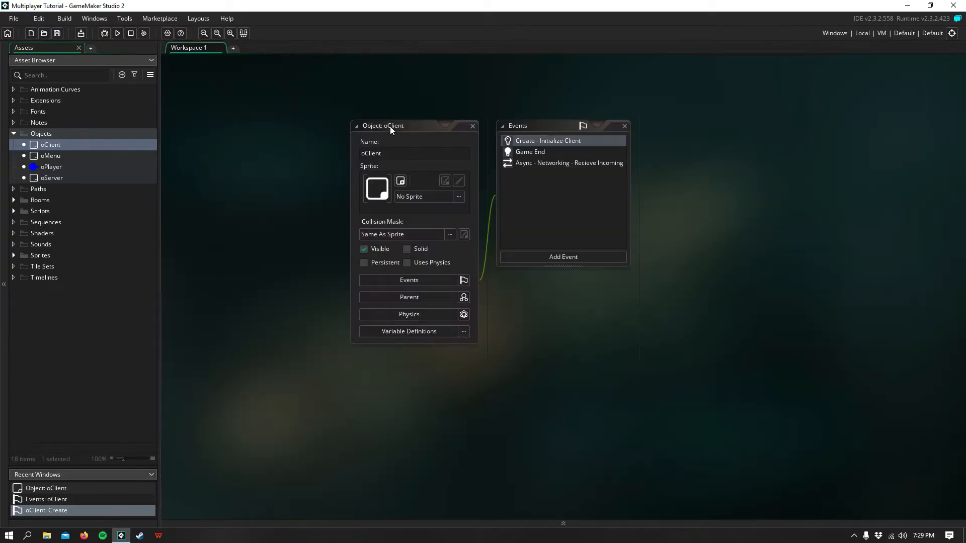
left_click(50, 166)
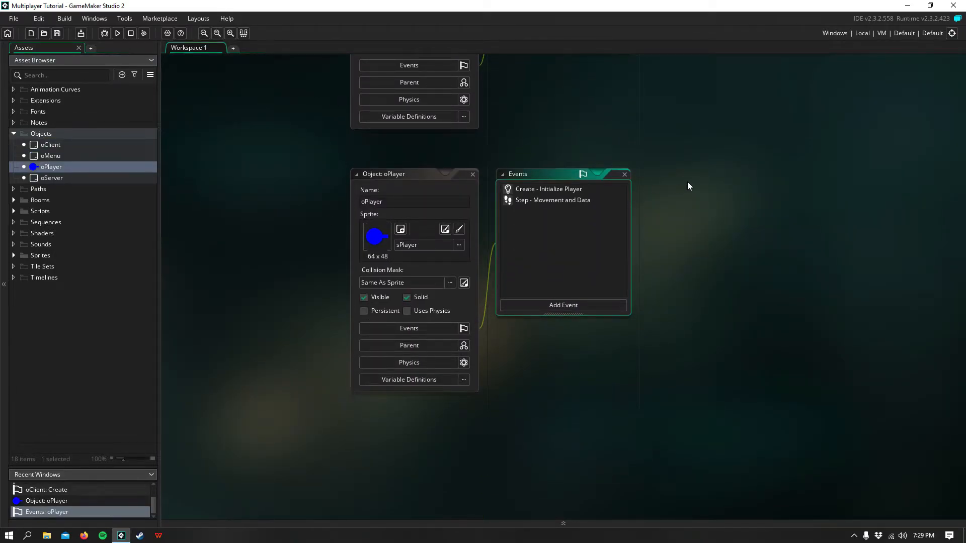
mouse_move(413, 278)
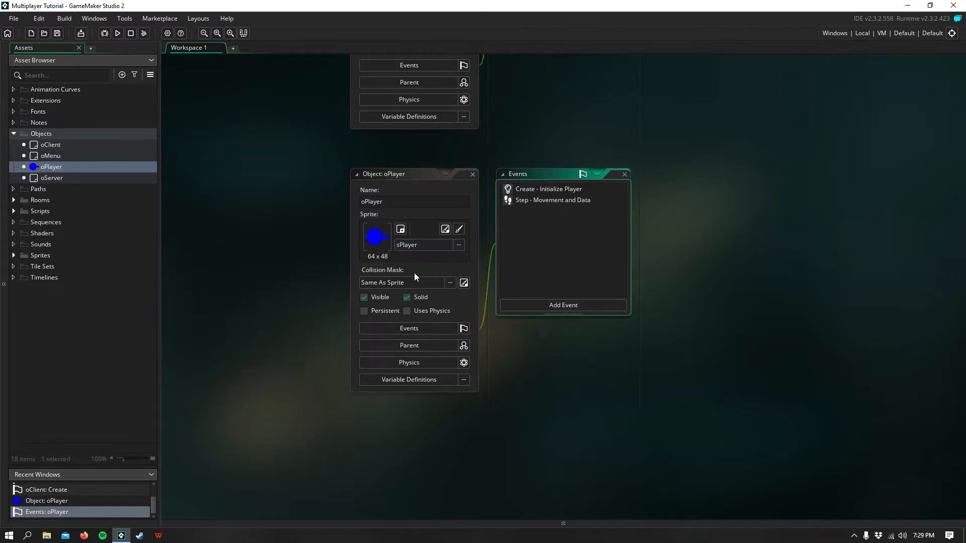
double_click(548, 188)
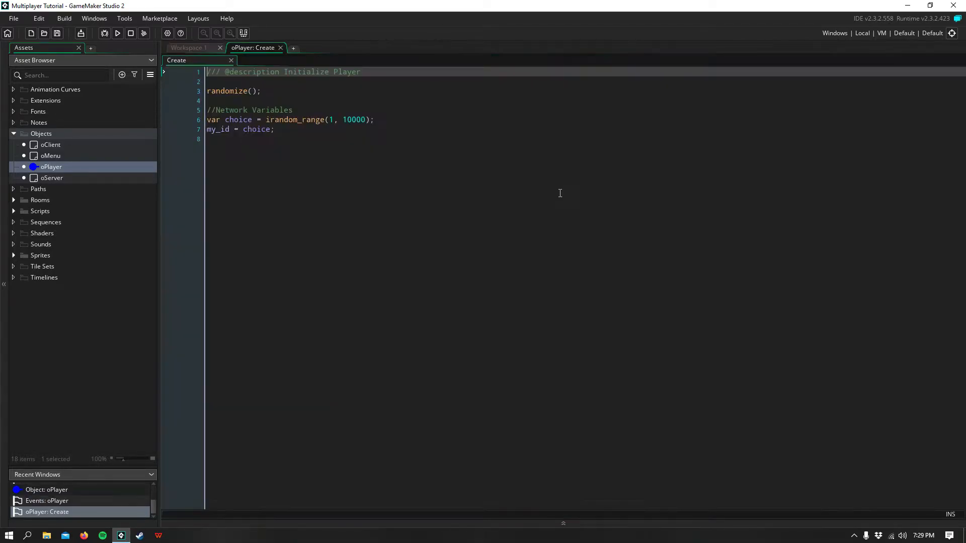
mouse_move(284, 97)
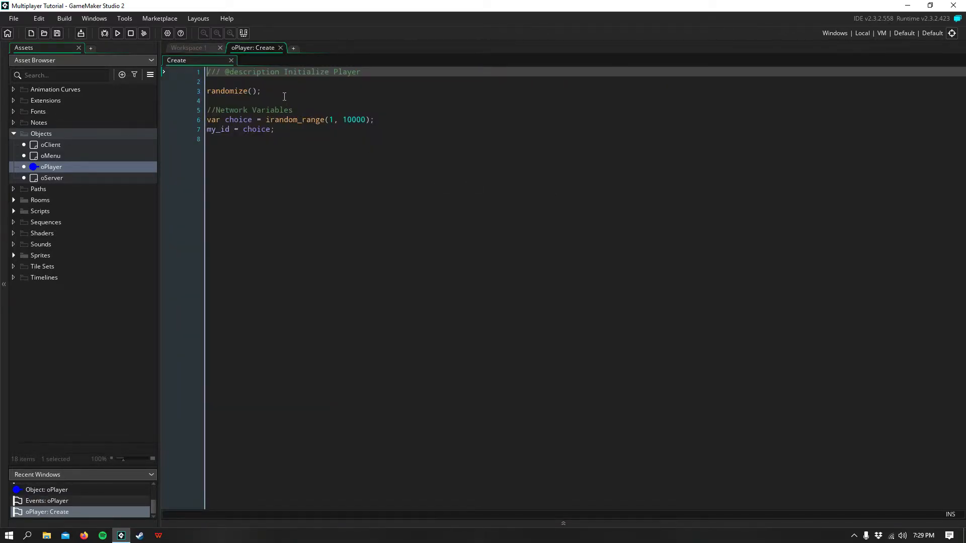
double_click(233, 90)
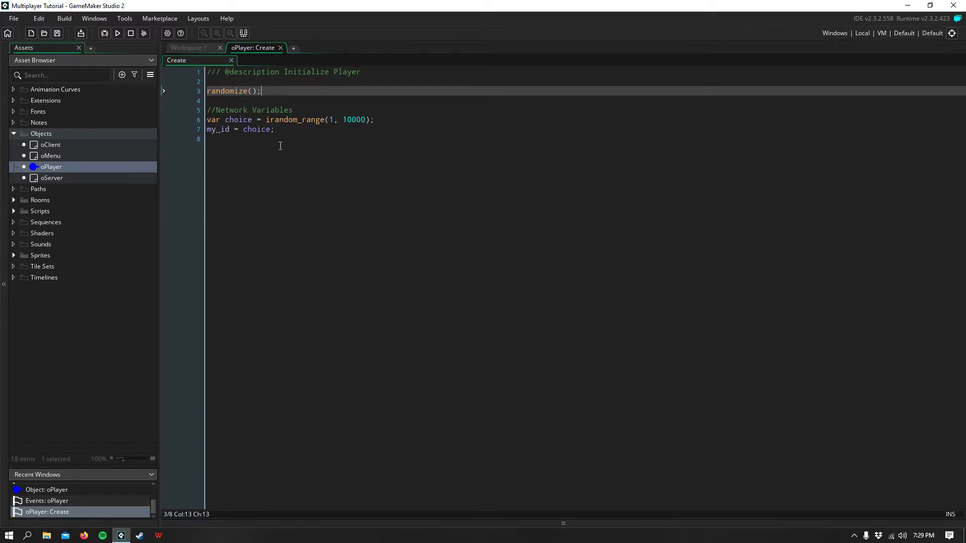
mouse_move(306, 113)
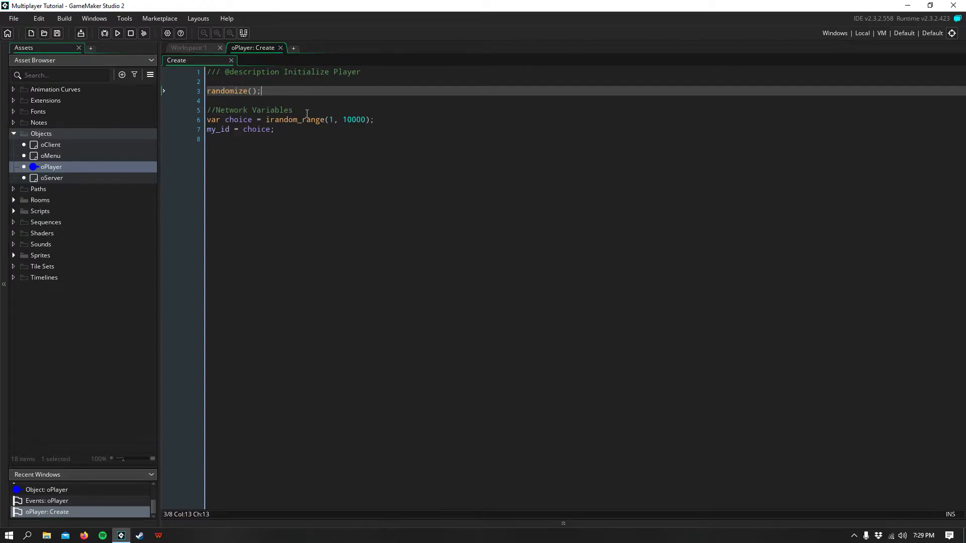
mouse_move(232, 138)
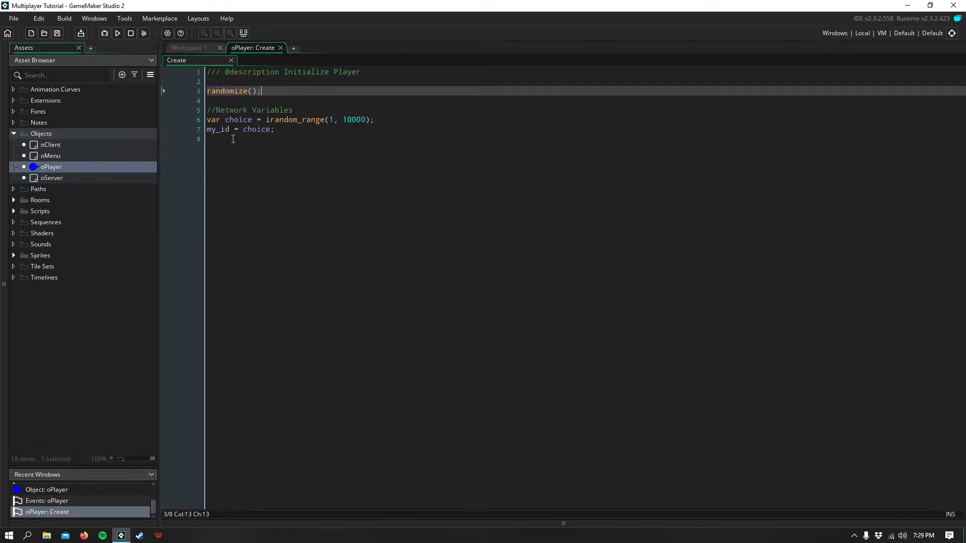
mouse_move(292, 133)
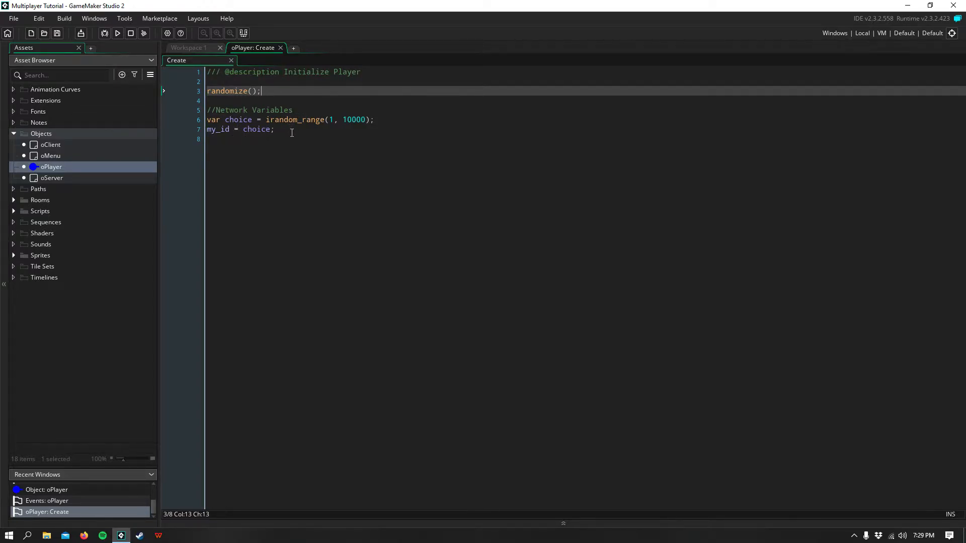
mouse_move(335, 126)
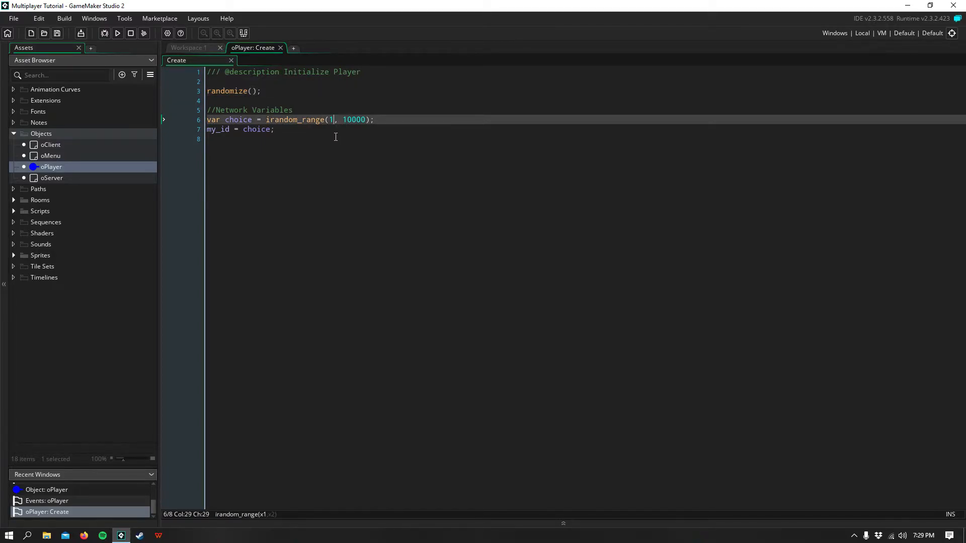
left_click(274, 130)
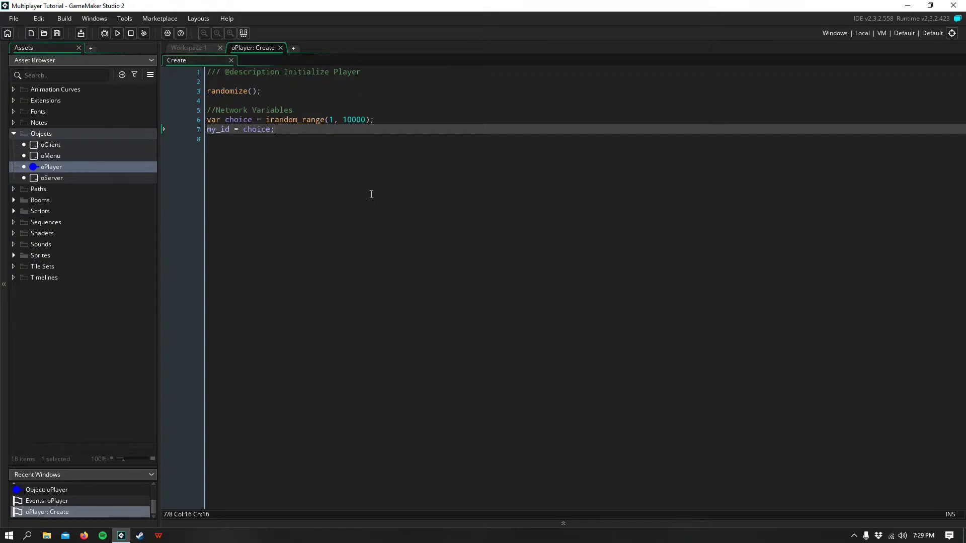
mouse_move(339, 191)
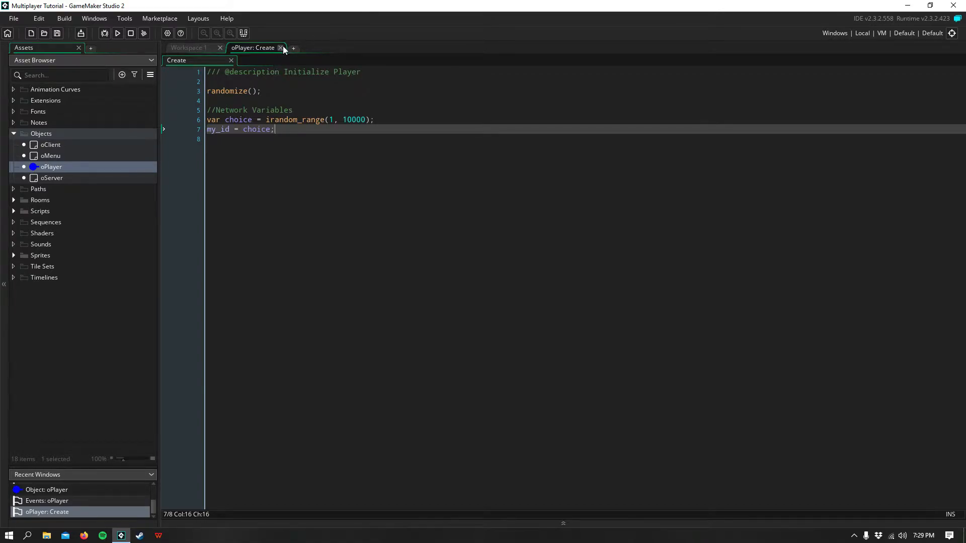
left_click(281, 48)
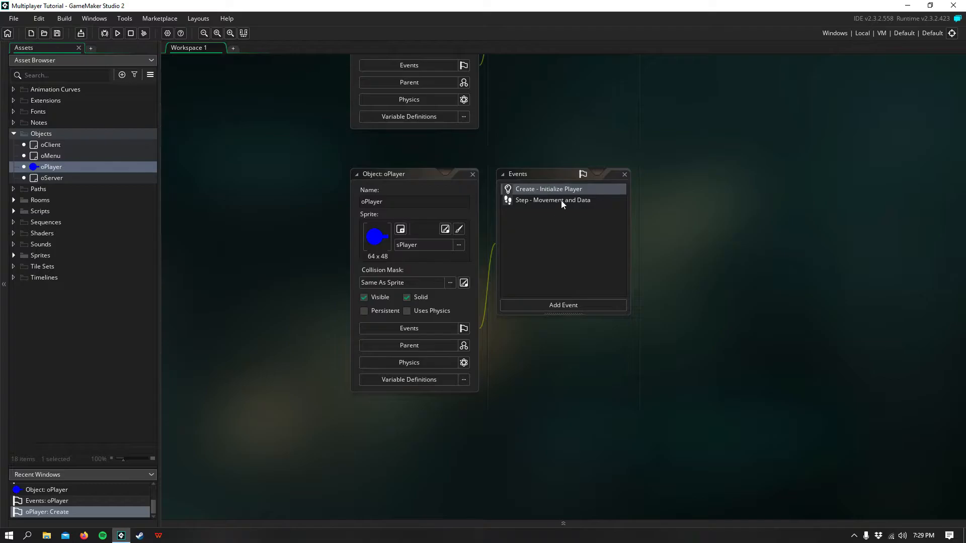
Step: Review the oPlayer Step code's instance_exists check for oClient and client ID condition
double_click(552, 200)
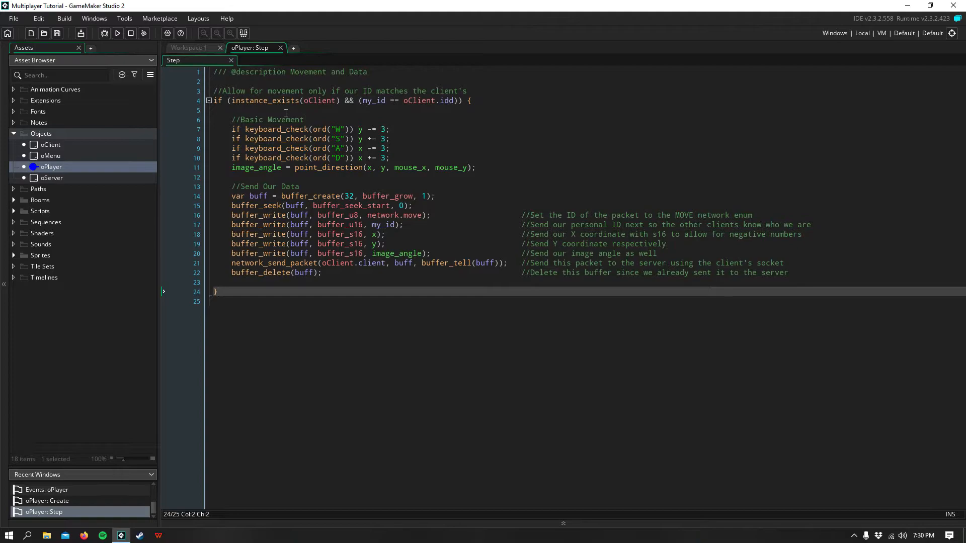
mouse_move(235, 104)
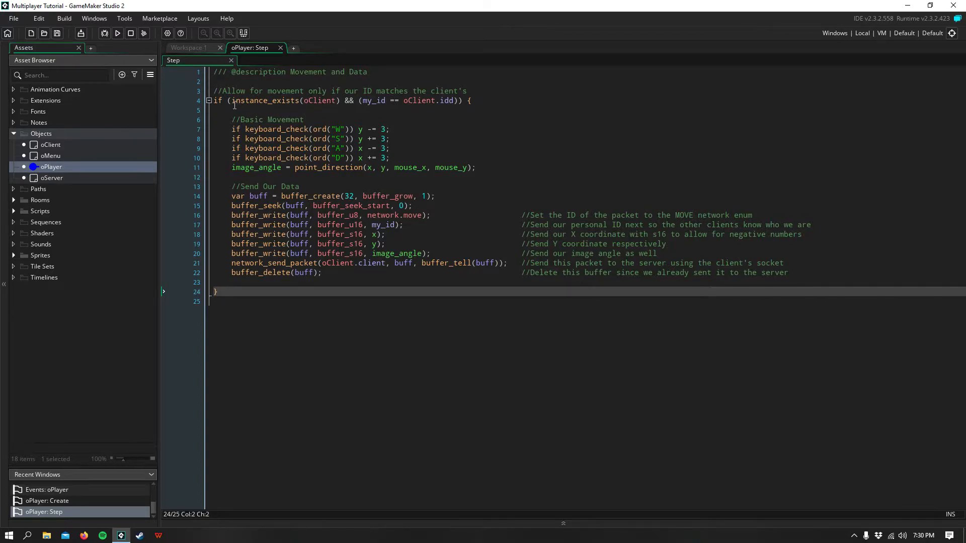
left_click(342, 101)
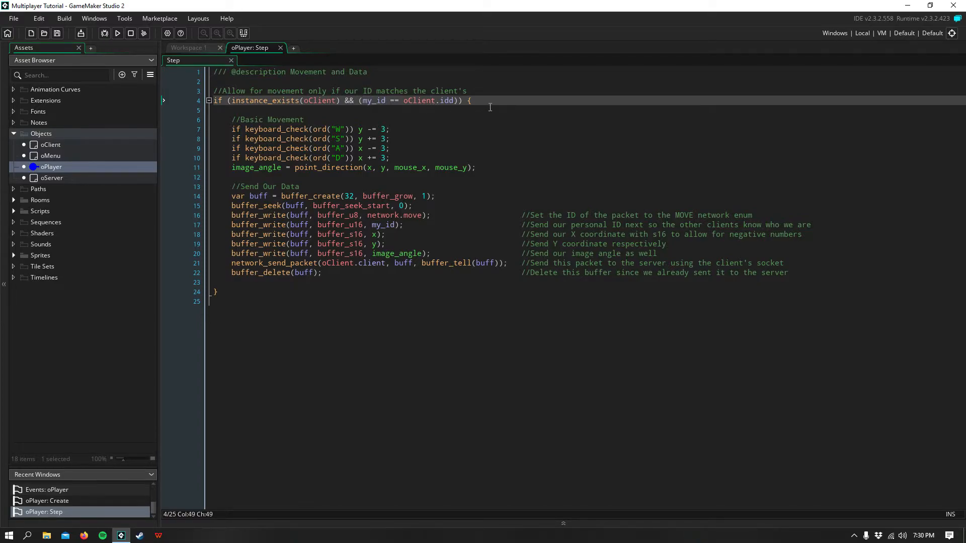
left_click(484, 168)
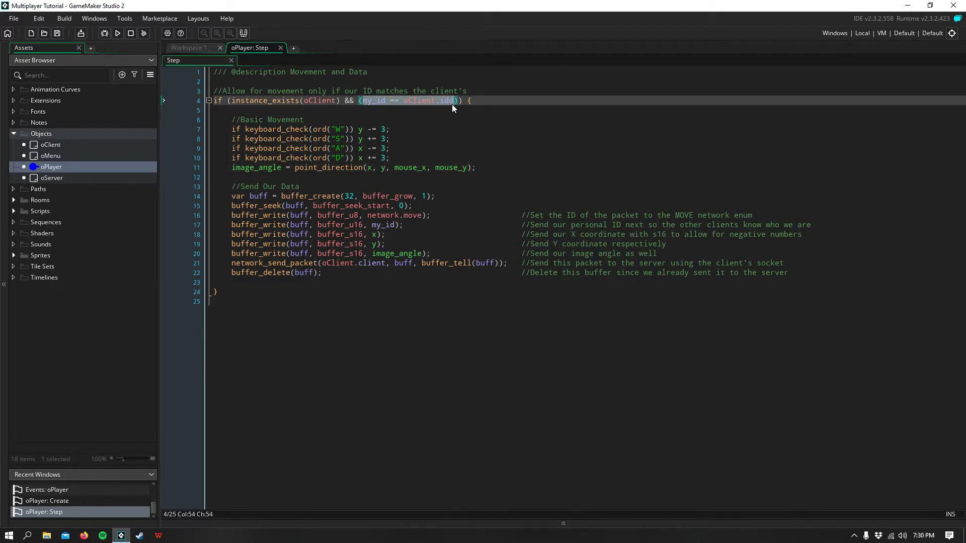
left_click(473, 101)
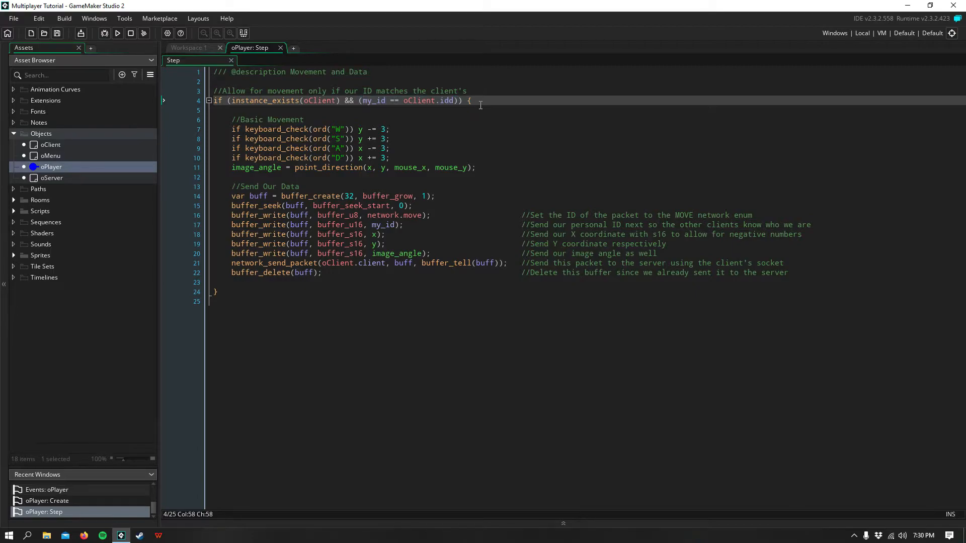
mouse_move(401, 197)
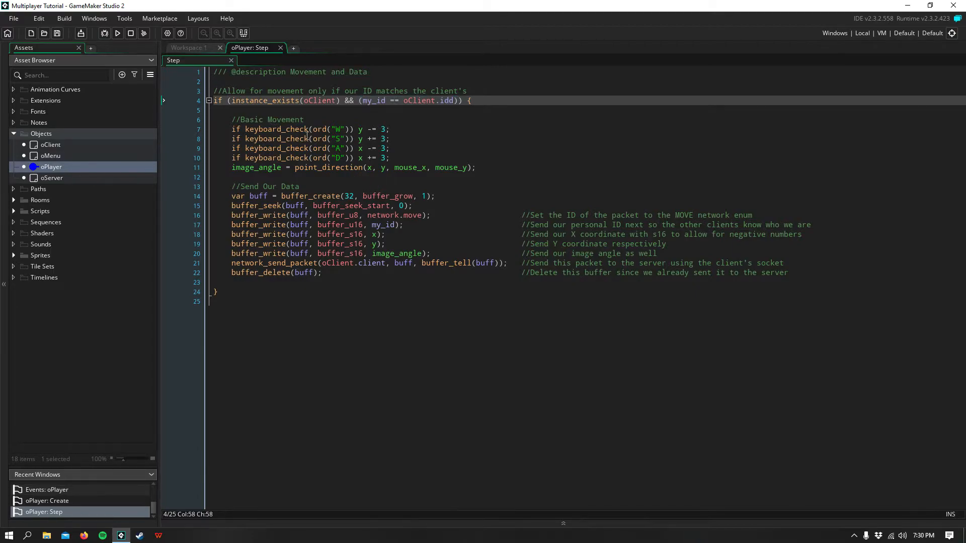
Step: Walk through the four movement lines and the Send Our Data buffer_create, then return to Workspace 1
left_click_drag(233, 129, 389, 158)
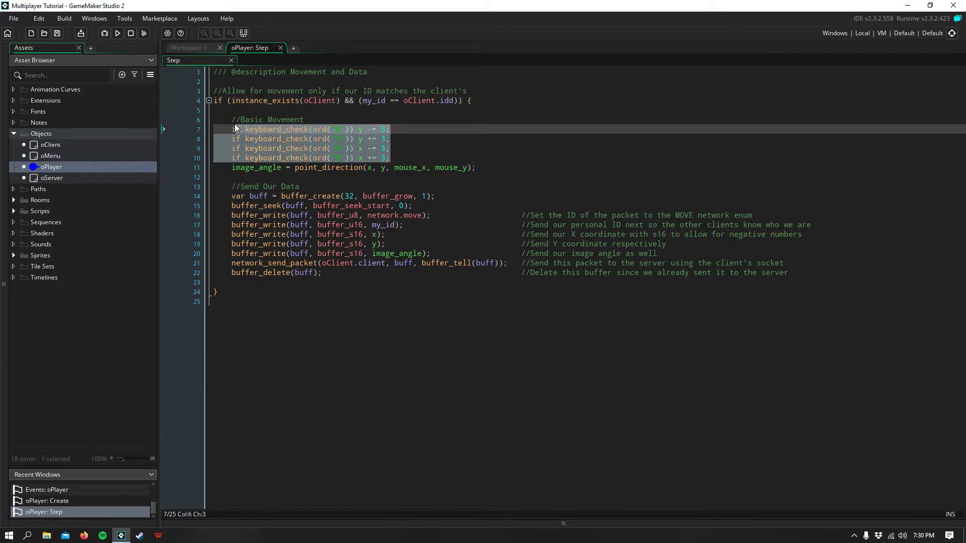
left_click(503, 167)
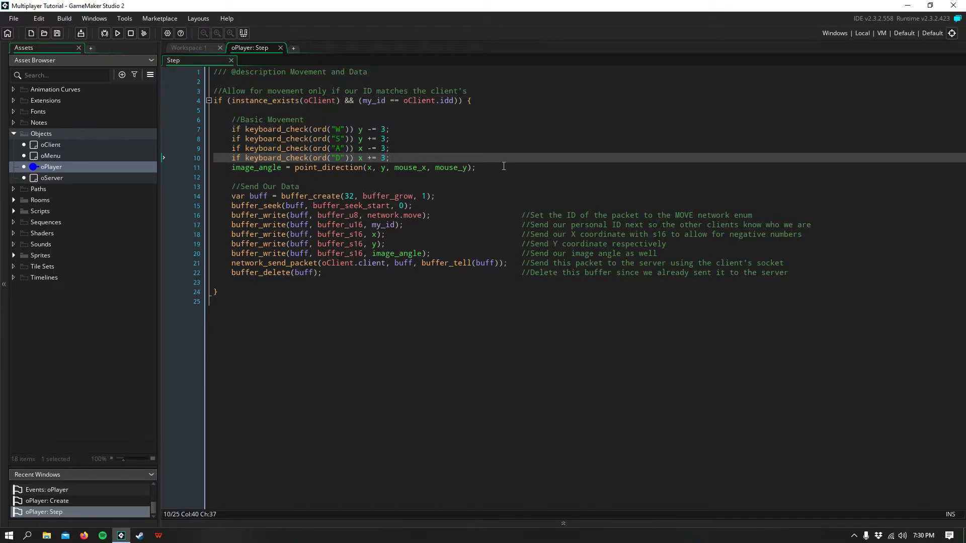
left_click(476, 167)
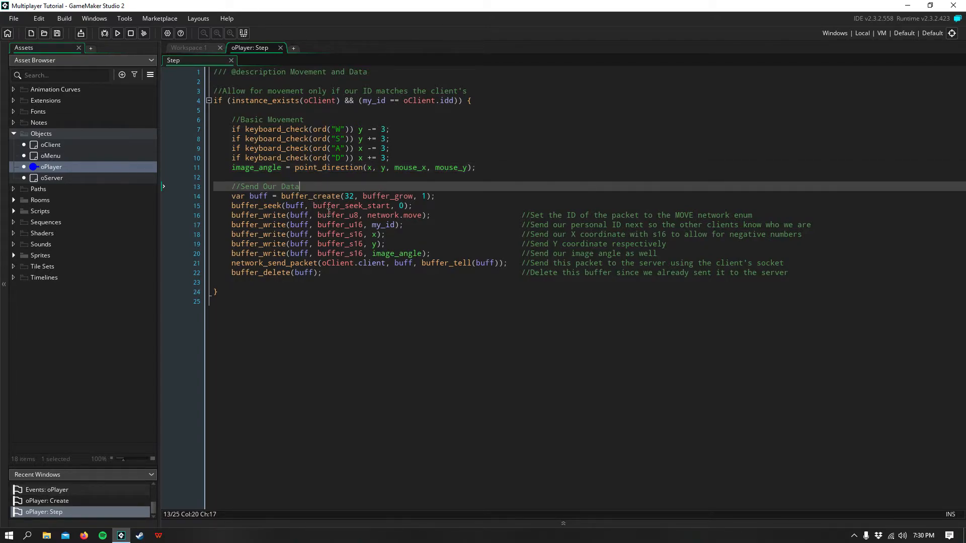
mouse_move(263, 205)
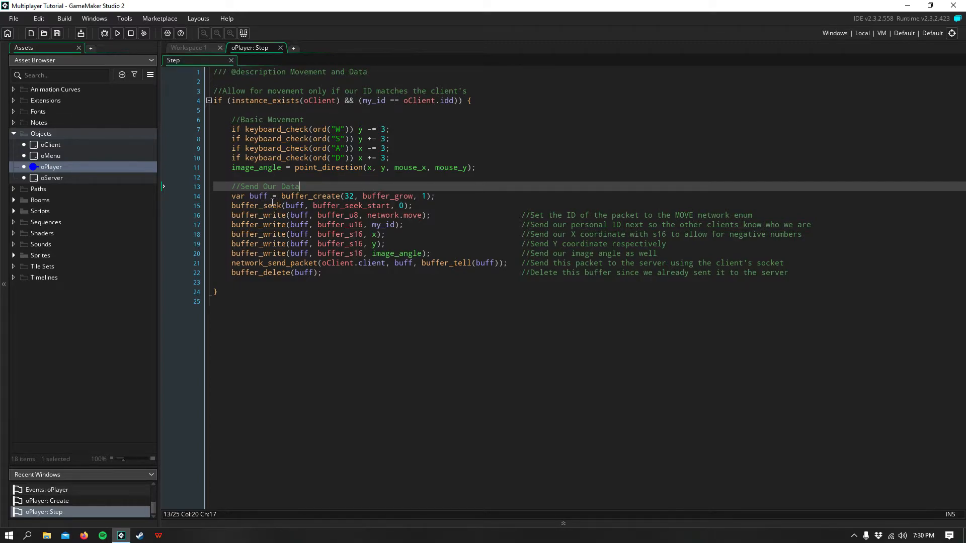
left_click(365, 196)
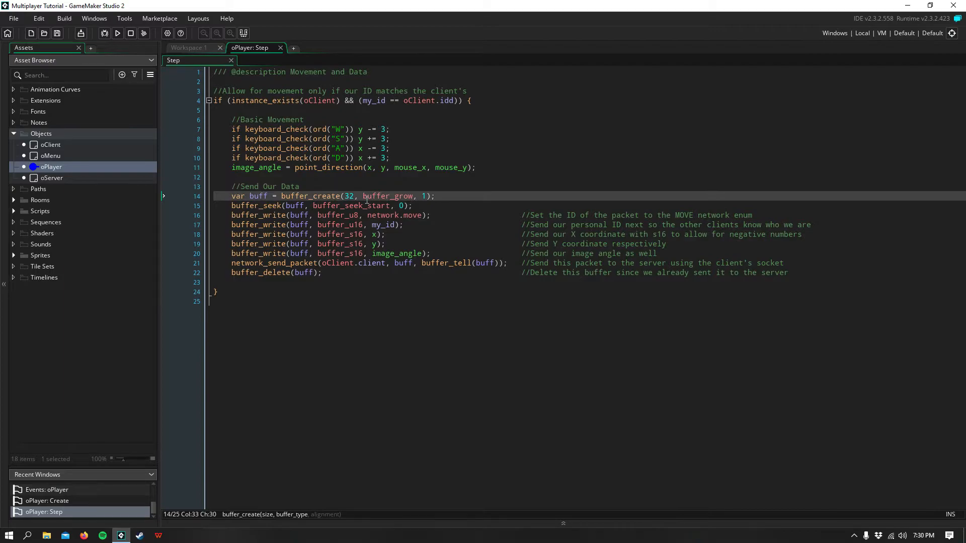
left_click(447, 197)
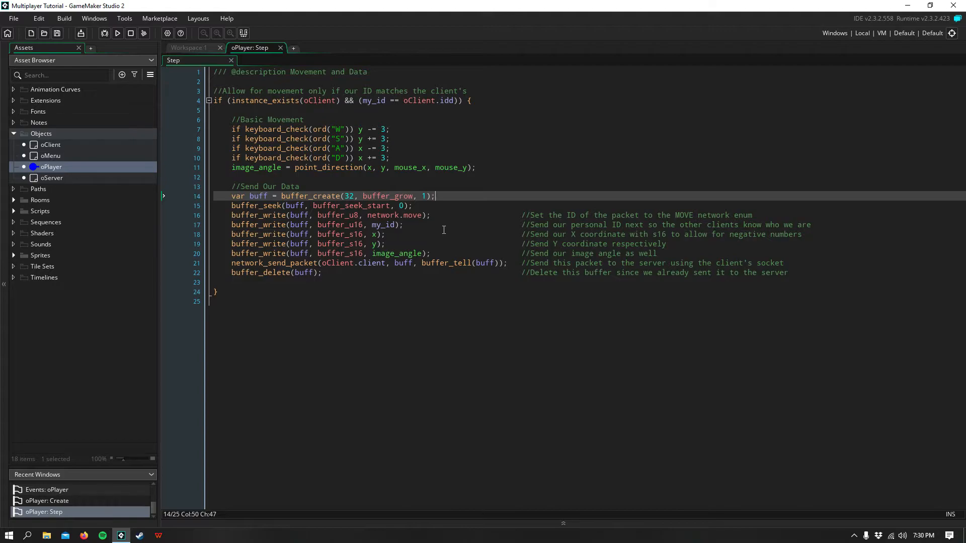
mouse_move(381, 229)
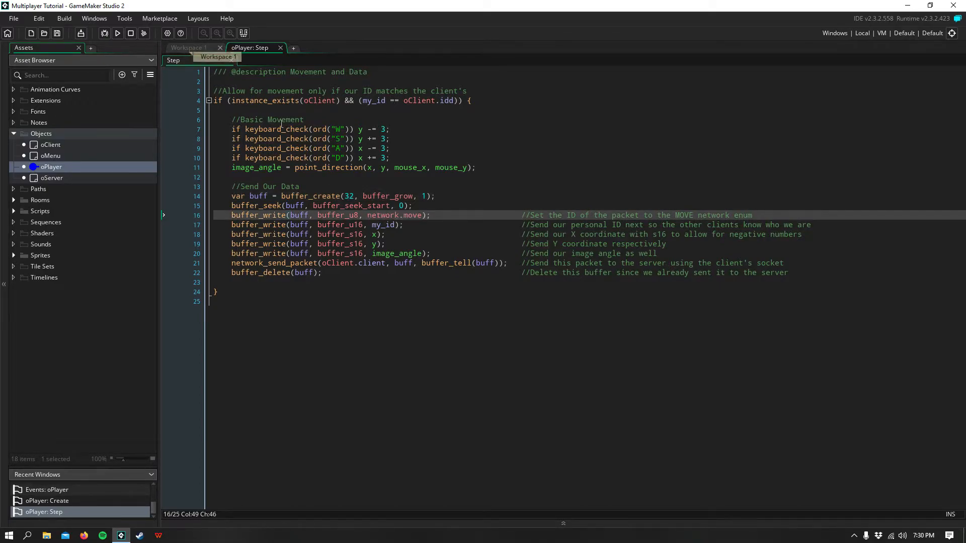
left_click(190, 47)
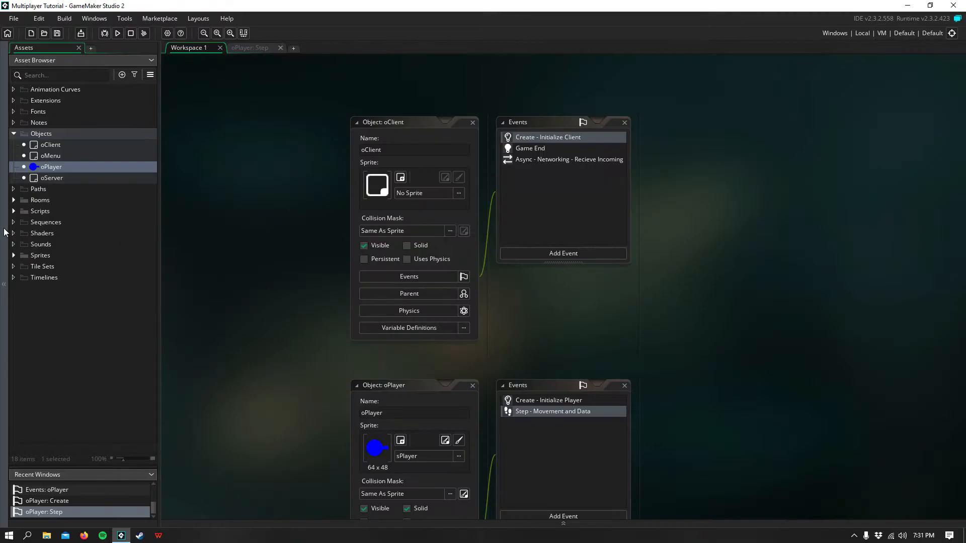
Step: Show rMenu's creation code with the network enum (join, move, disconnect) selected
left_click(39, 199)
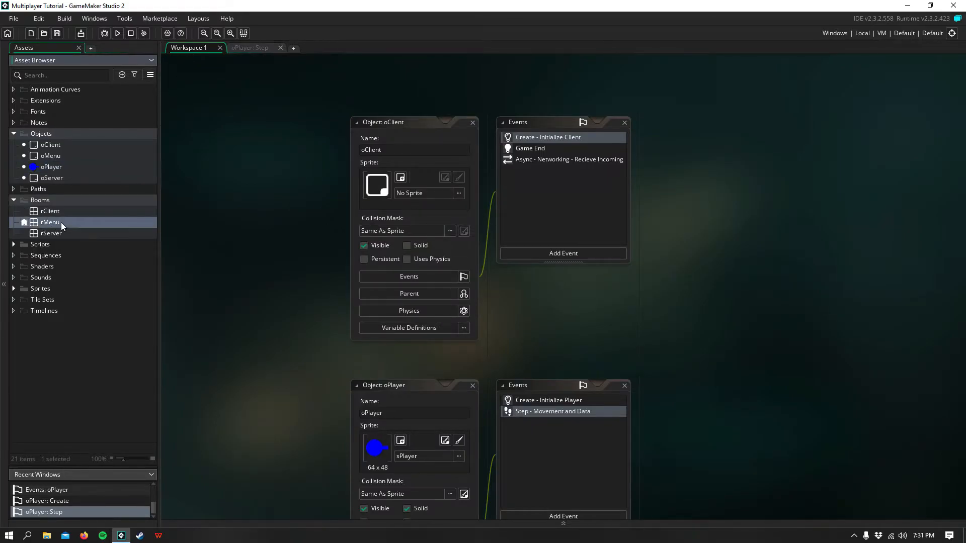
double_click(52, 221)
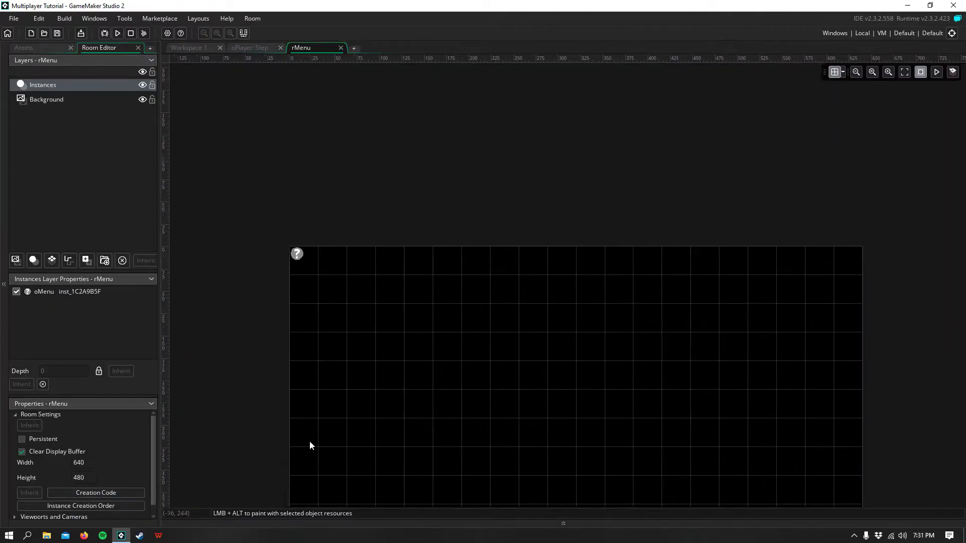
left_click(96, 492)
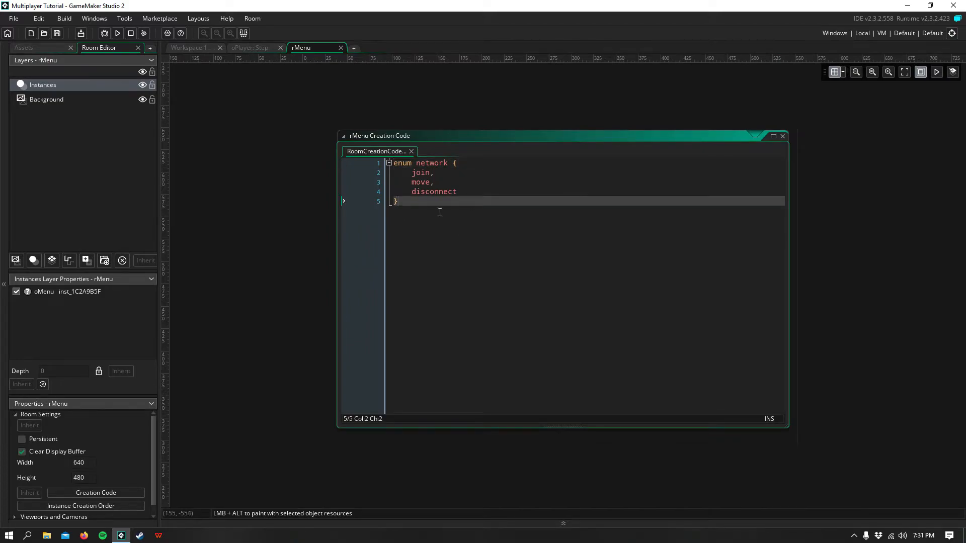
key("ctrl+a")
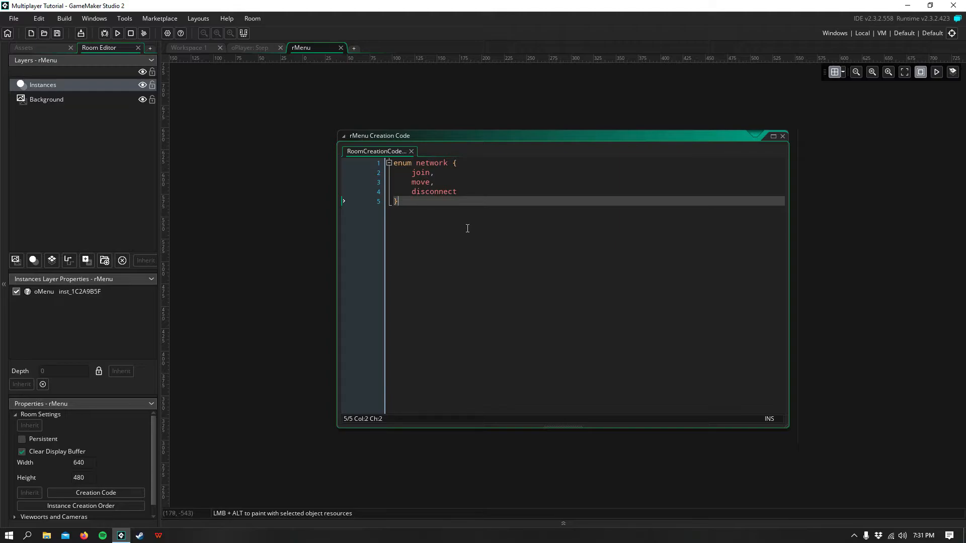
mouse_move(466, 228)
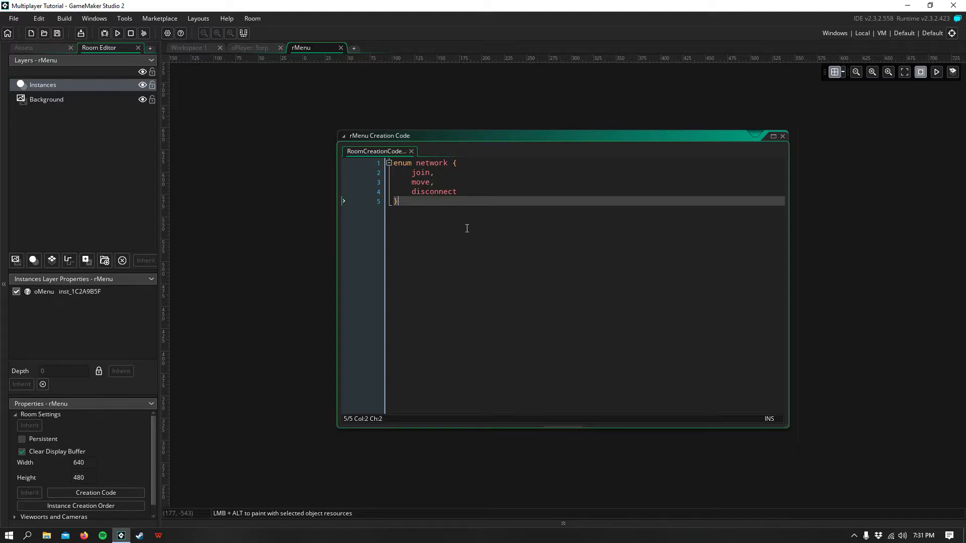
Step: In oPlayer's Step code, review the my_id write, buffer delete and packet send lines
left_click(249, 47)
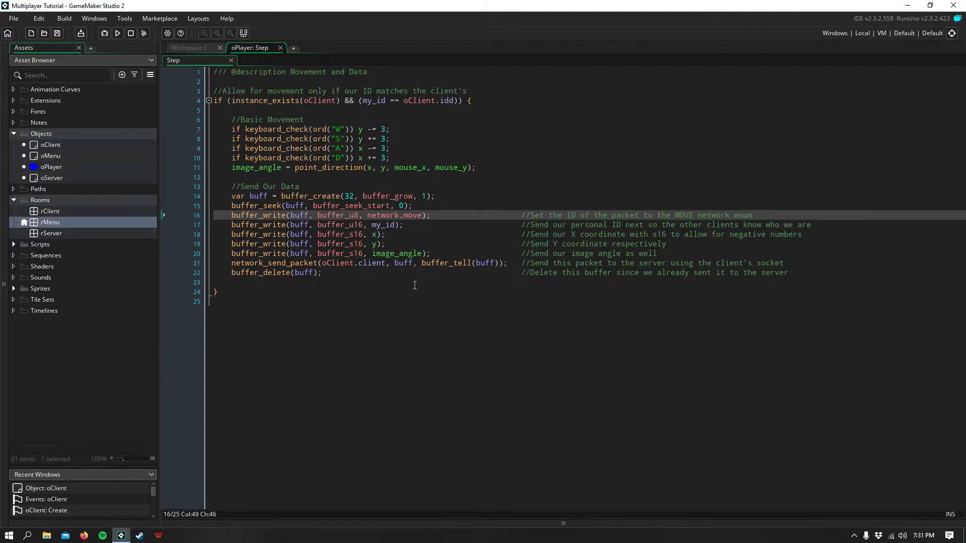
mouse_move(427, 236)
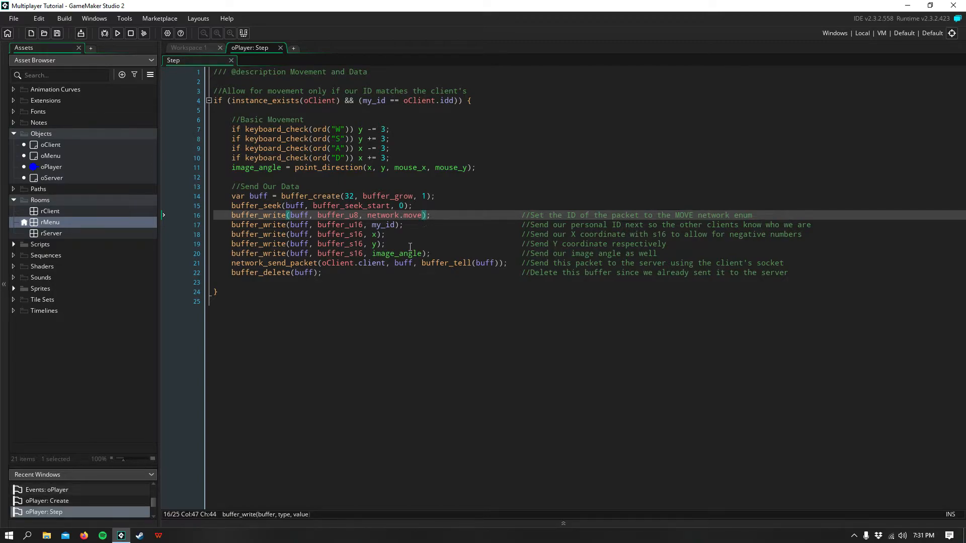
left_click(354, 224)
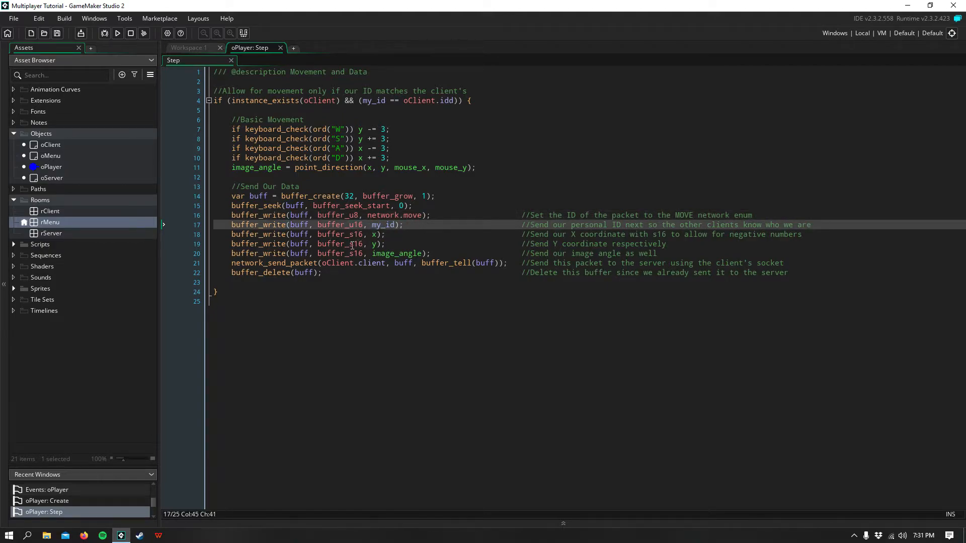
left_click(354, 234)
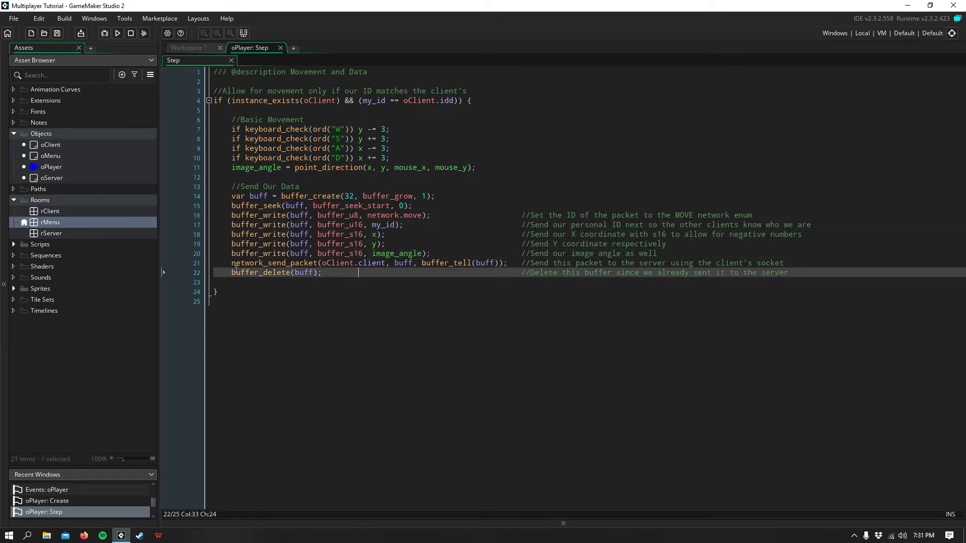
left_click(375, 263)
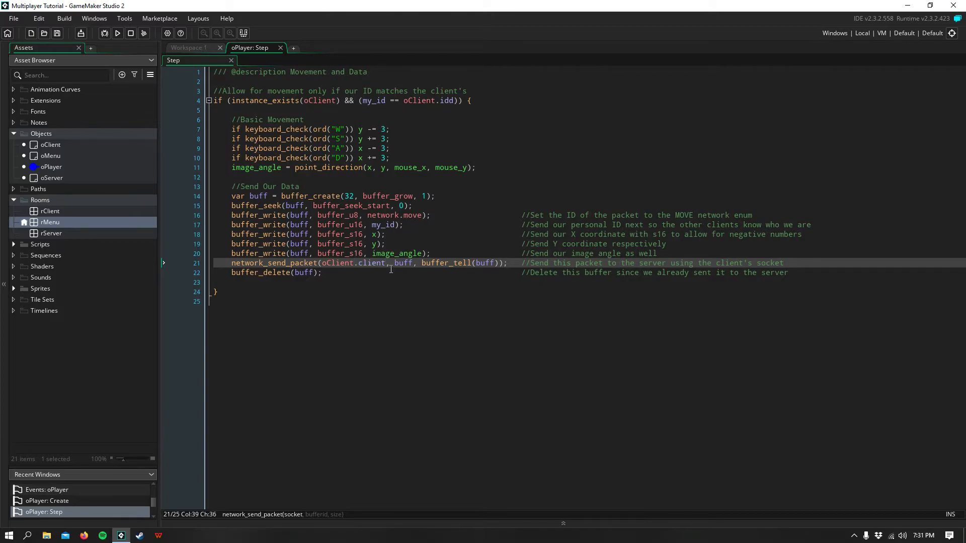
Step: Highlight oClient.client as the socket and the buffer_tell size argument at the code's end
double_click(337, 263)
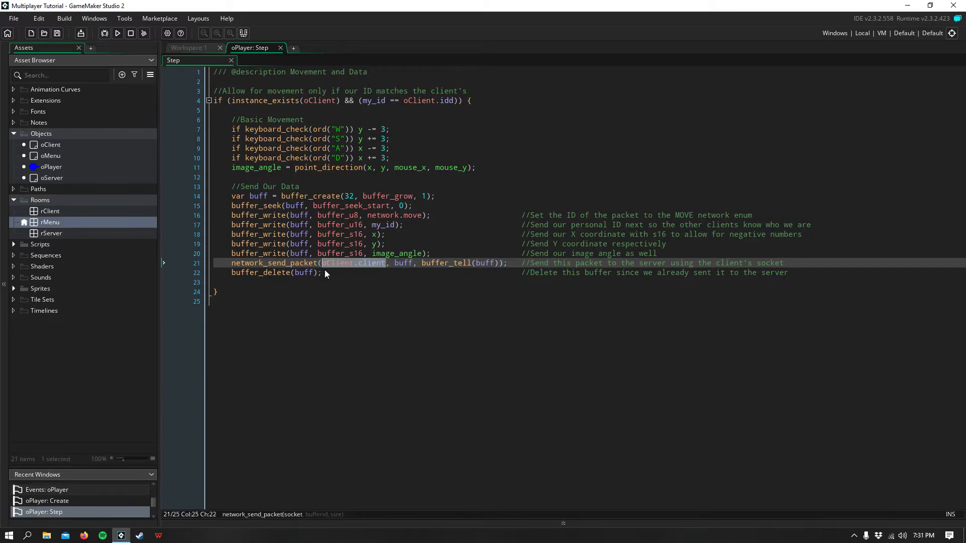
left_click(438, 272)
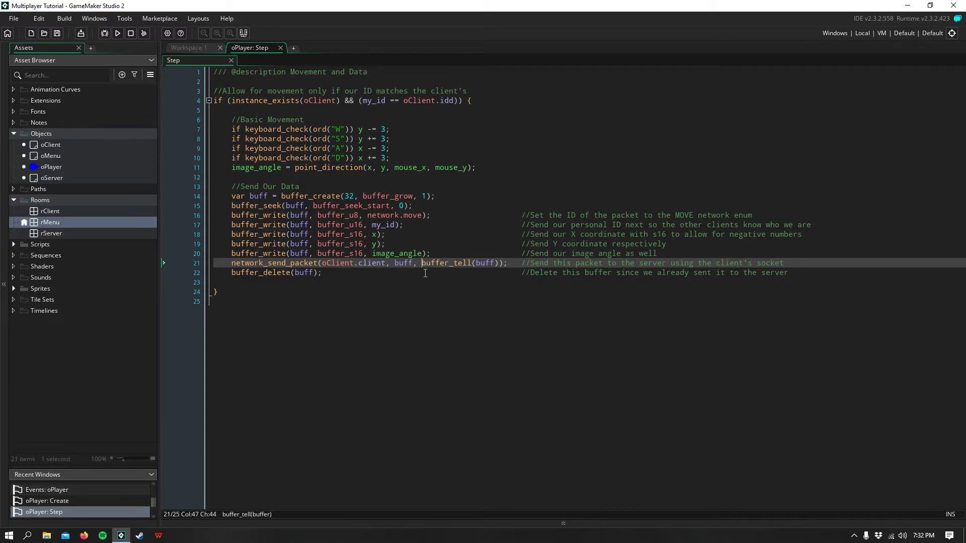
left_click(332, 273)
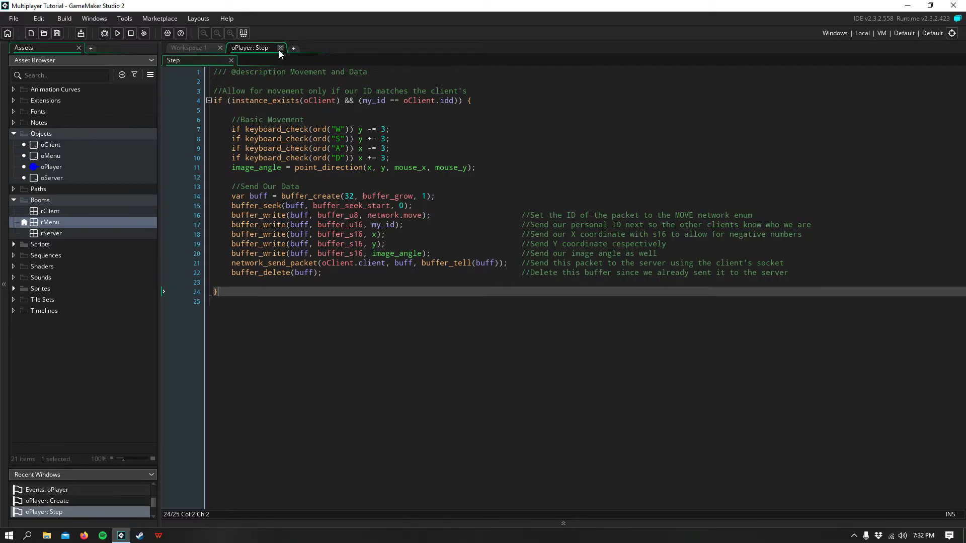
Step: Close the oPlayer Step code and bring up oServer's Async - Networking event code
left_click(281, 47)
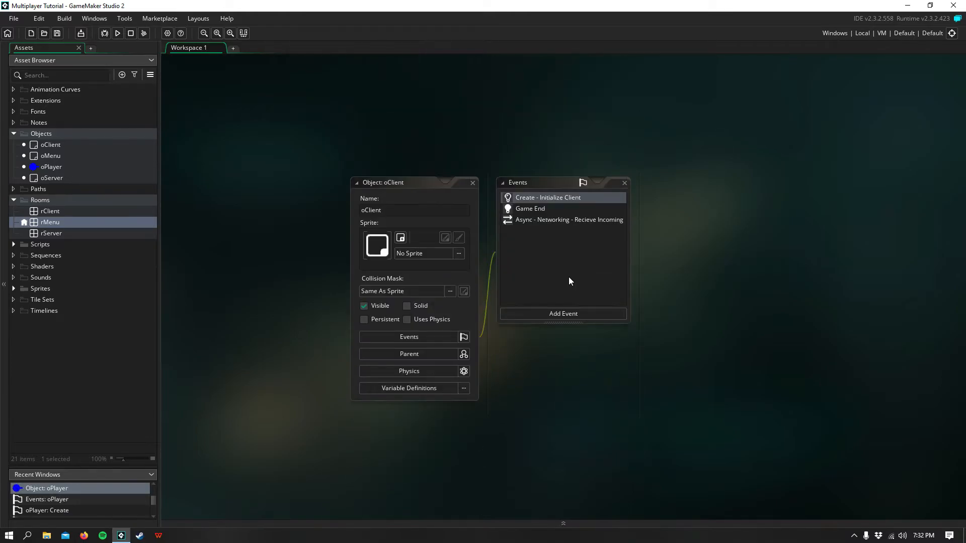
mouse_move(557, 224)
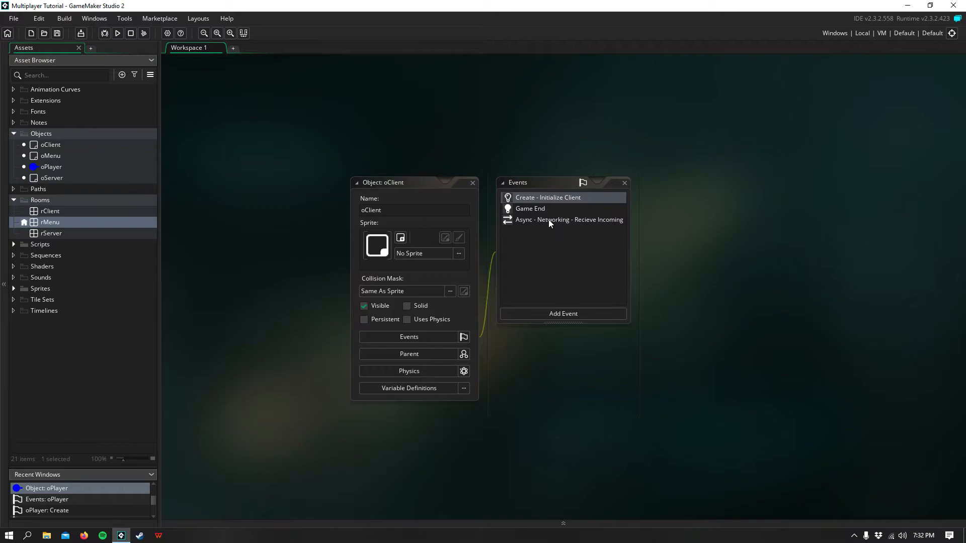
mouse_move(86, 191)
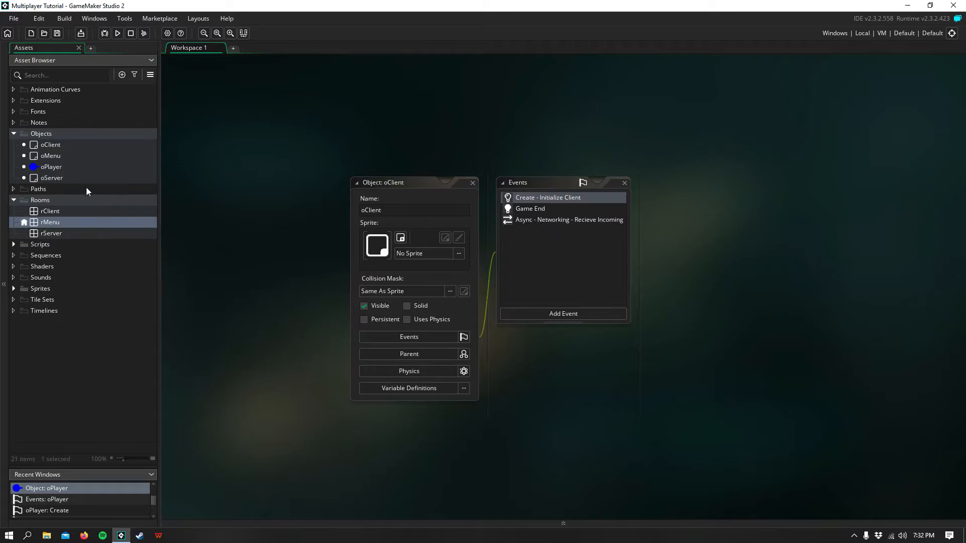
double_click(51, 177)
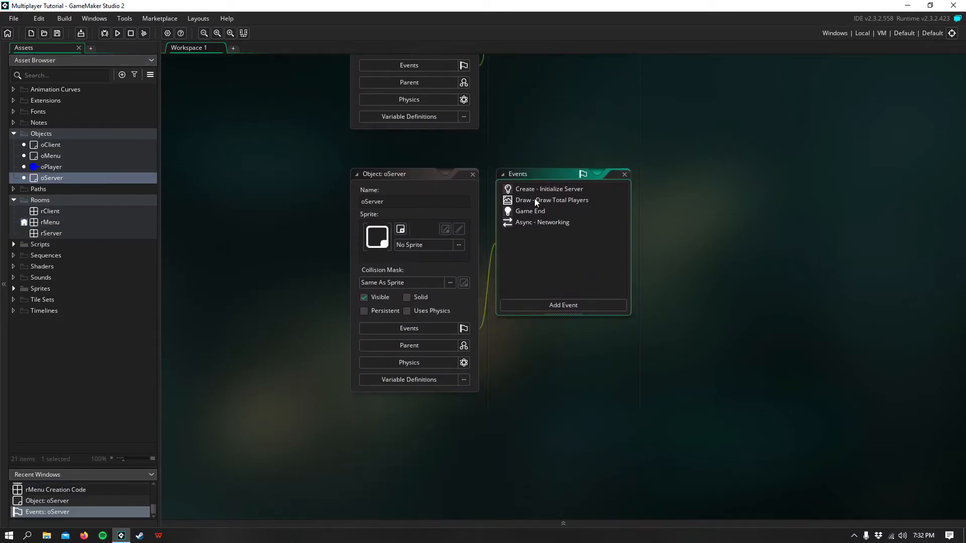
double_click(541, 221)
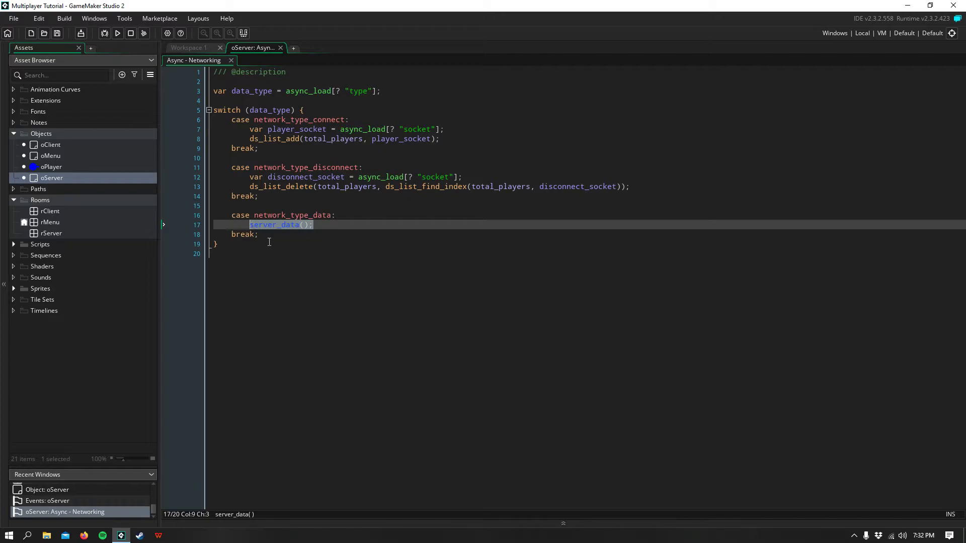
Step: In server_data.gml, review the packet variable's async_load buffer lookup and the seek to packet start
double_click(274, 224)
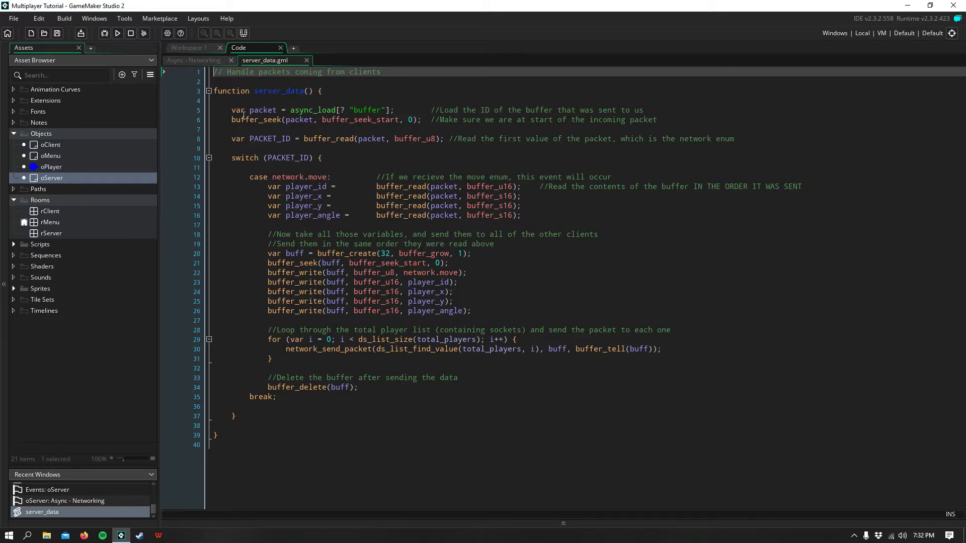
double_click(252, 109)
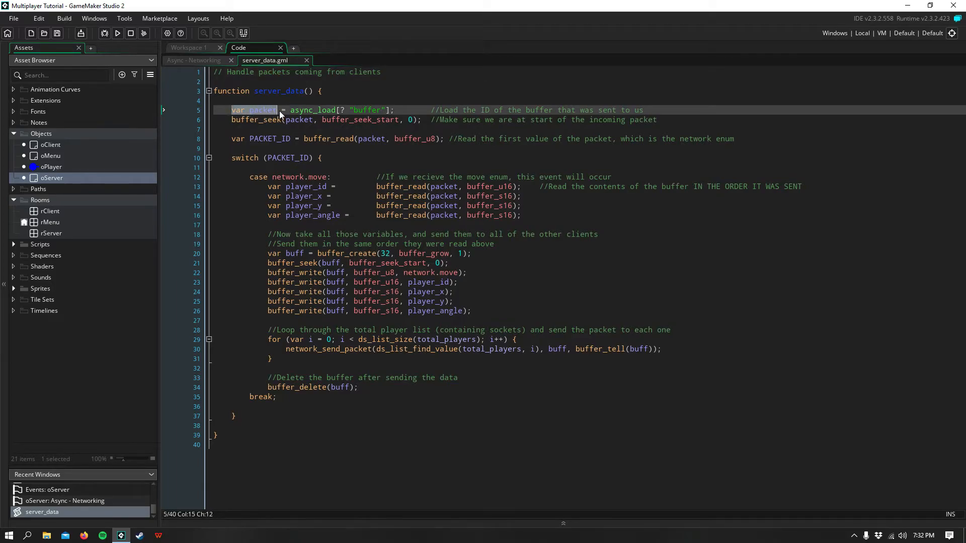
left_click(397, 109)
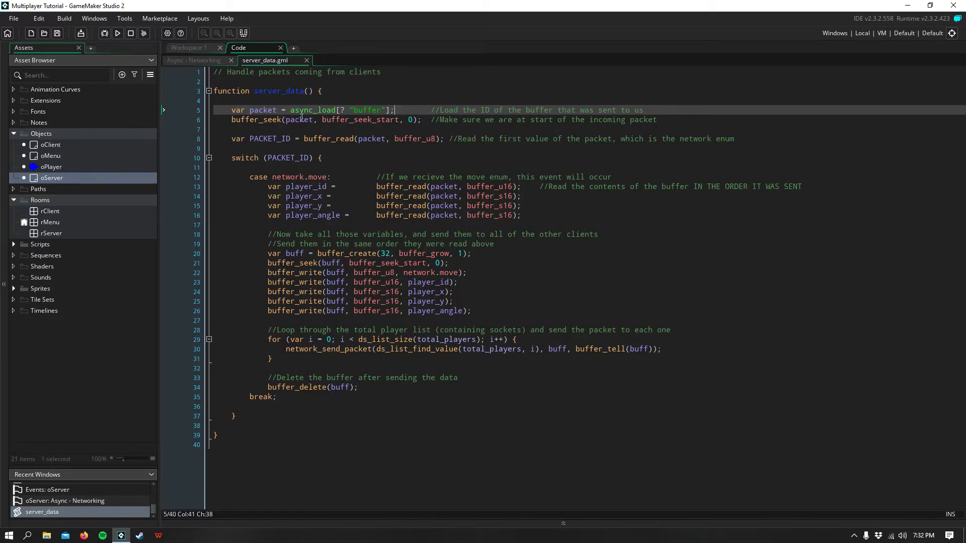
left_click(368, 109)
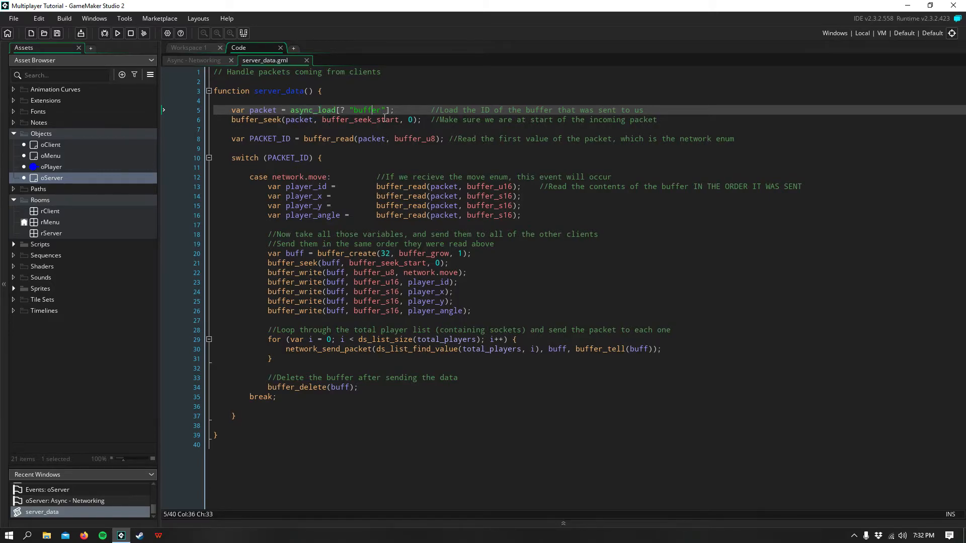
double_click(262, 110)
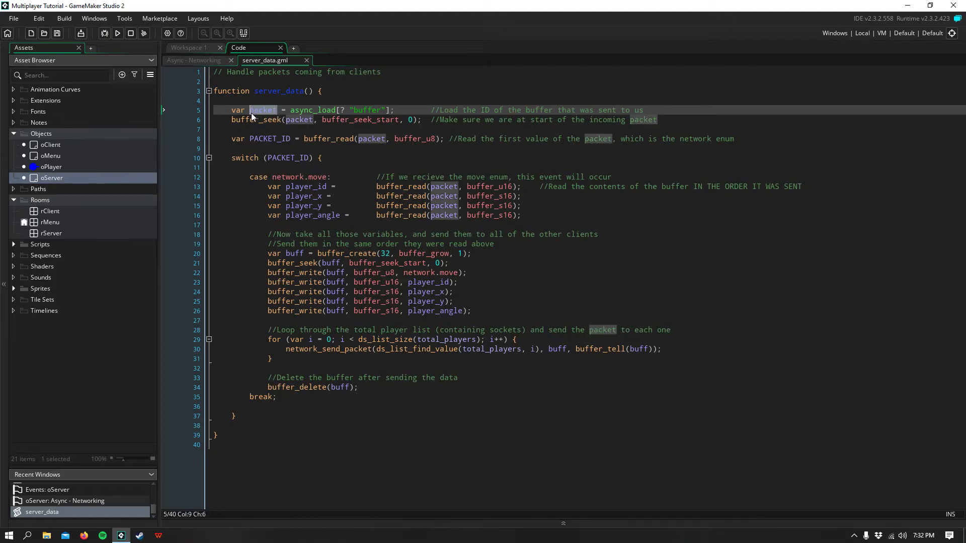
left_click(298, 120)
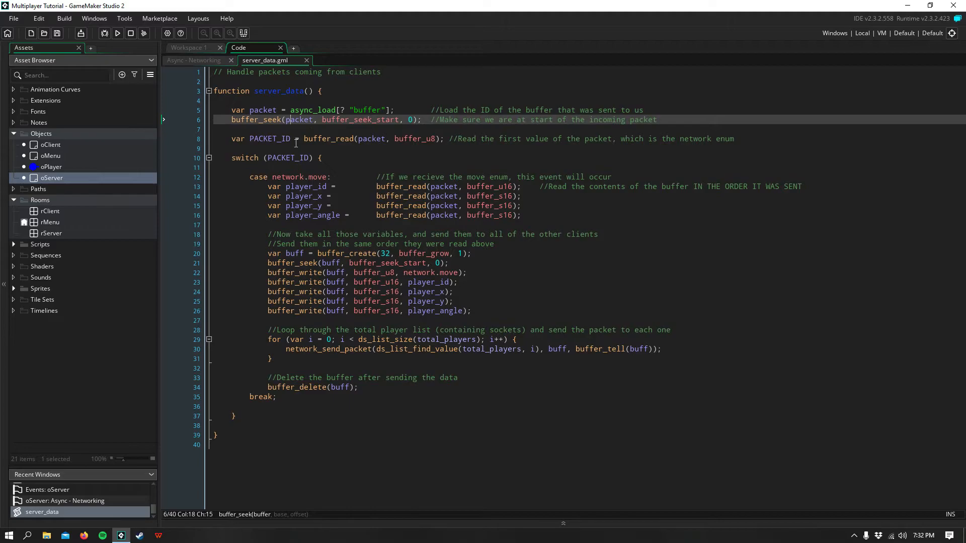
mouse_move(457, 142)
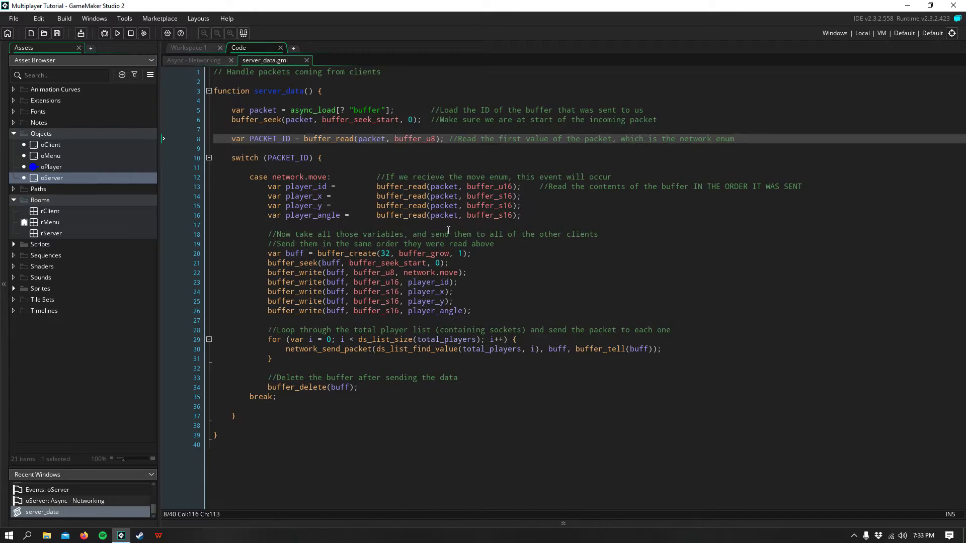
double_click(300, 177)
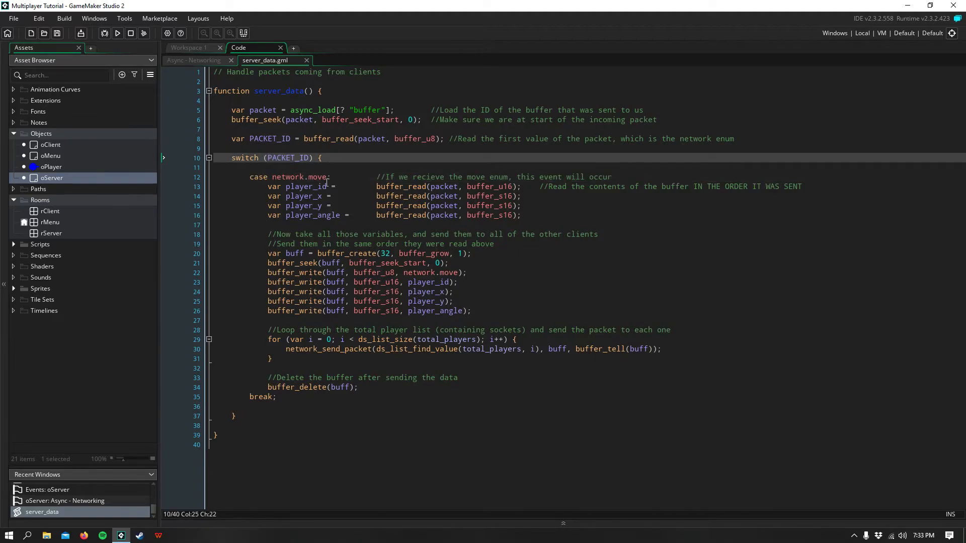
left_click(339, 177)
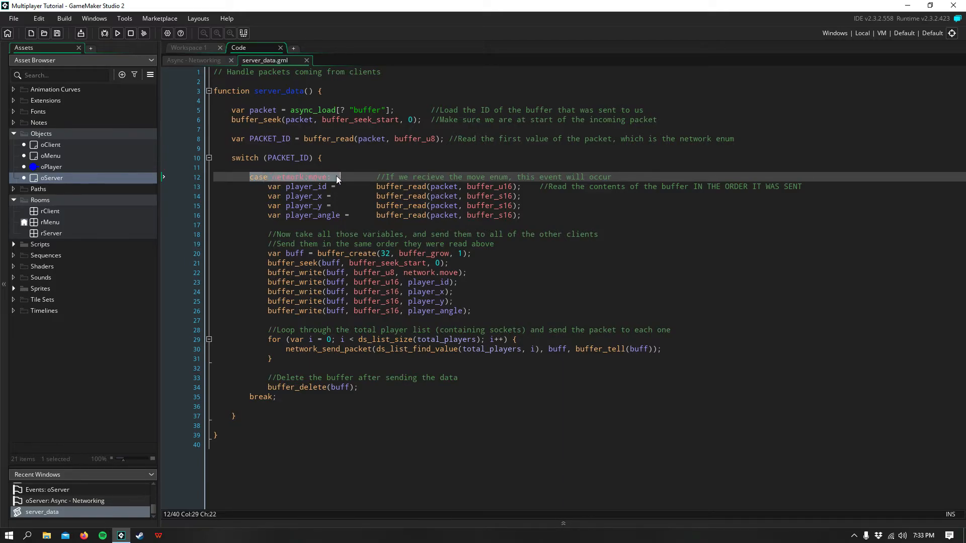
left_click(342, 177)
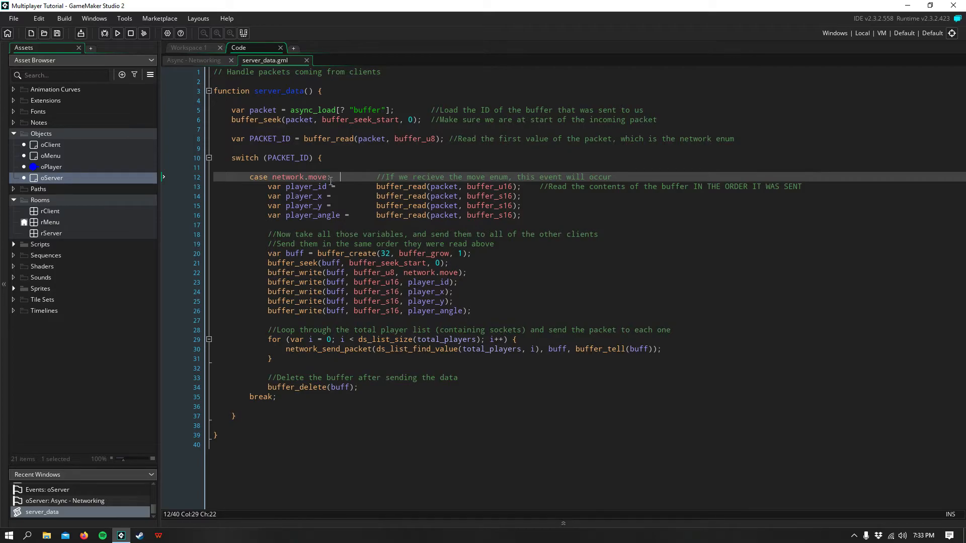
double_click(298, 177)
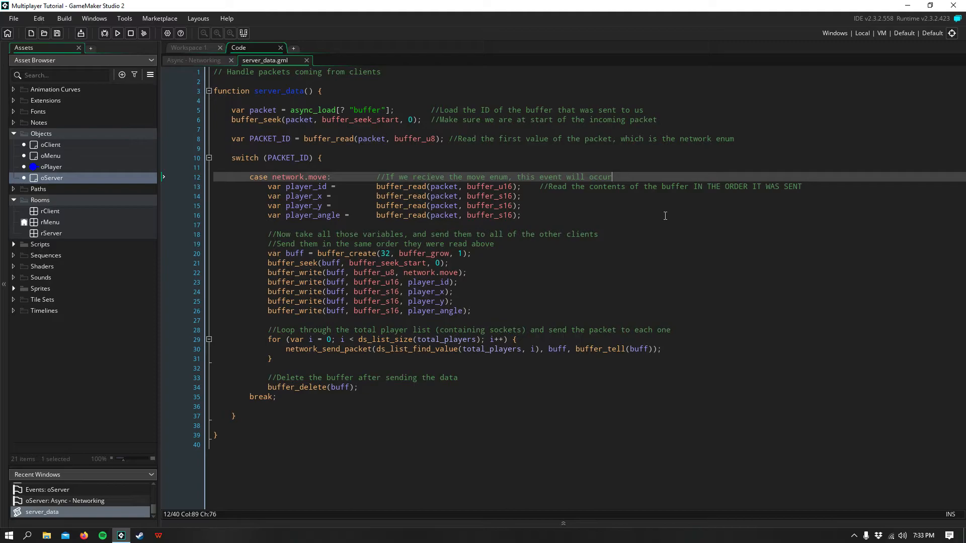
mouse_move(497, 227)
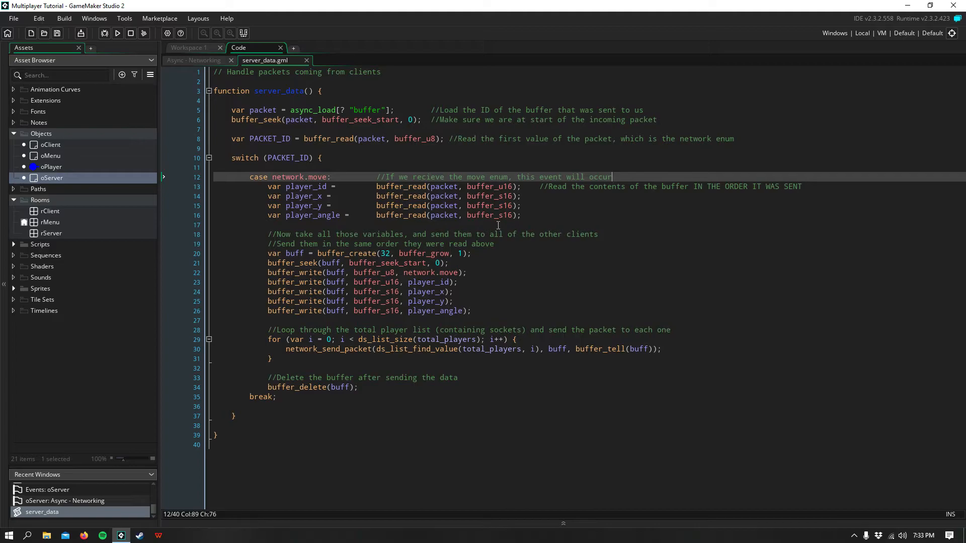
double_click(302, 177)
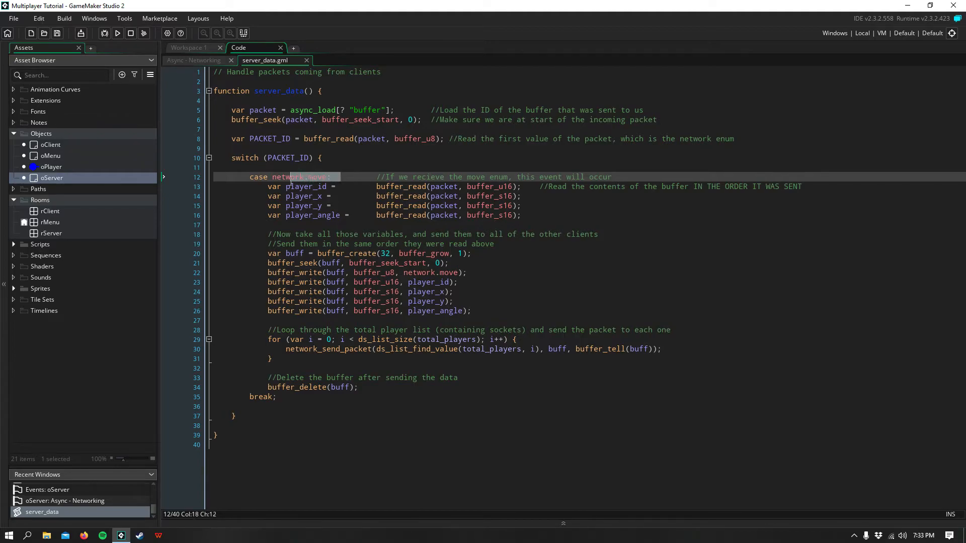
left_click(314, 196)
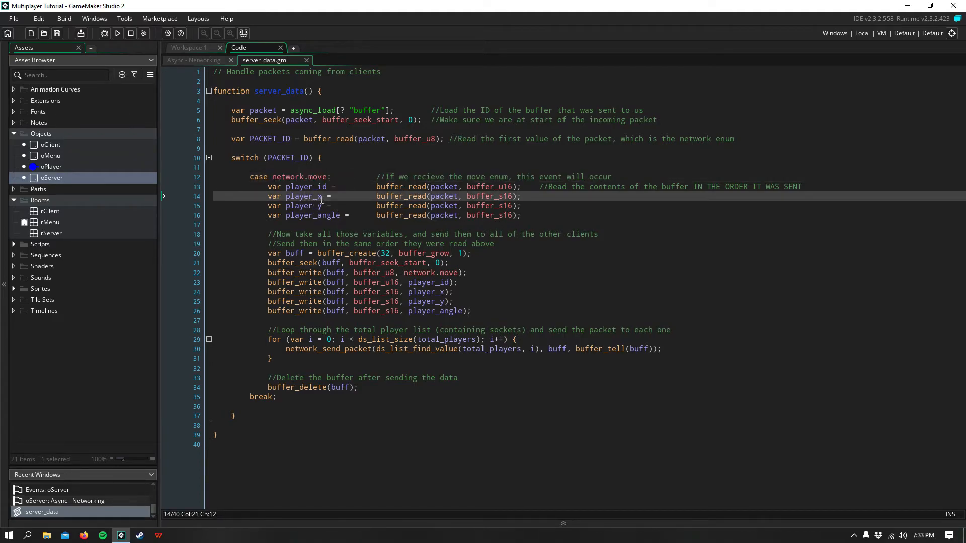
left_click(530, 187)
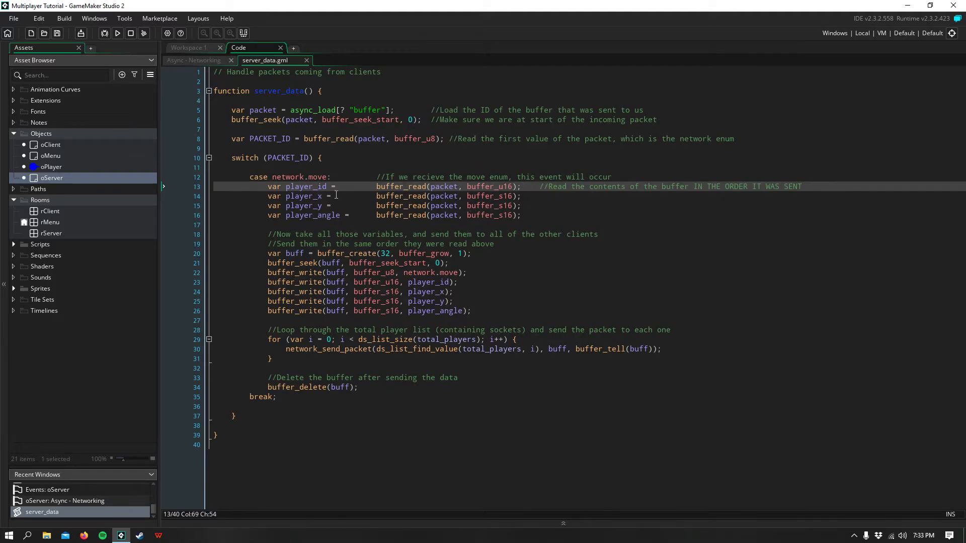
left_click(340, 187)
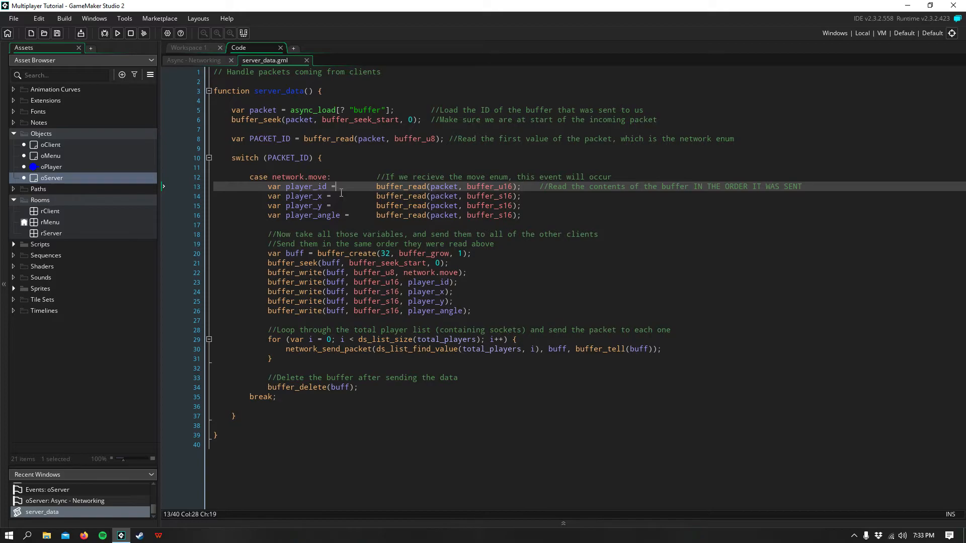
left_click(351, 206)
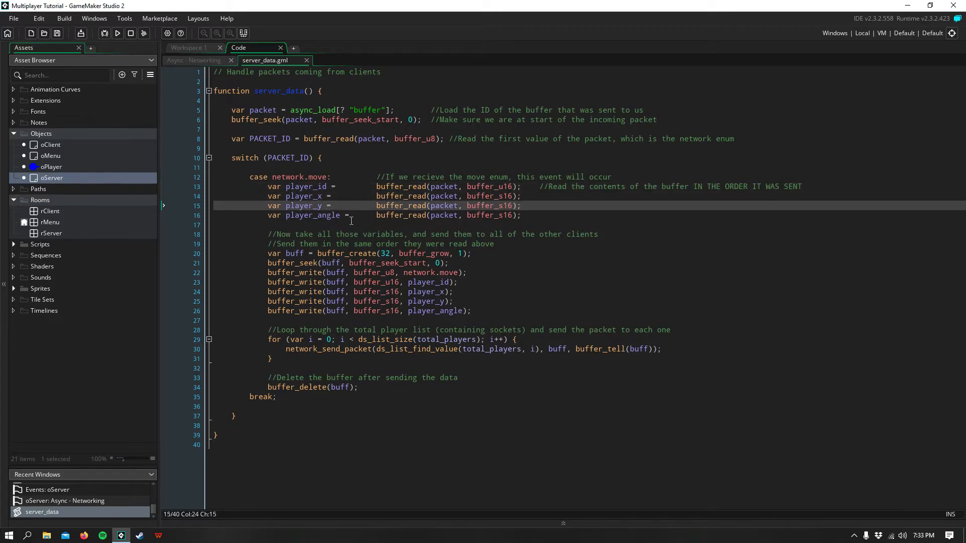
left_click(525, 216)
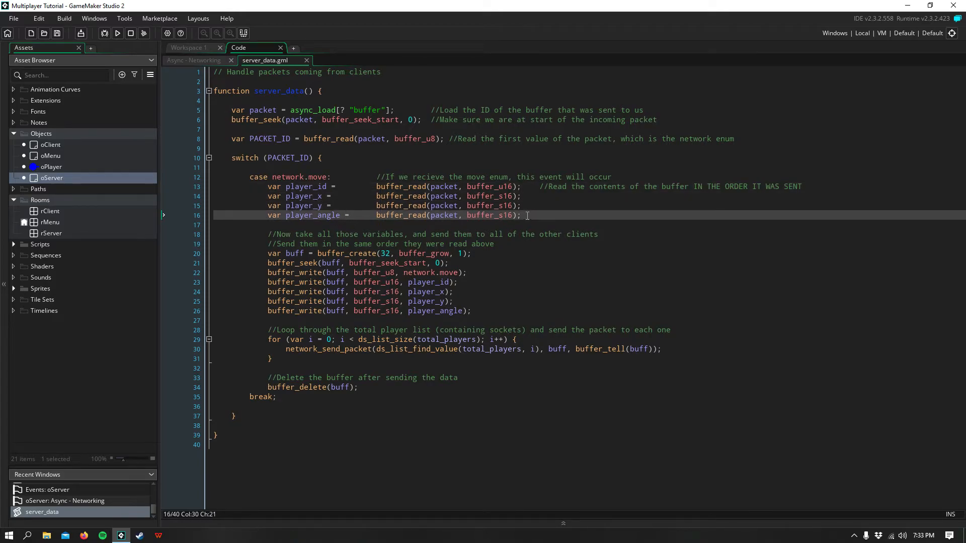
mouse_move(526, 196)
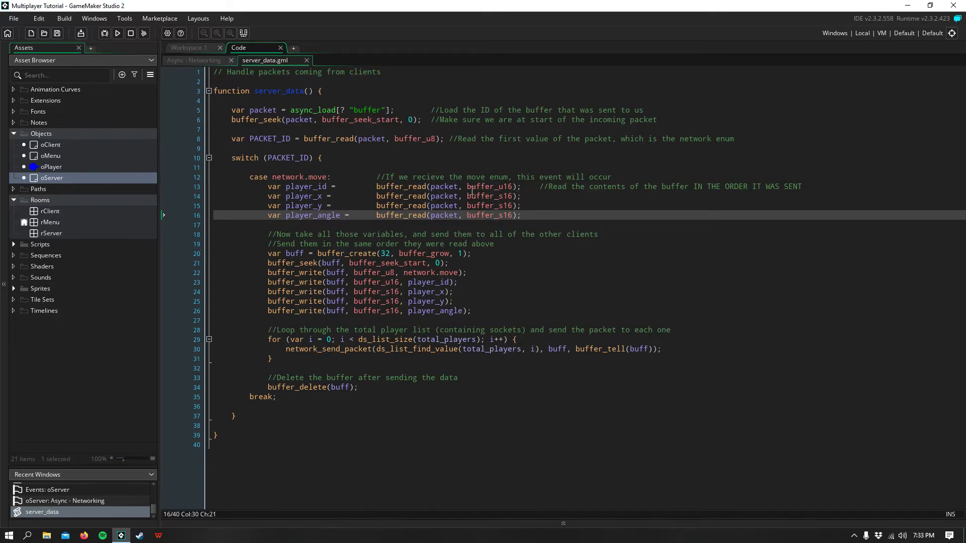
left_click(522, 216)
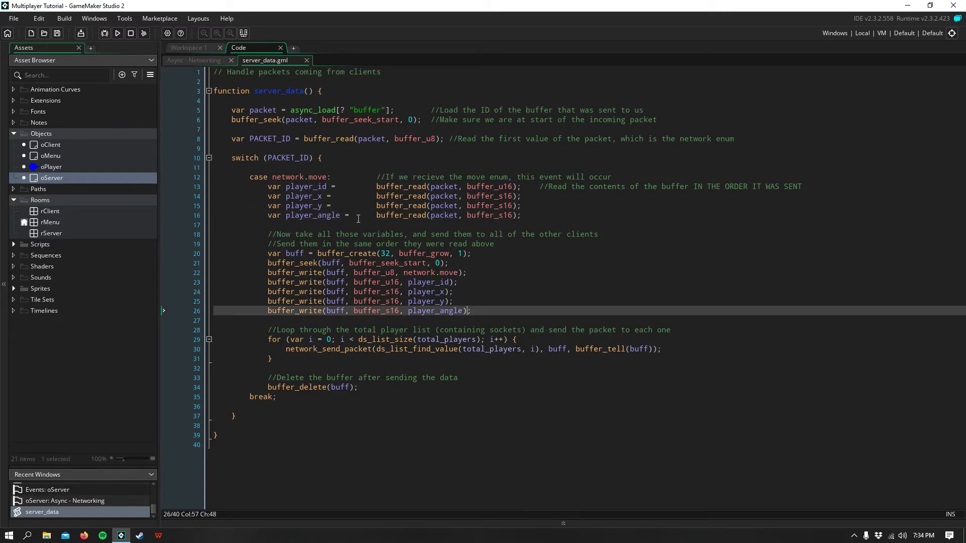
left_click(357, 216)
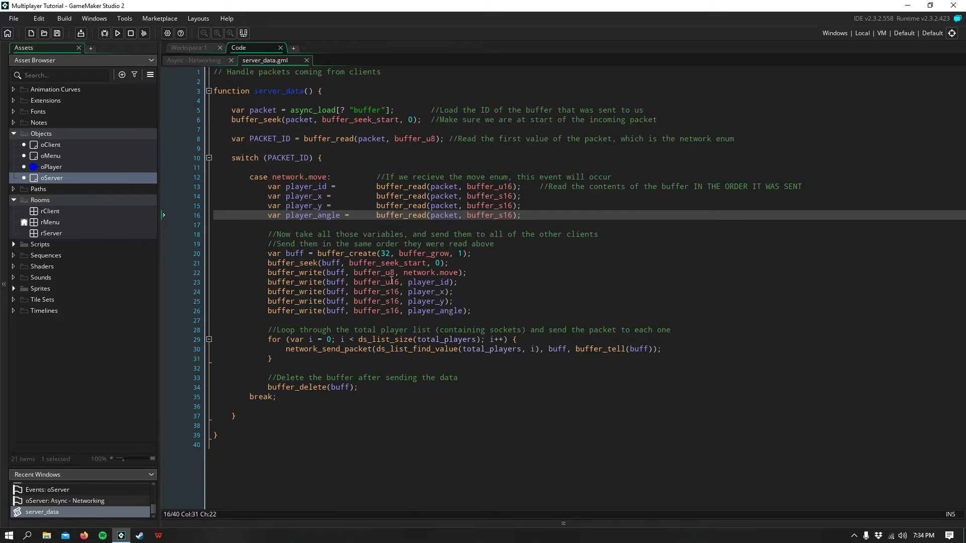
mouse_move(455, 292)
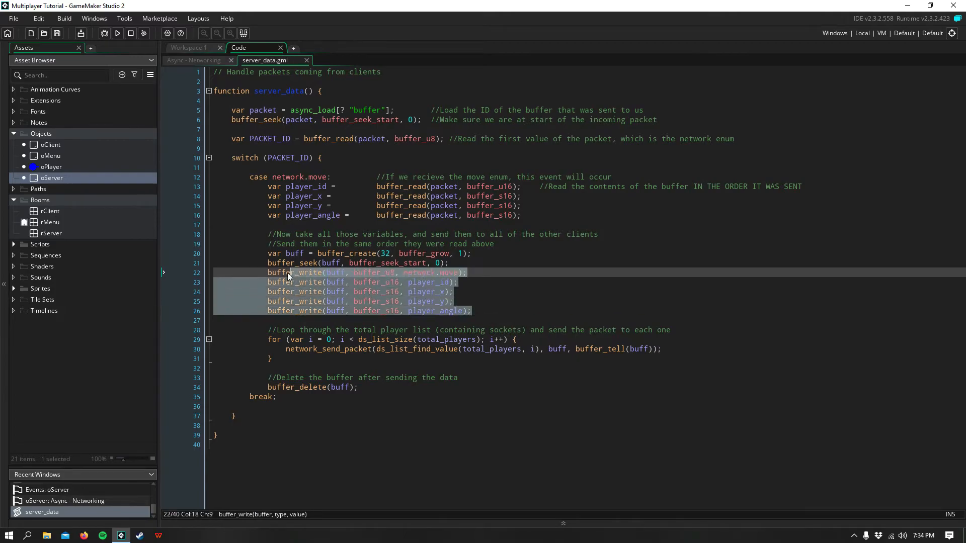
Step: Review the end of the send loop and the player_angle buffer write, then return to oClient's events
left_click(468, 311)
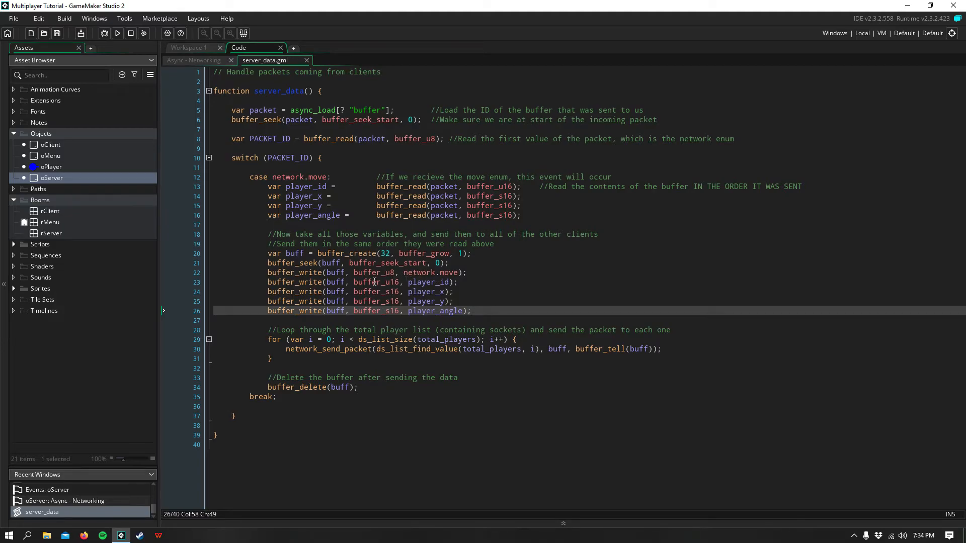
left_click(406, 273)
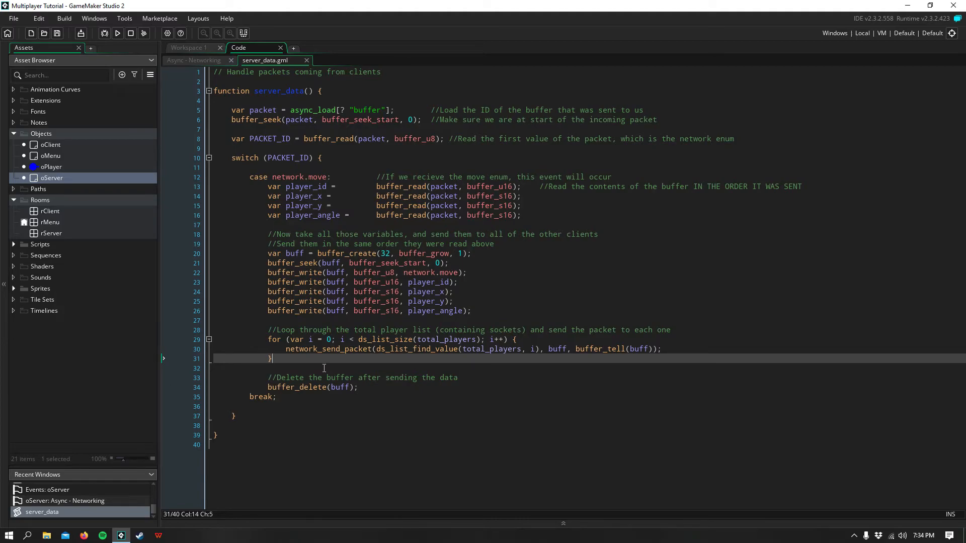
mouse_move(349, 354)
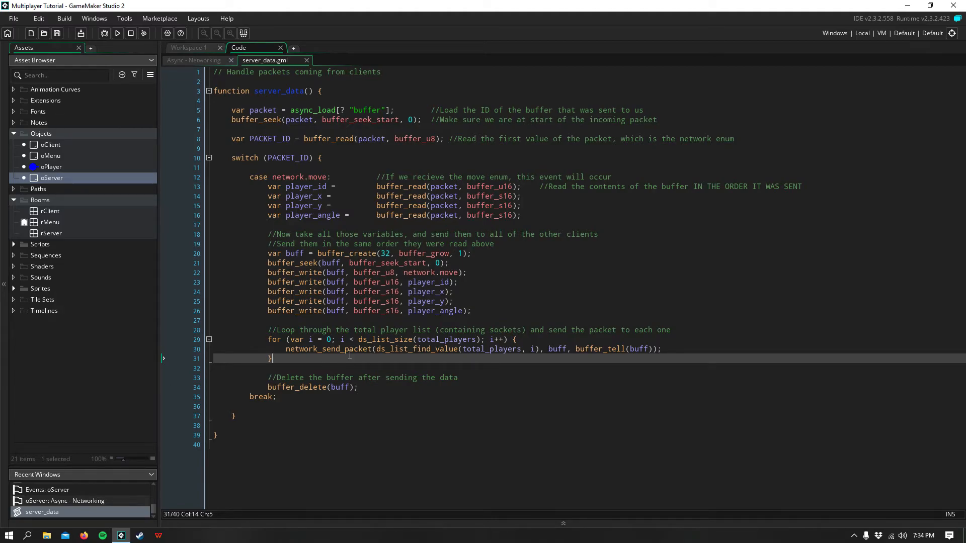
double_click(273, 340)
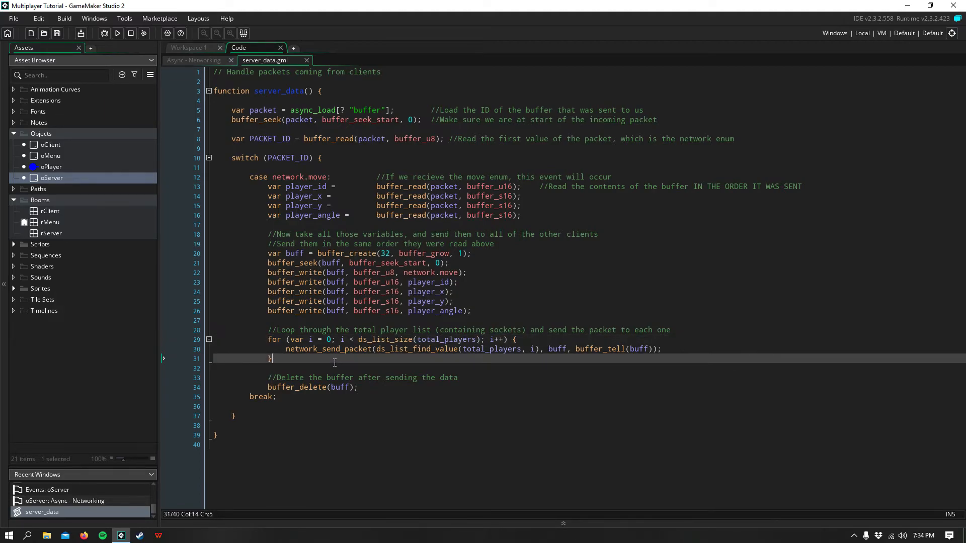
left_click(469, 349)
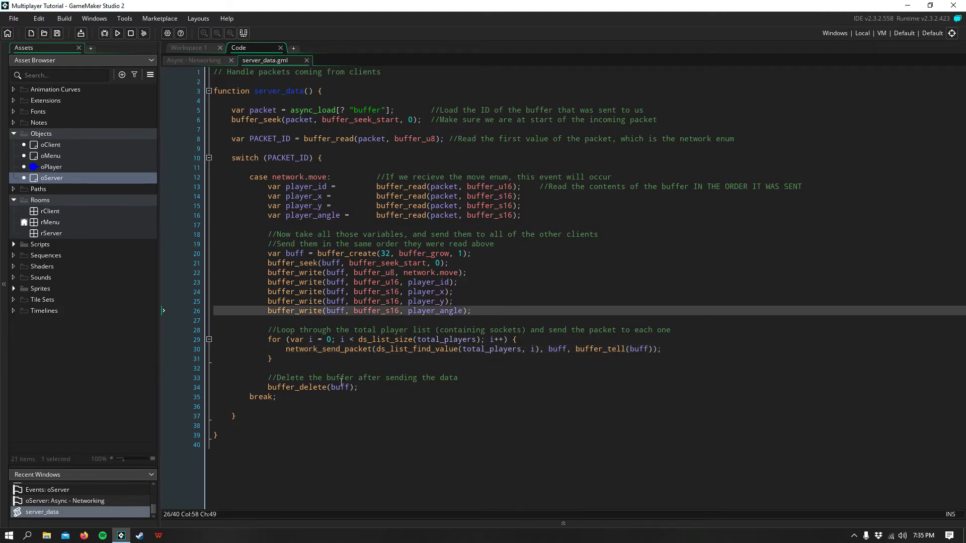
left_click(278, 397)
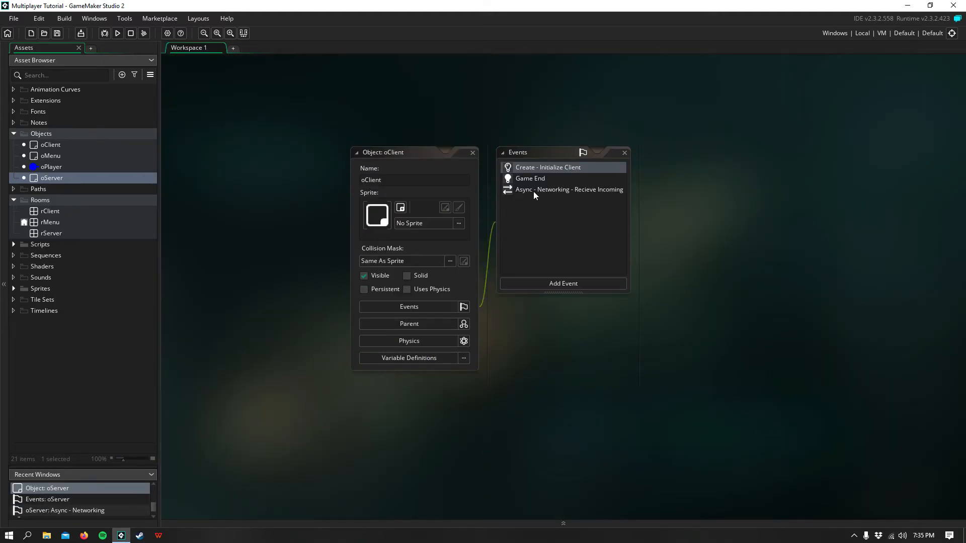
double_click(568, 189)
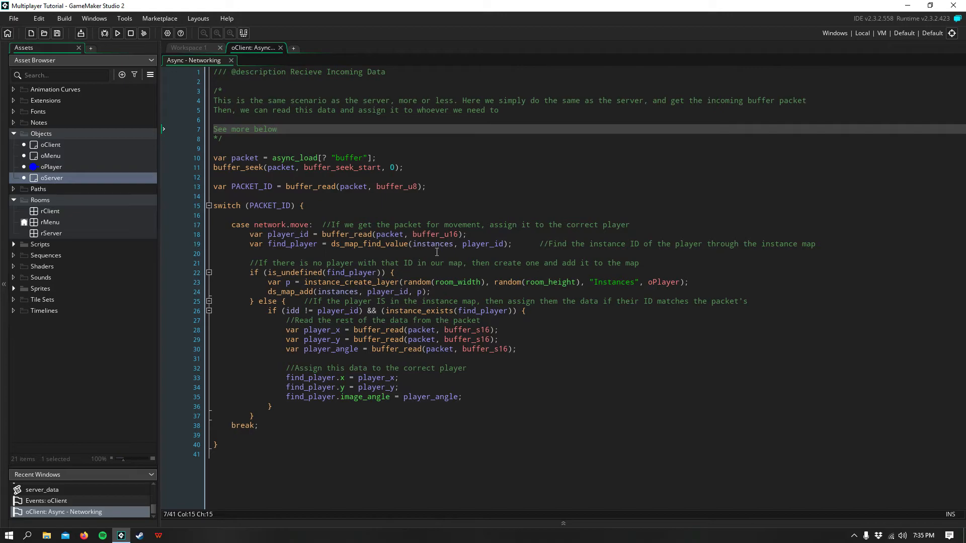
mouse_move(355, 196)
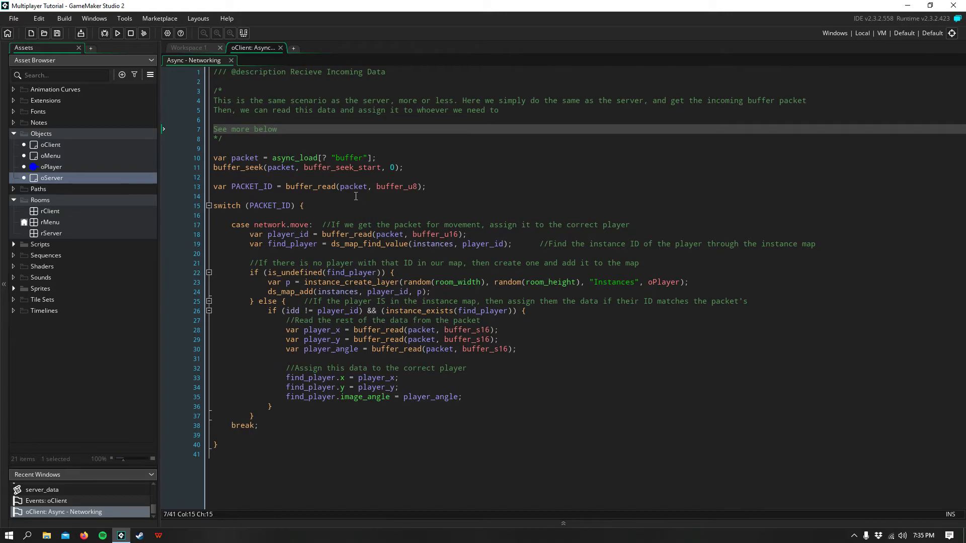
mouse_move(429, 172)
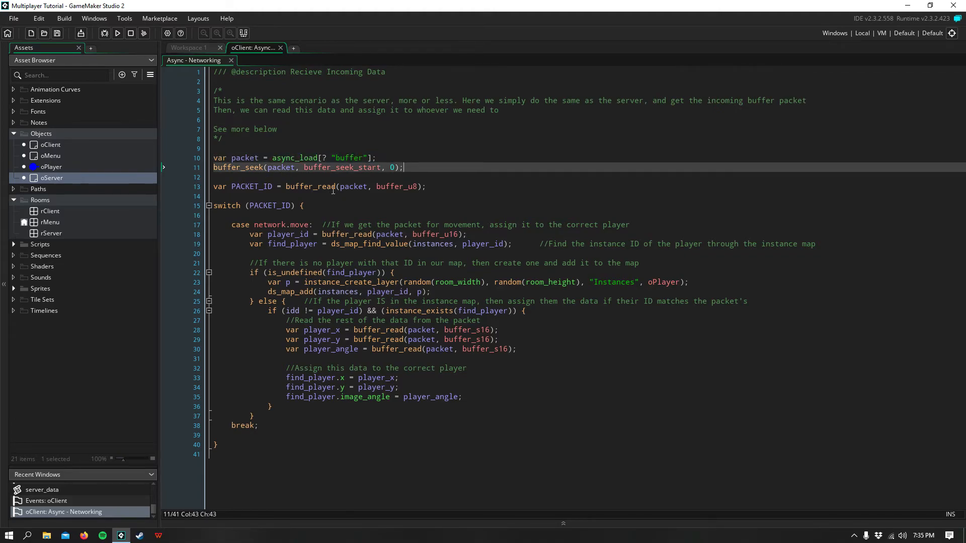
left_click(399, 186)
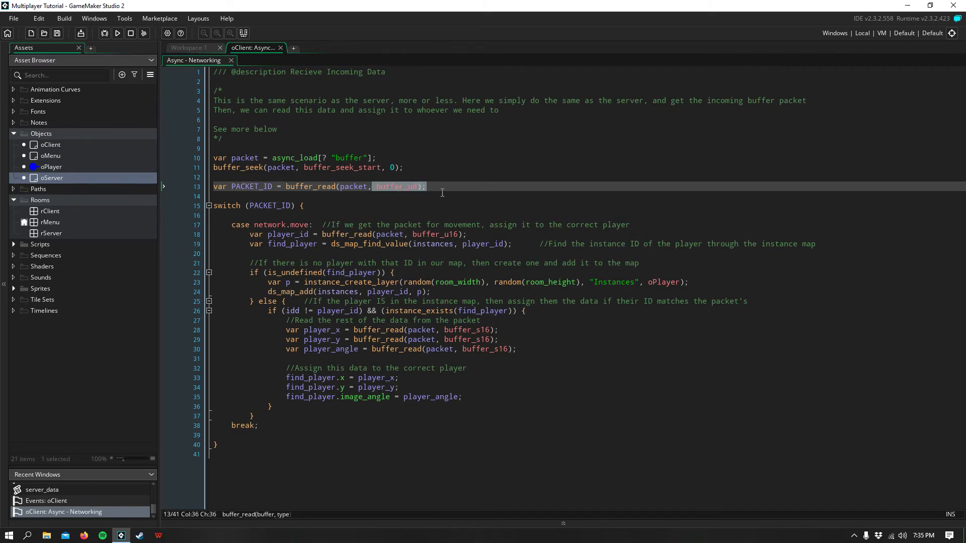
type("buffer_u8")
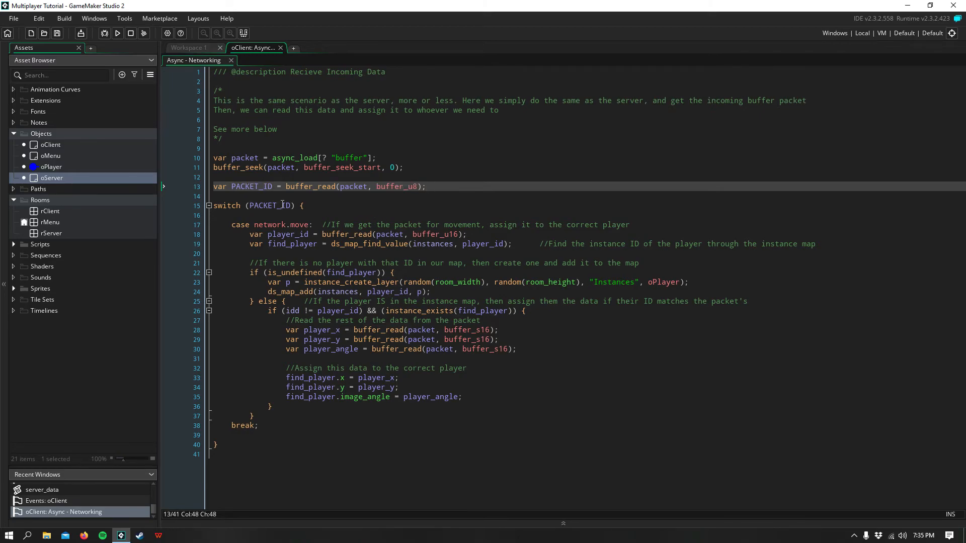
left_click(278, 205)
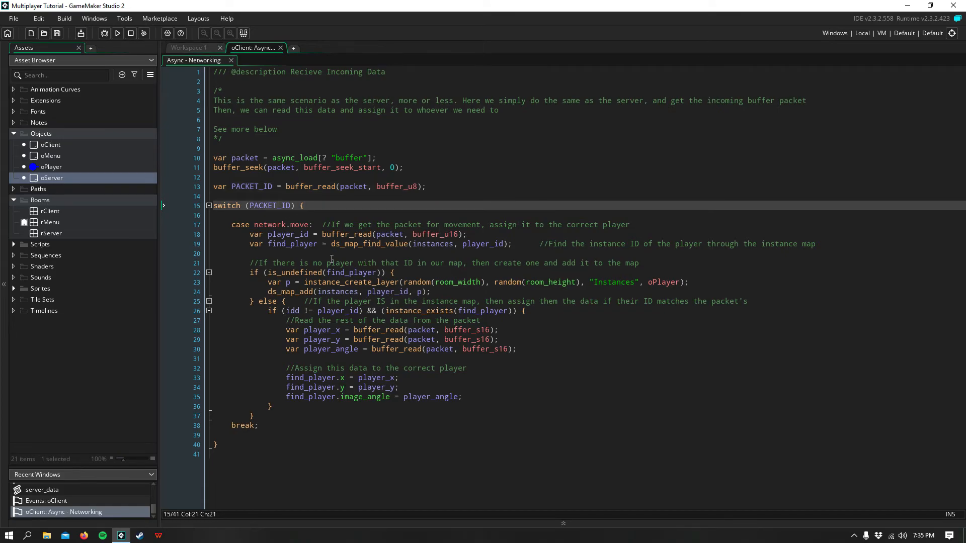
double_click(281, 224)
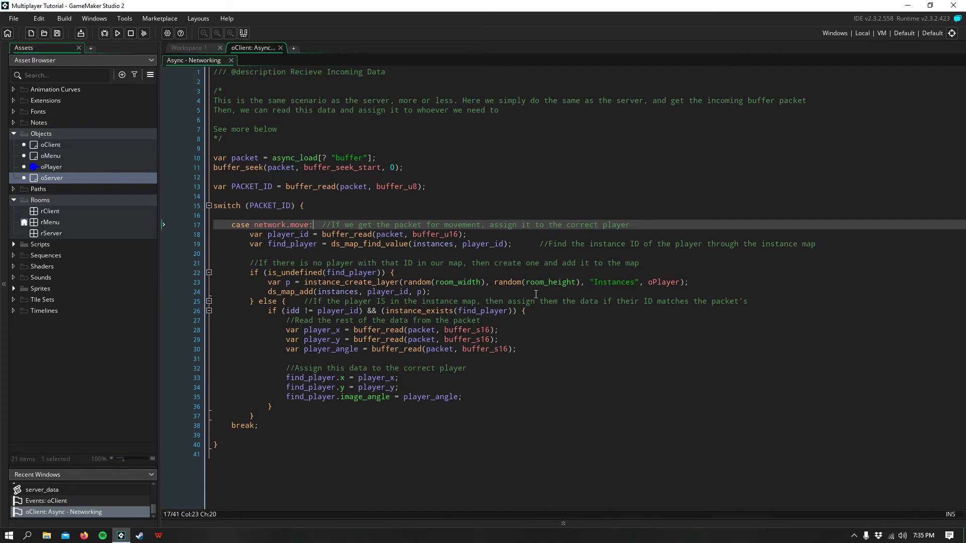
mouse_move(311, 248)
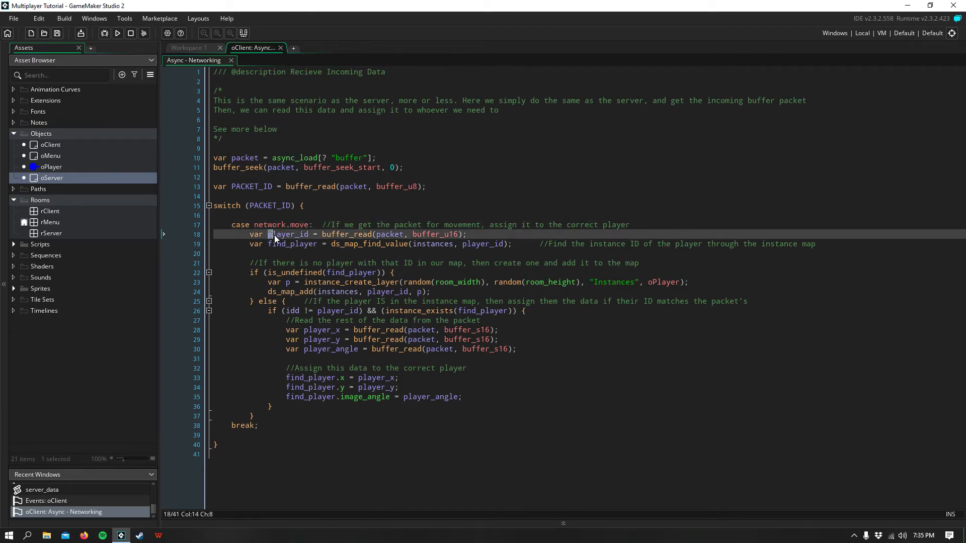
double_click(288, 235)
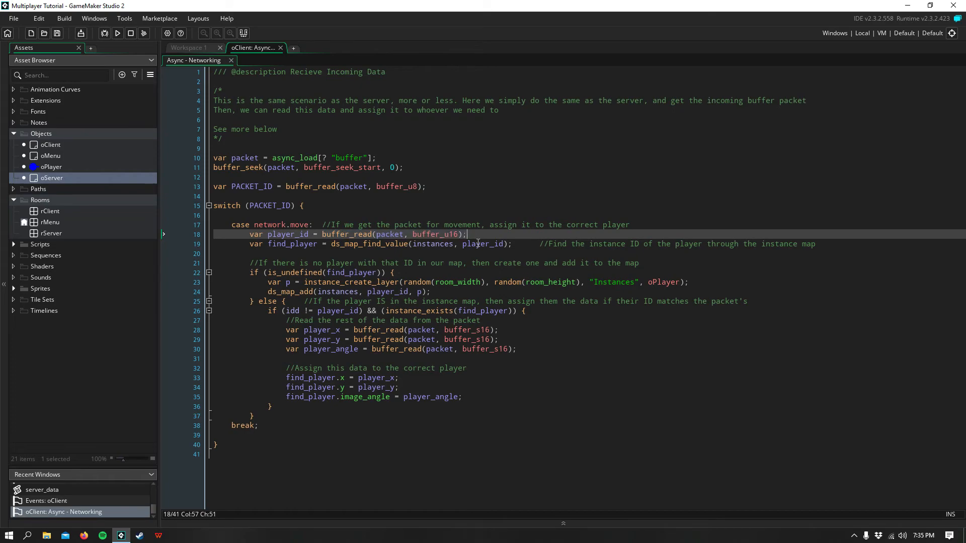
mouse_move(410, 263)
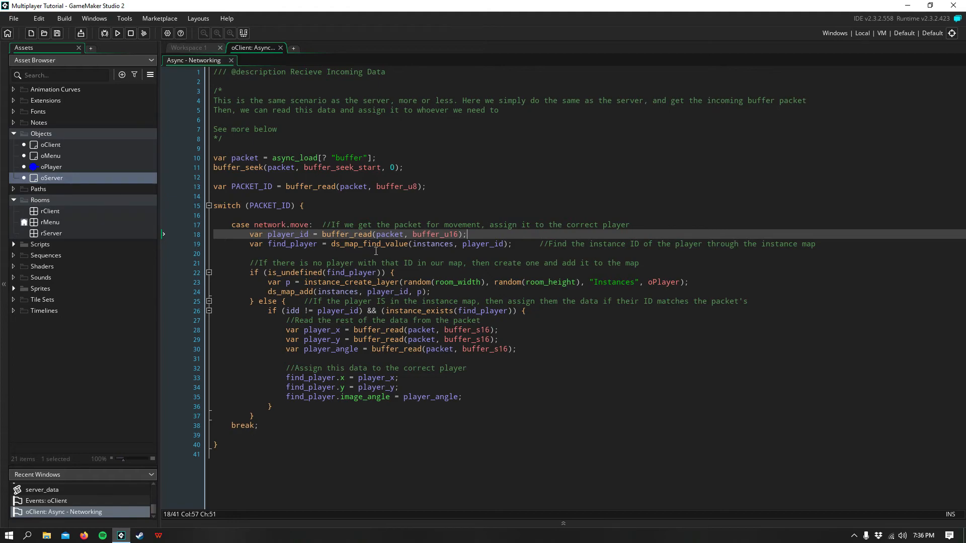
mouse_move(393, 265)
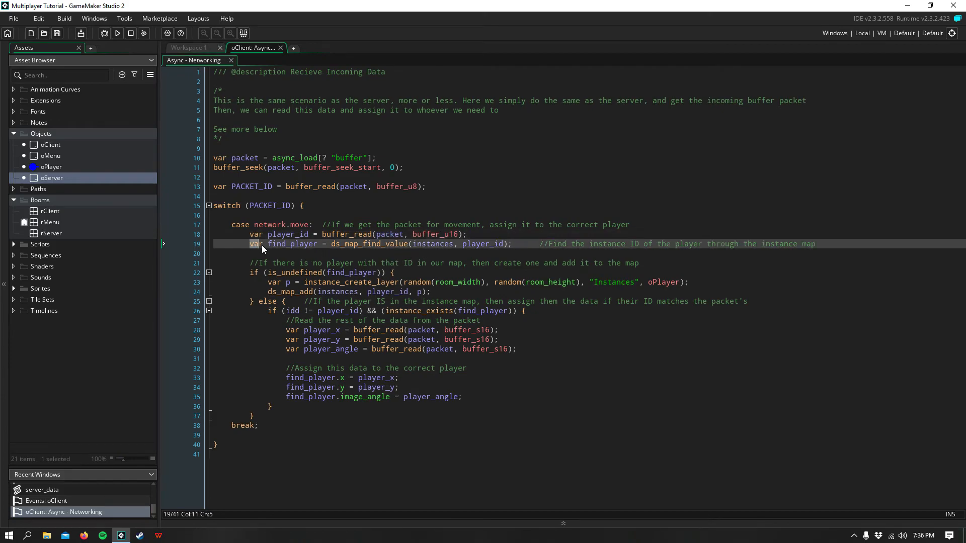
left_click(323, 253)
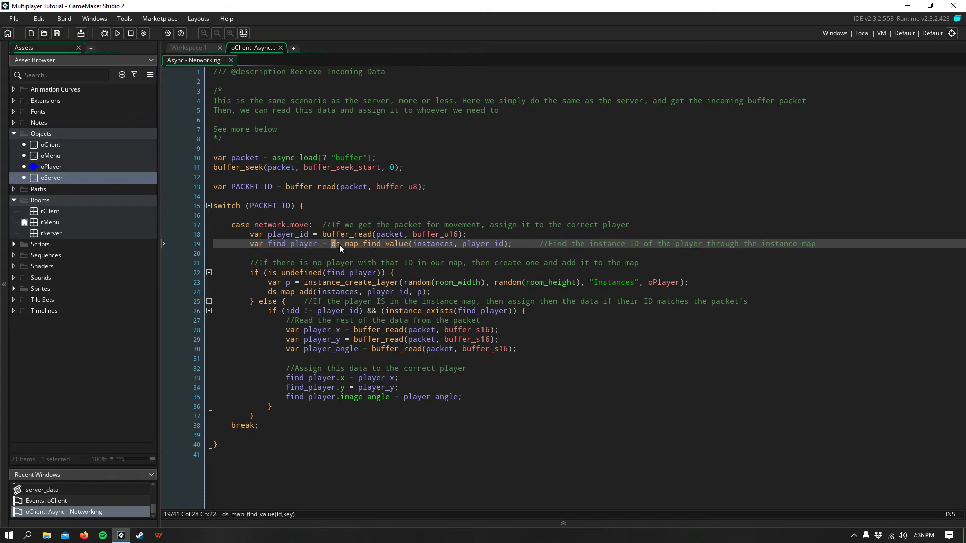
left_click(424, 250)
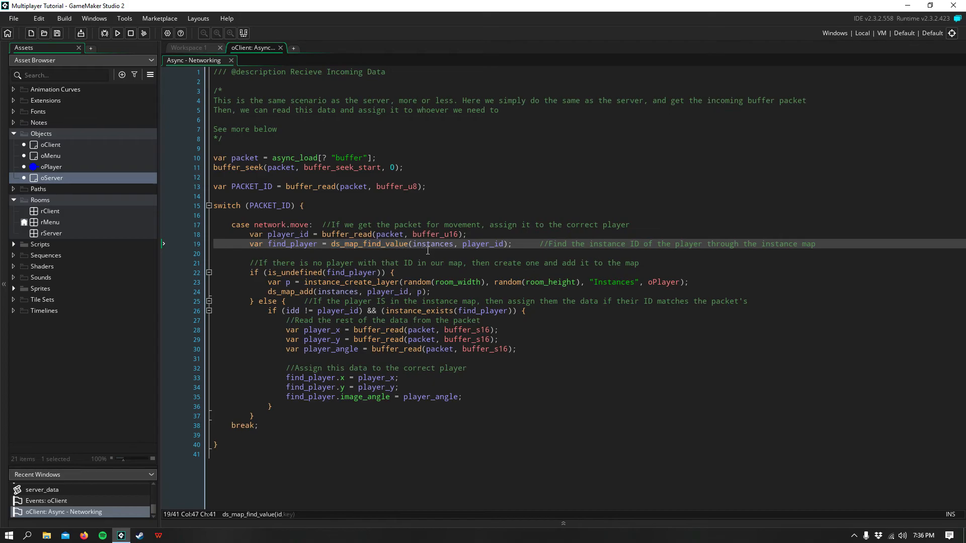
left_click(467, 252)
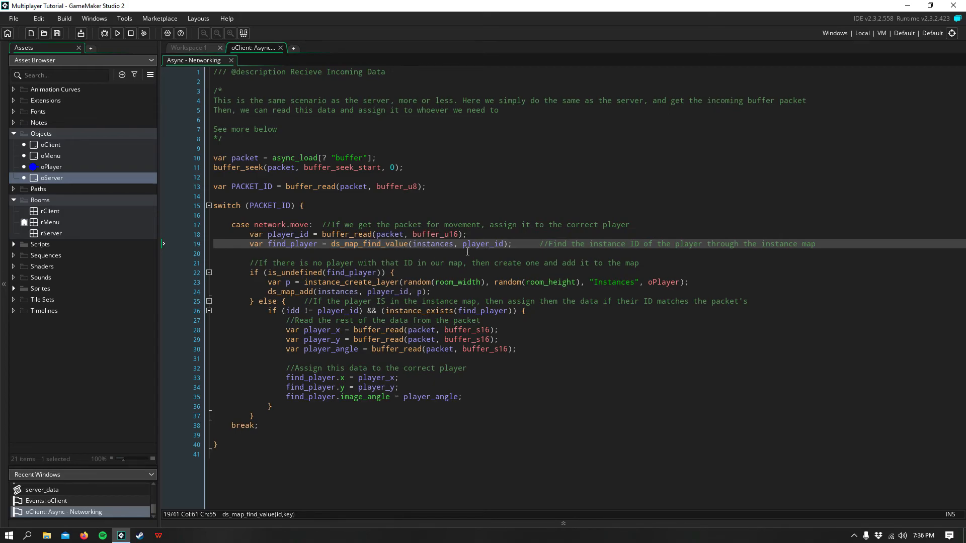
mouse_move(540, 265)
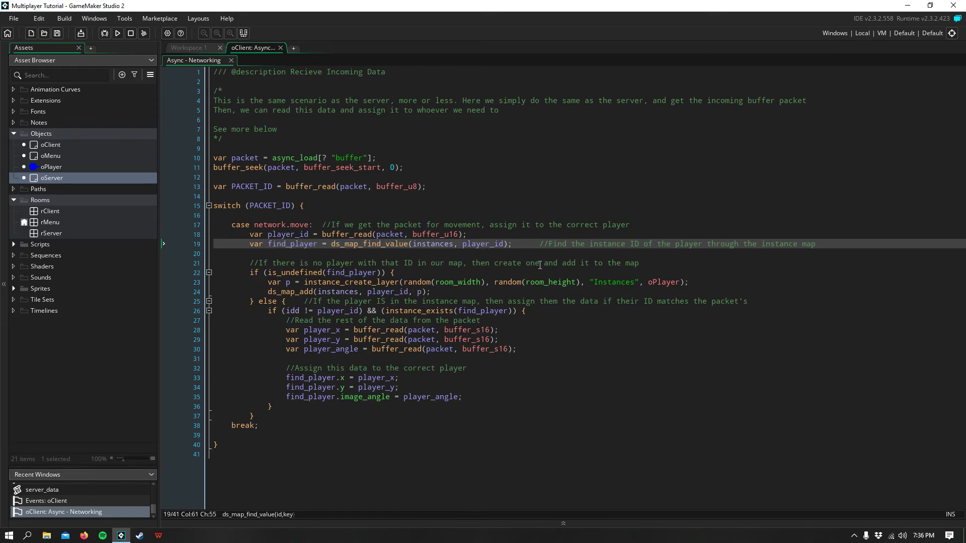
mouse_move(607, 253)
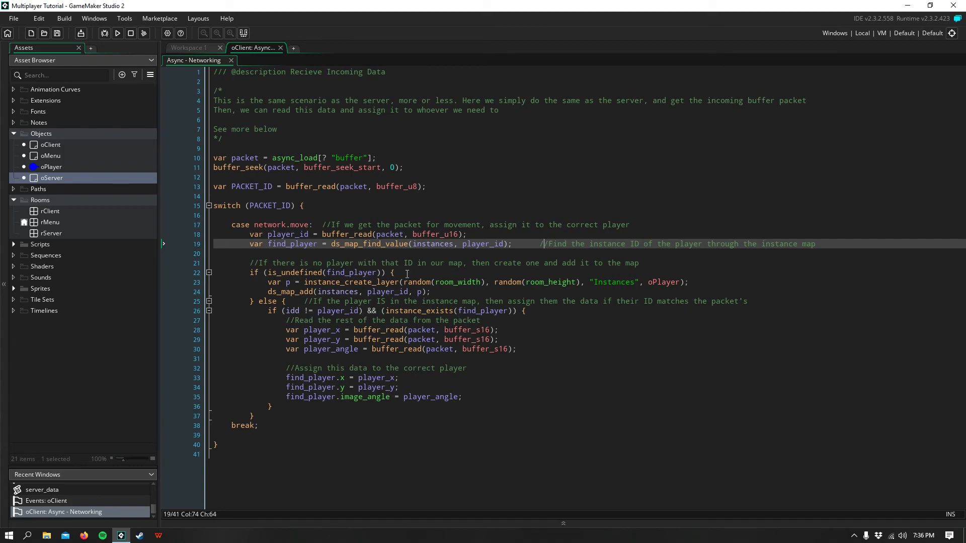
left_click(401, 273)
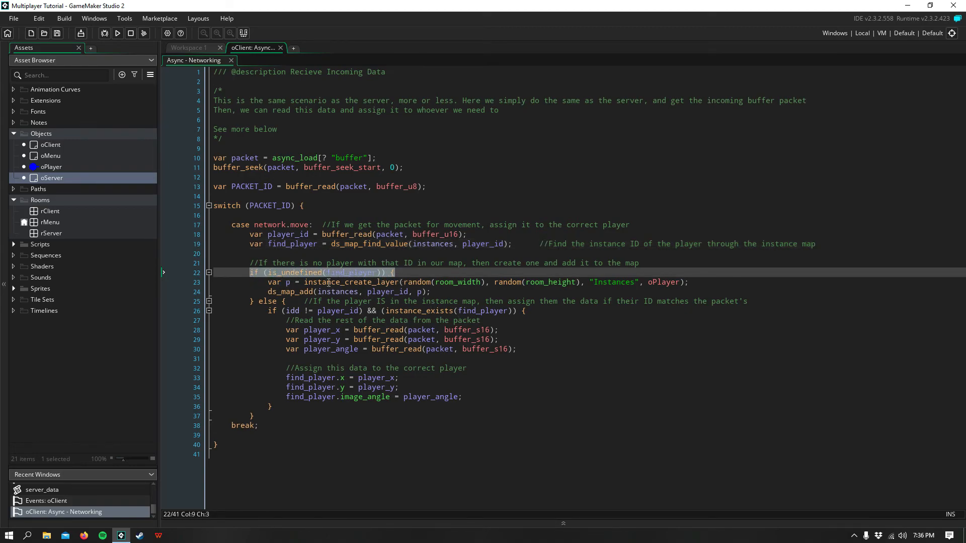
left_click(400, 272)
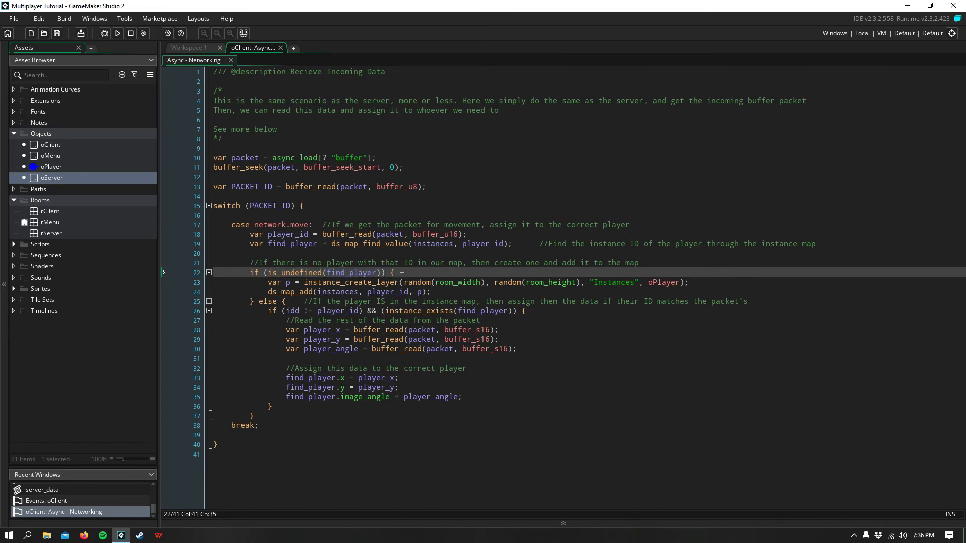
left_click(433, 292)
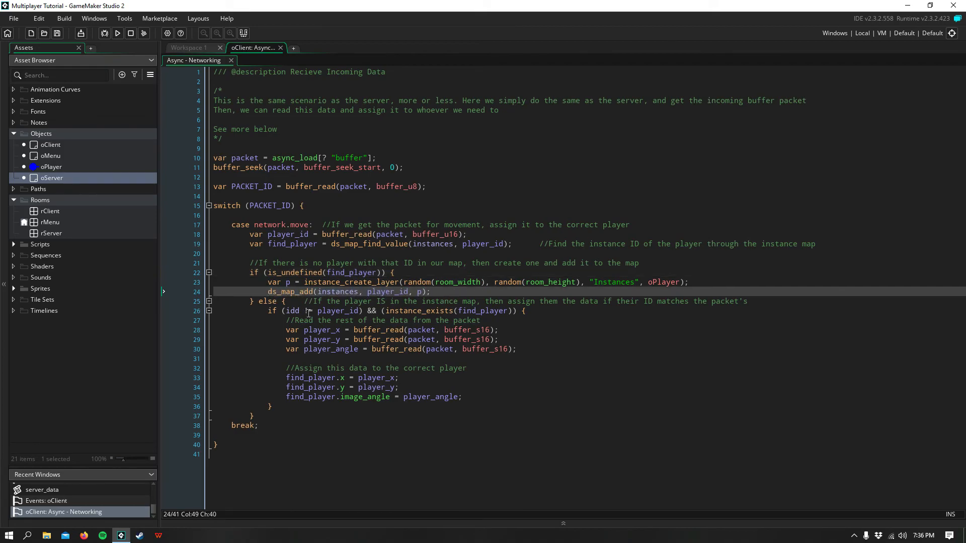
left_click(262, 301)
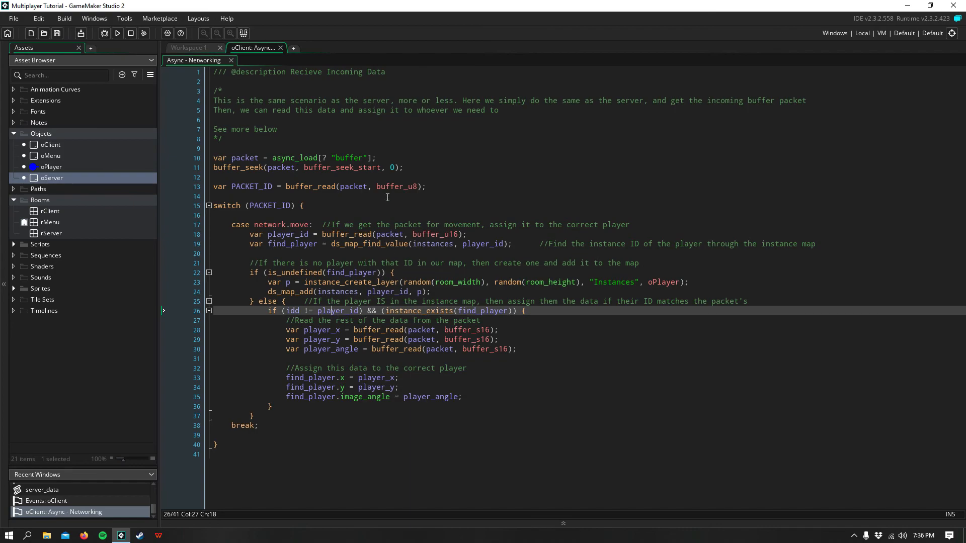
mouse_move(338, 249)
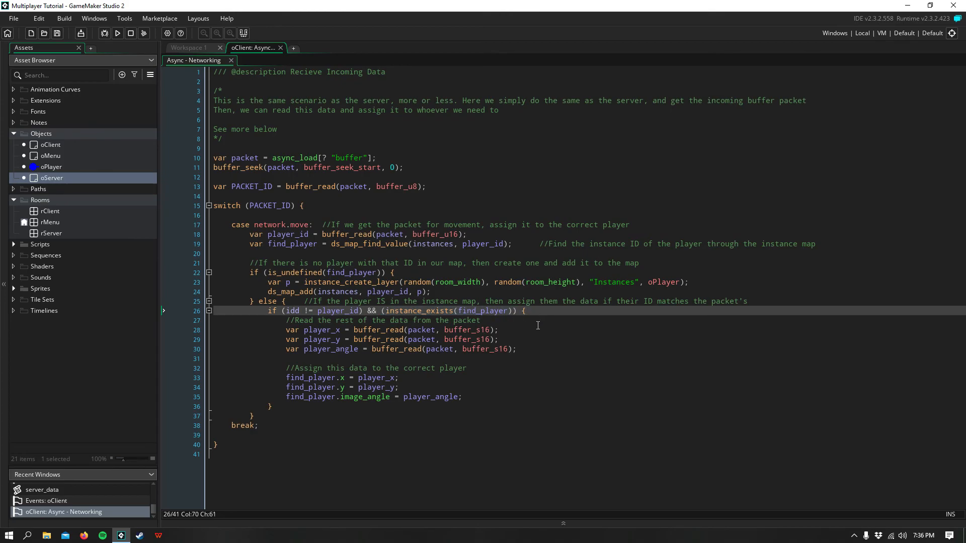
mouse_move(281, 320)
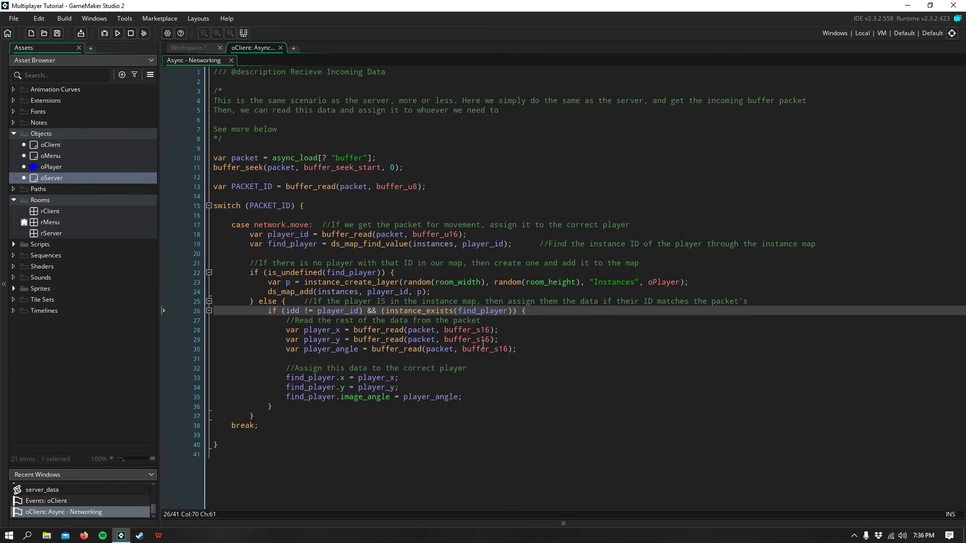
Step: Walk through the x, y and angle reads assigned to the found player, then close the networking code
left_click(546, 349)
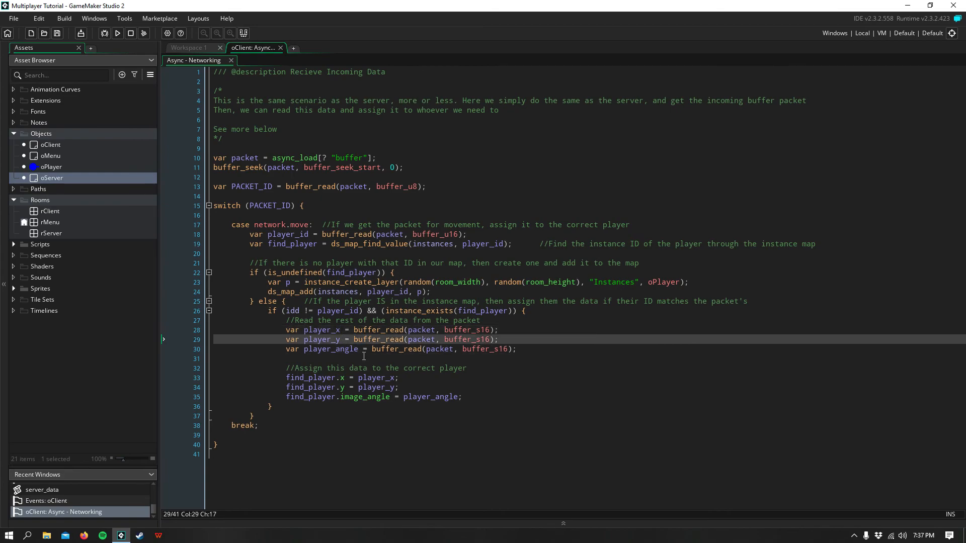
left_click(375, 349)
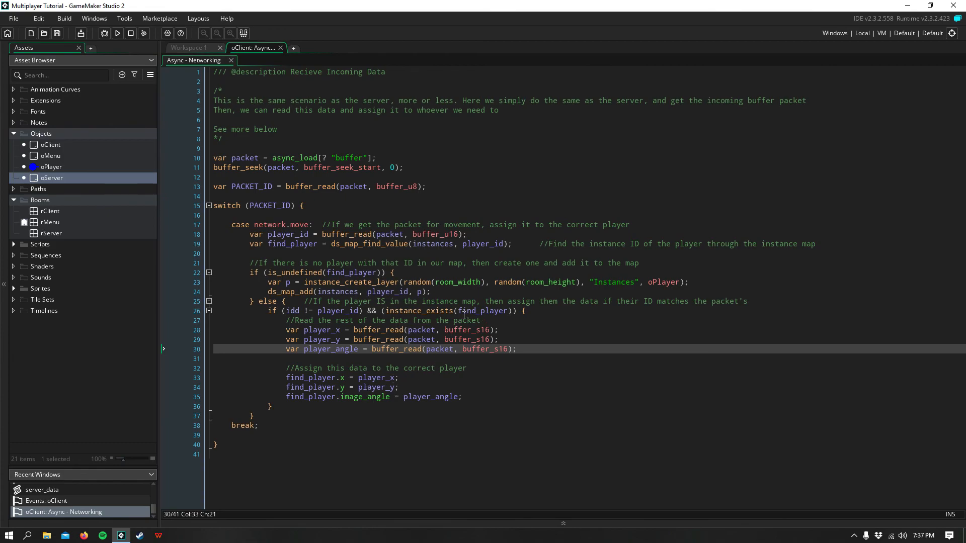
left_click(499, 330)
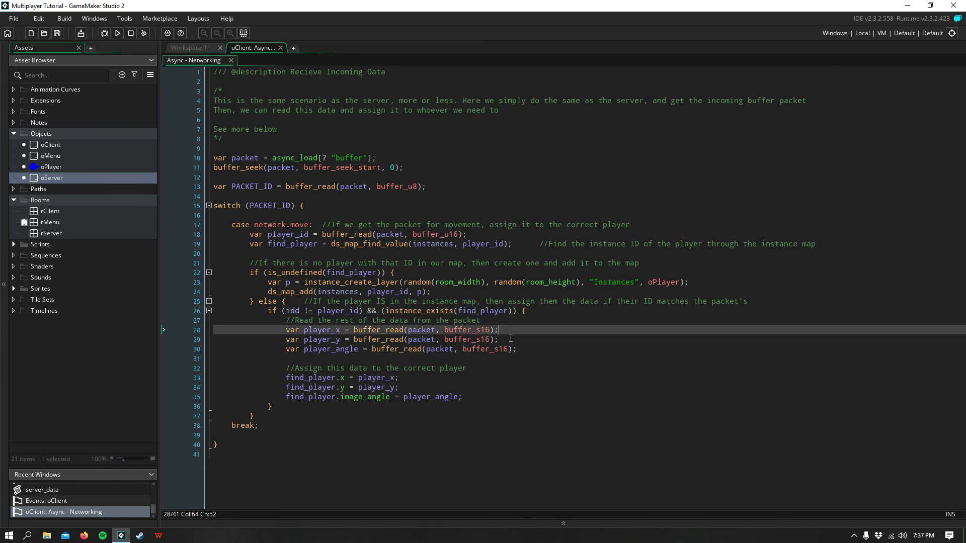
left_click(350, 377)
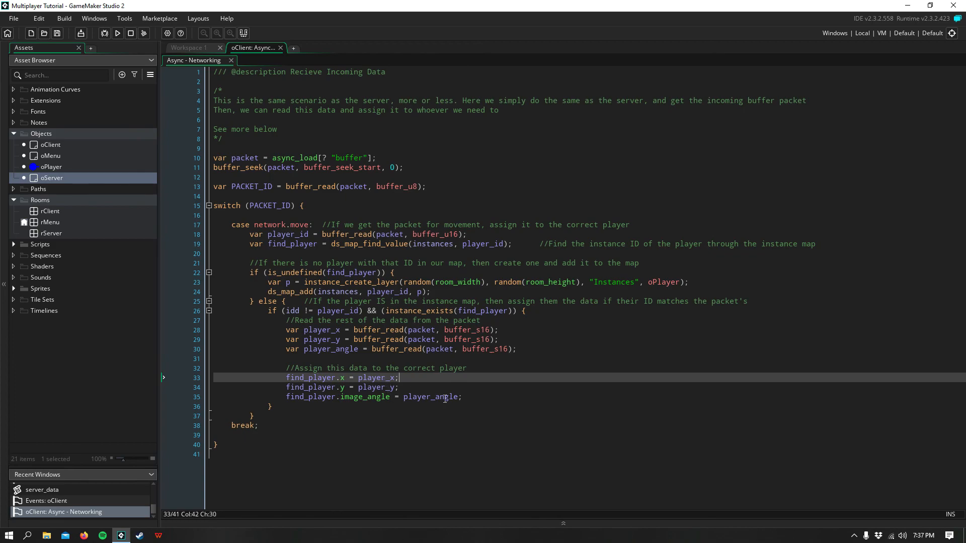
left_click(321, 386)
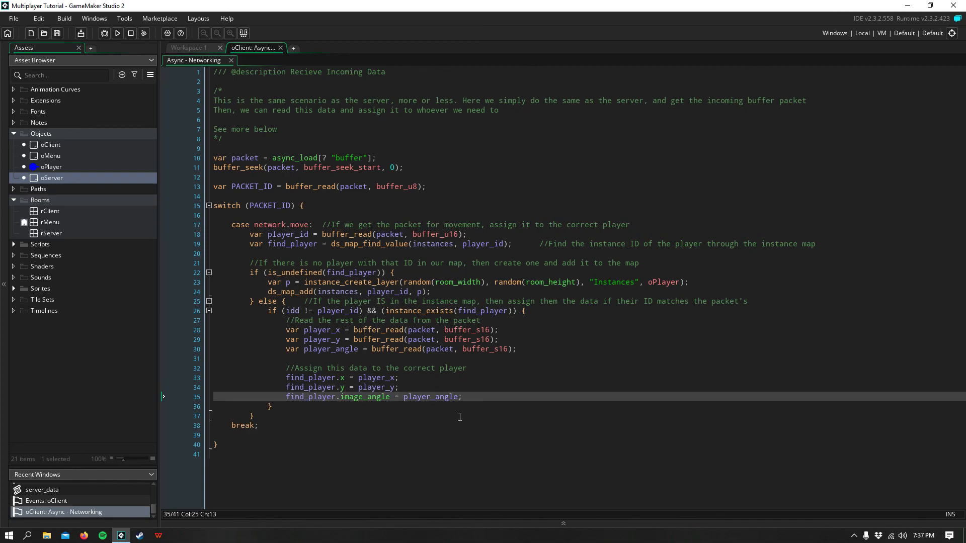
left_click(503, 421)
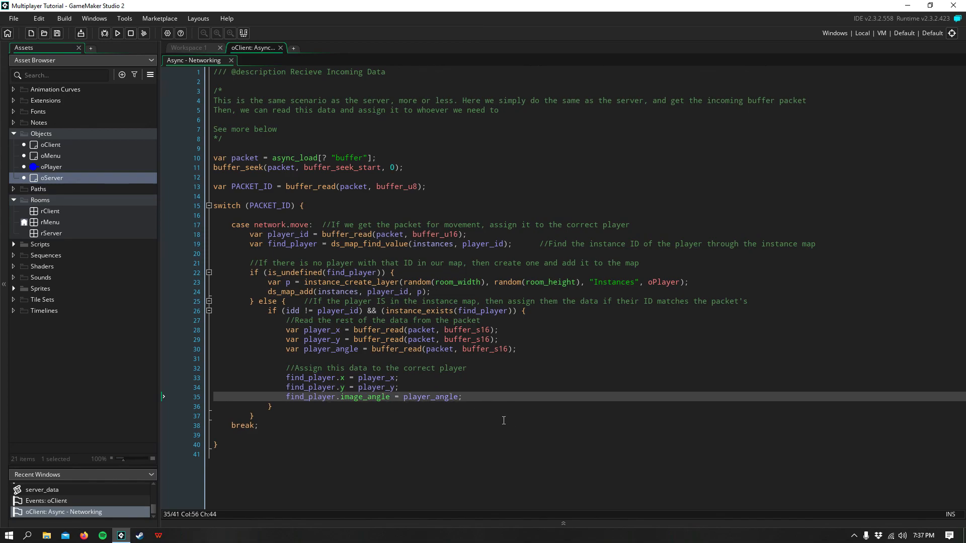
mouse_move(298, 79)
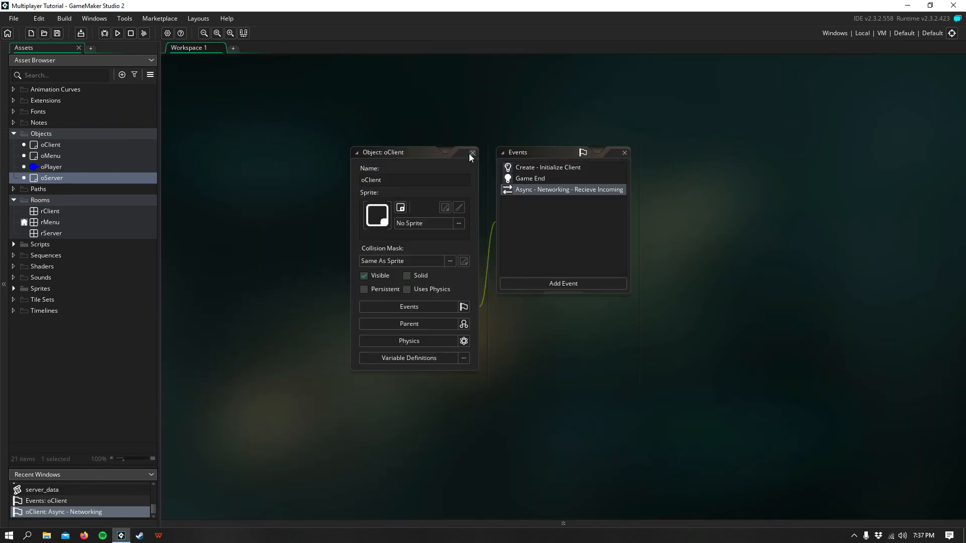
Step: Close the oClient object window and its Events panel, leaving the workspace empty
left_click(472, 152)
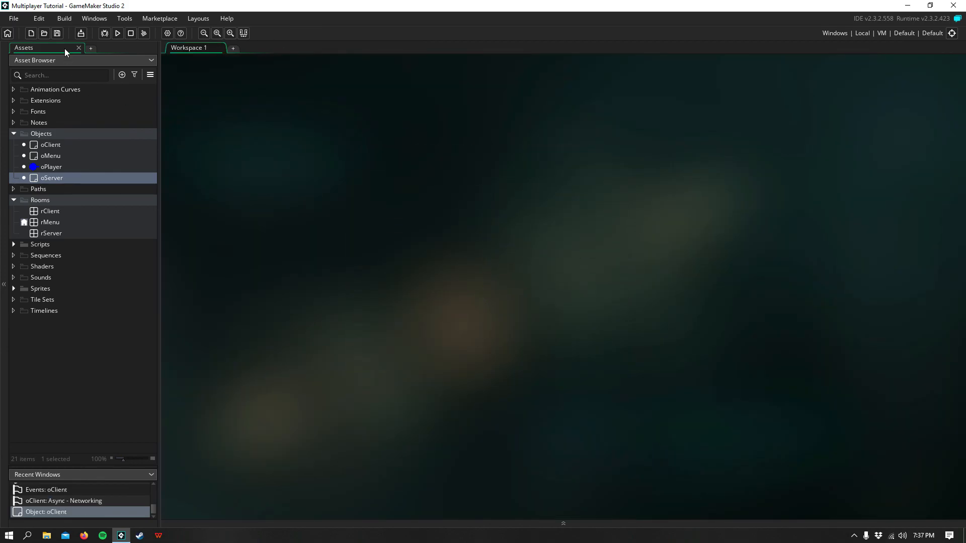
mouse_move(465, 277)
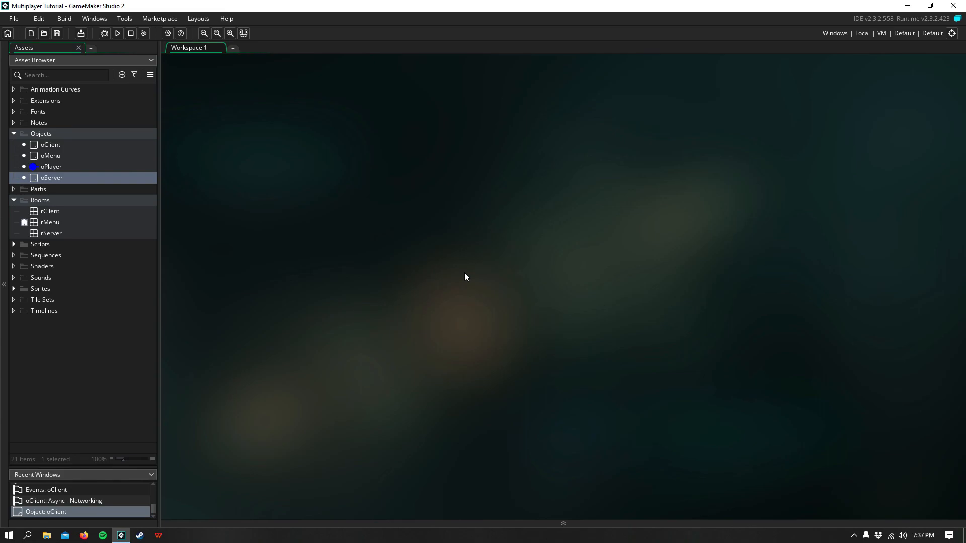
mouse_move(484, 323)
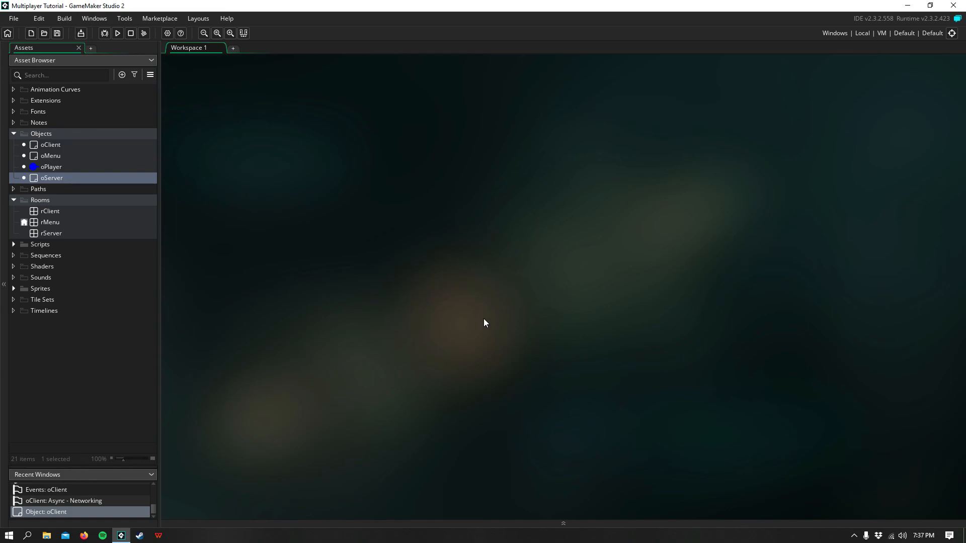